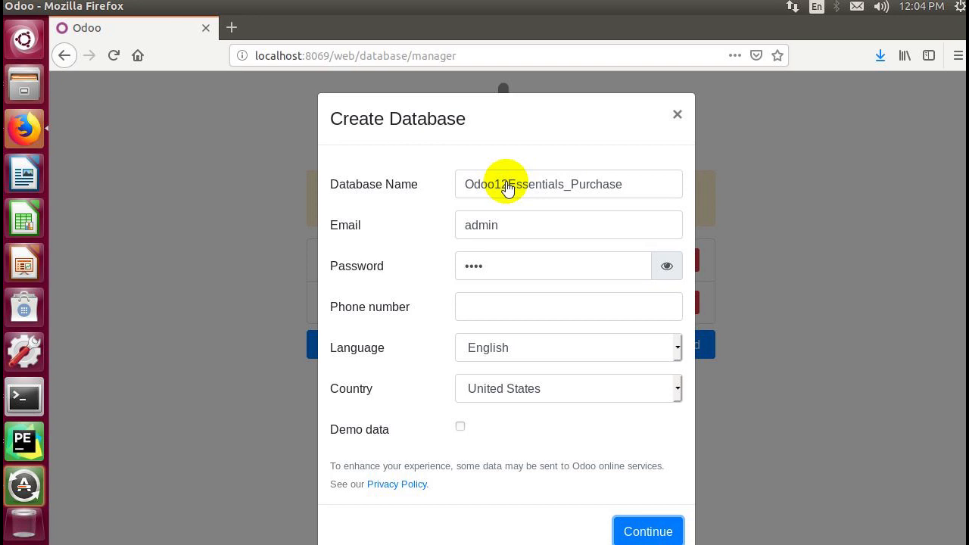
{"action": "mouse_move", "coordinate": [612, 280]}
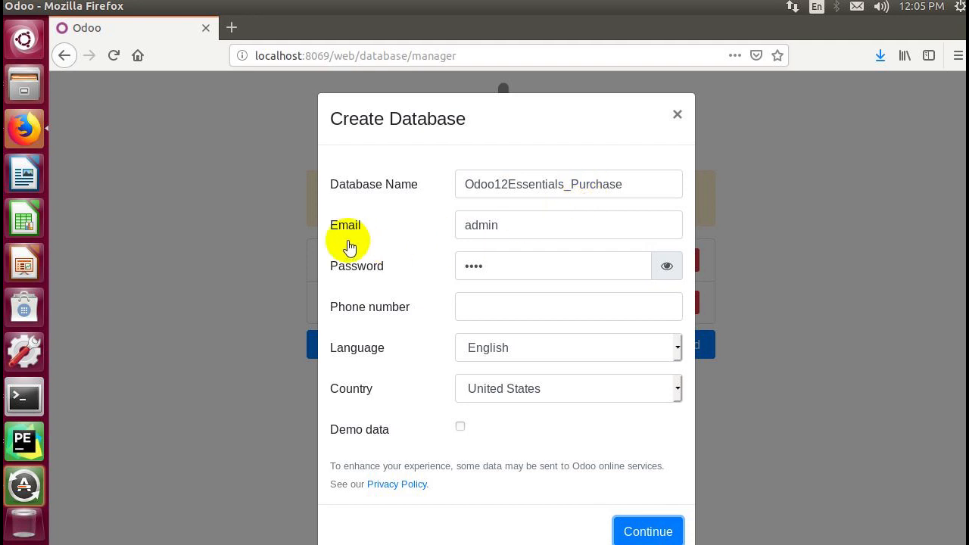
{"action": "mouse_move", "coordinate": [483, 237]}
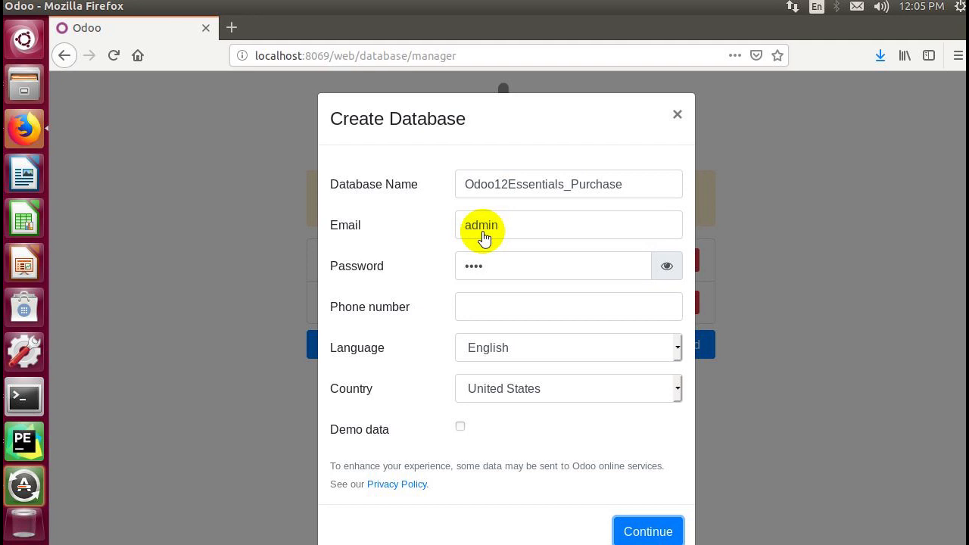
{"action": "mouse_move", "coordinate": [527, 289]}
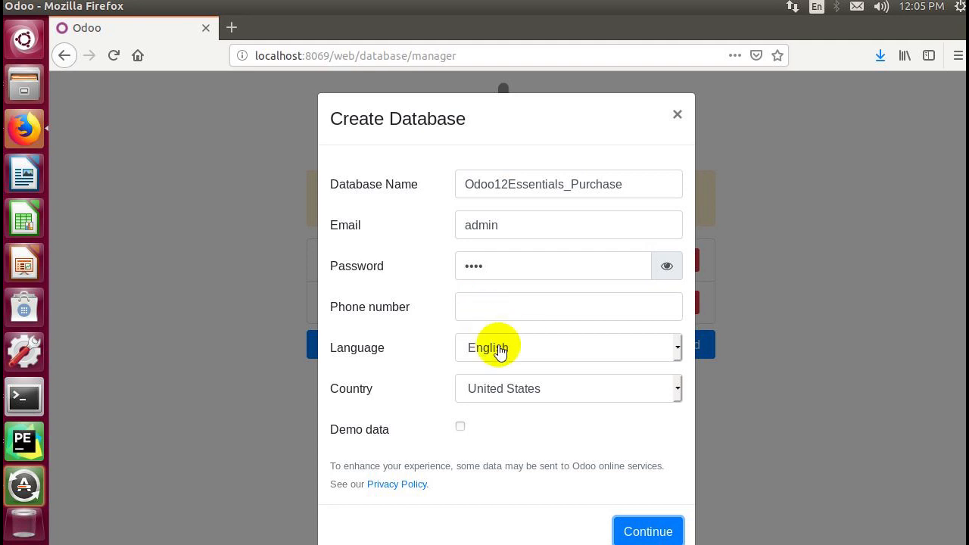
{"action": "mouse_move", "coordinate": [502, 384]}
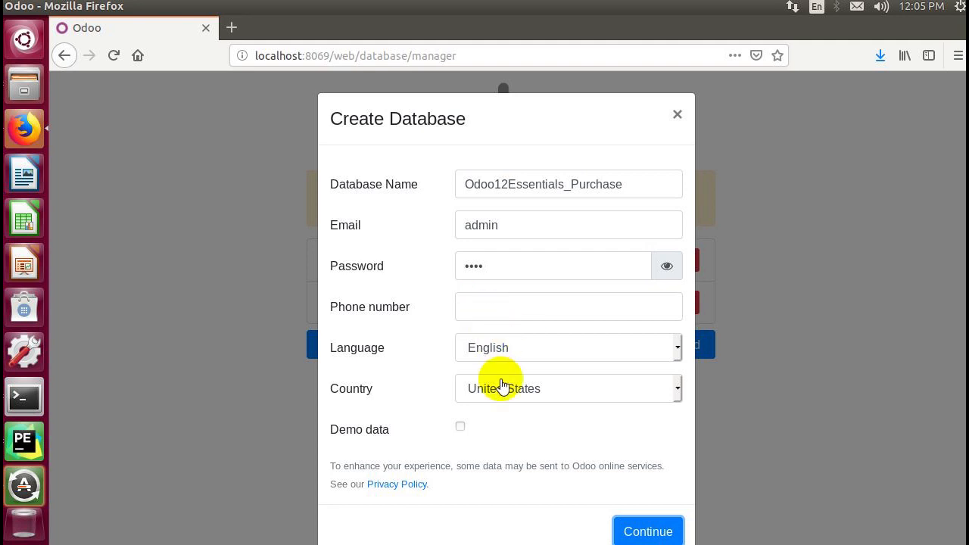
{"action": "mouse_move", "coordinate": [493, 398]}
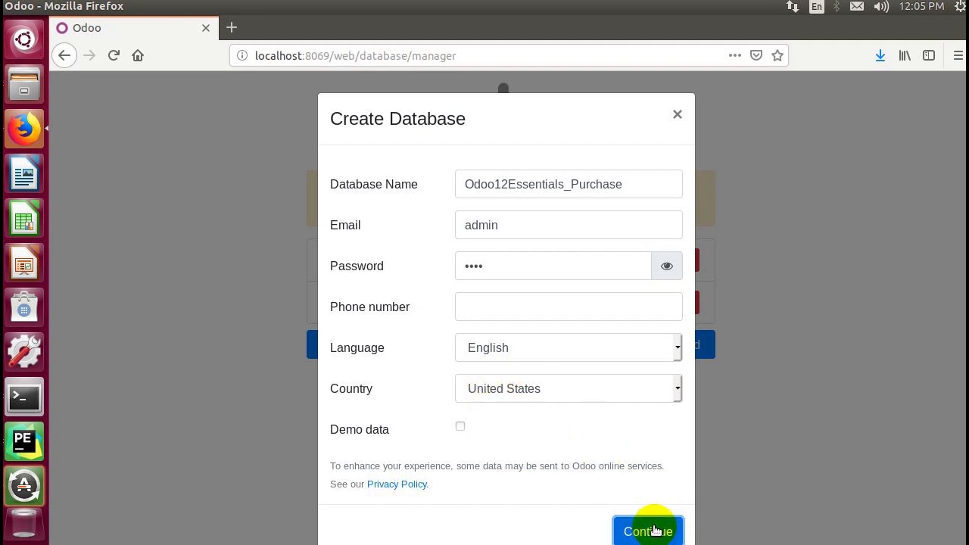
Create the Odoo12Essentials_Purchase database with English, United States and no demo data
{"action": "left_click", "coordinate": [648, 531]}
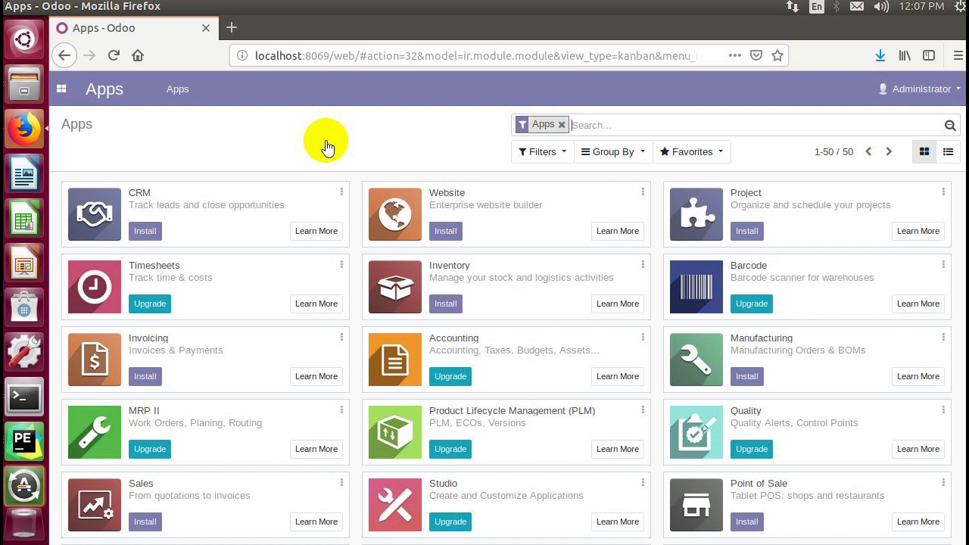
{"action": "mouse_move", "coordinate": [656, 296]}
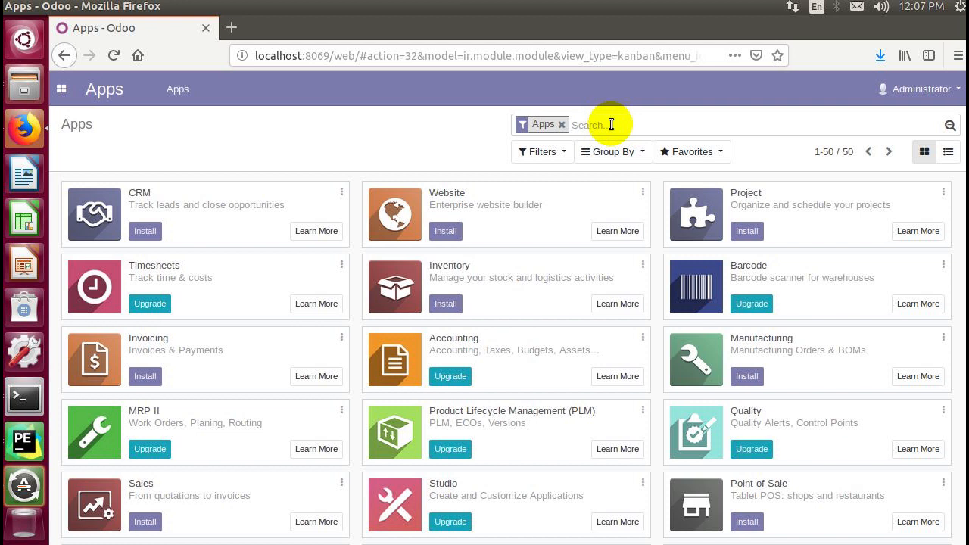
Search the Apps list for 'purc' and install the Purchase app
{"action": "type", "text": "purc"}
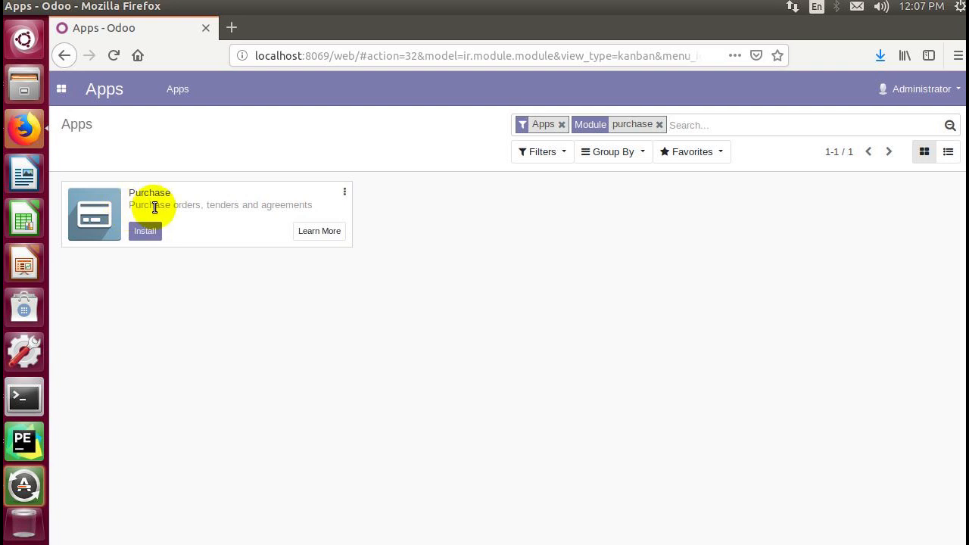
{"action": "mouse_move", "coordinate": [315, 237]}
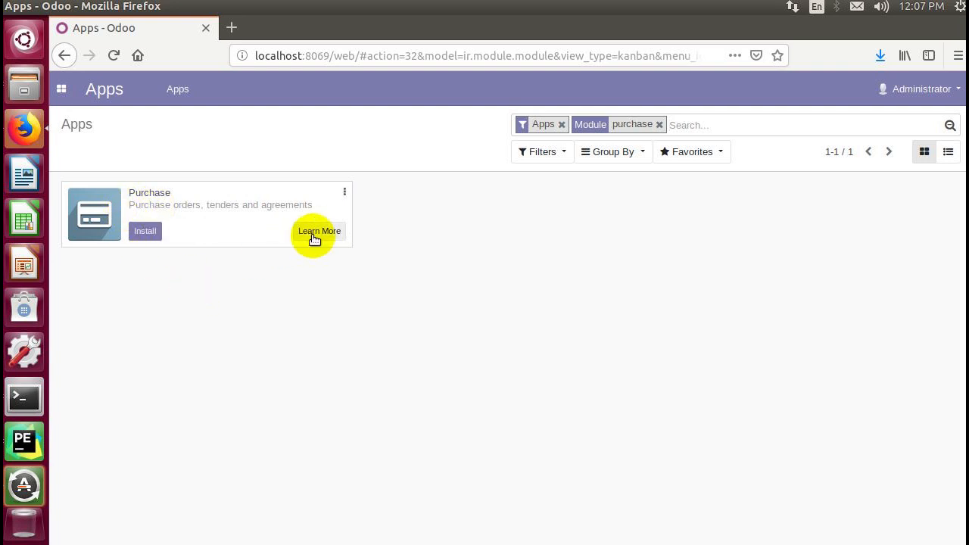
{"action": "mouse_move", "coordinate": [318, 237]}
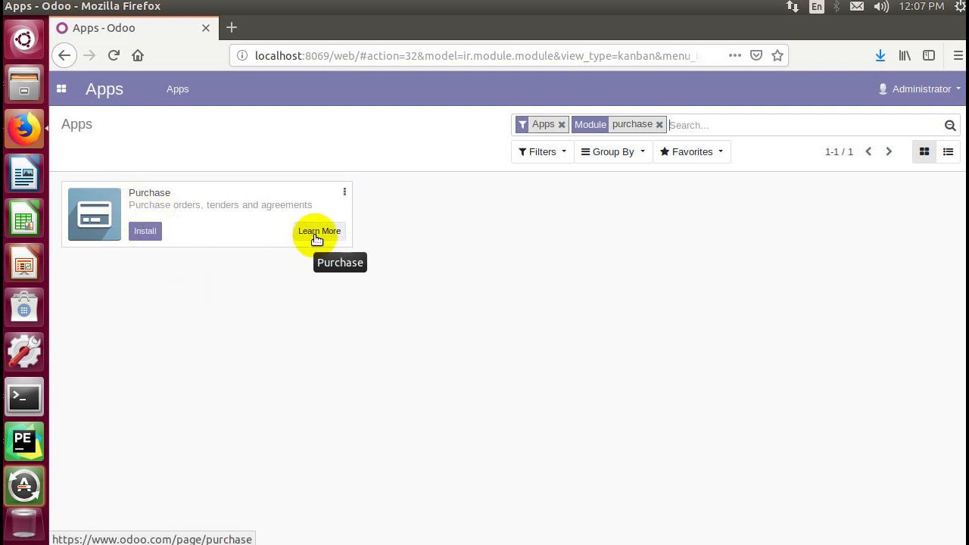
{"action": "mouse_move", "coordinate": [279, 319]}
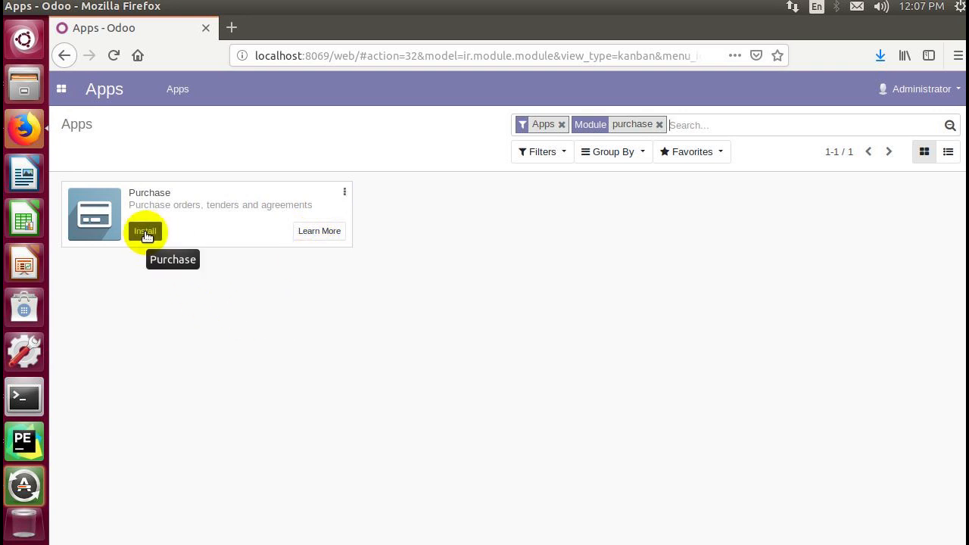
{"action": "left_click", "coordinate": [145, 231]}
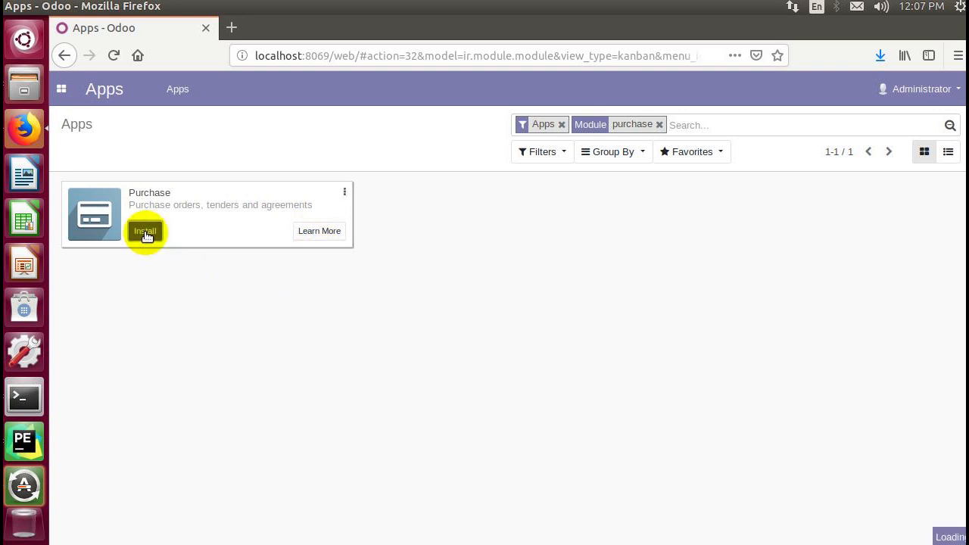
{"action": "left_click", "coordinate": [144, 231]}
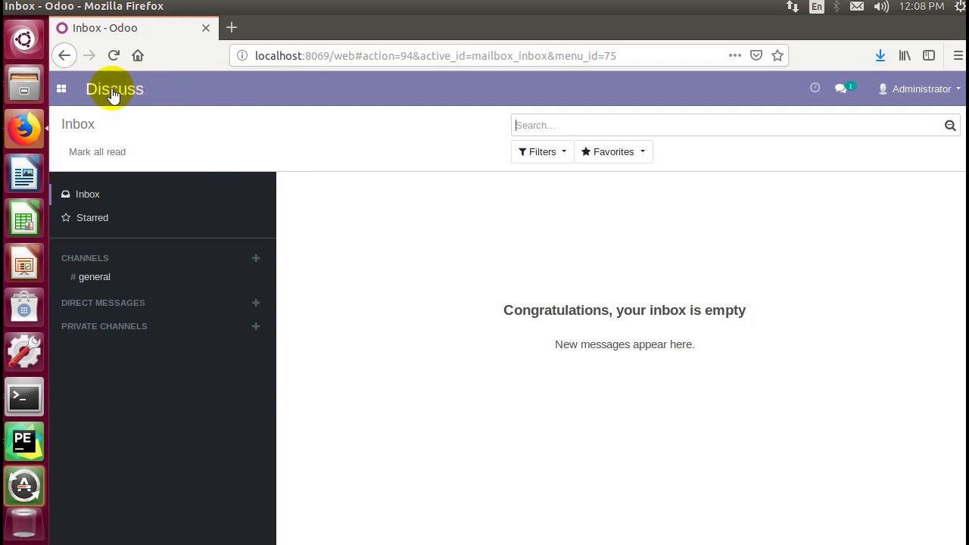
{"action": "mouse_move", "coordinate": [98, 94]}
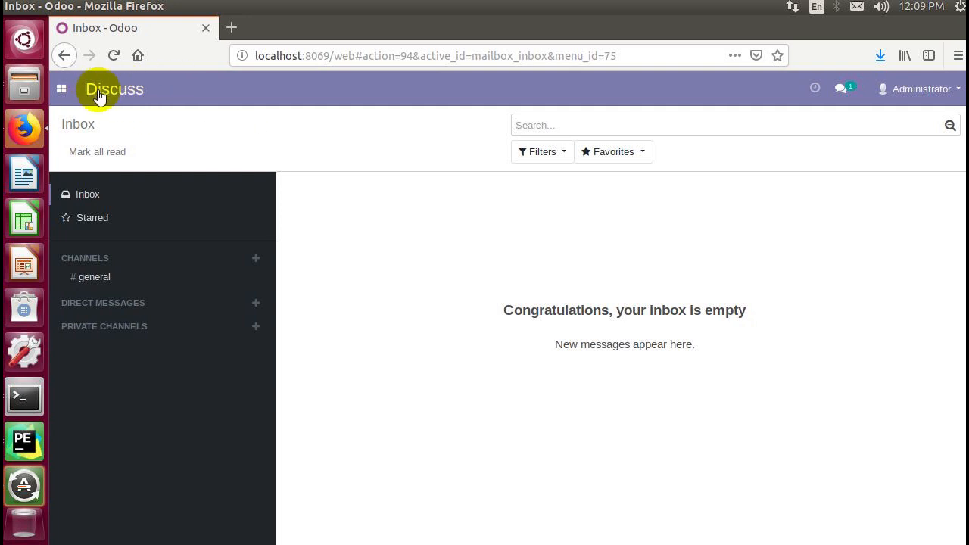
{"action": "mouse_move", "coordinate": [124, 291]}
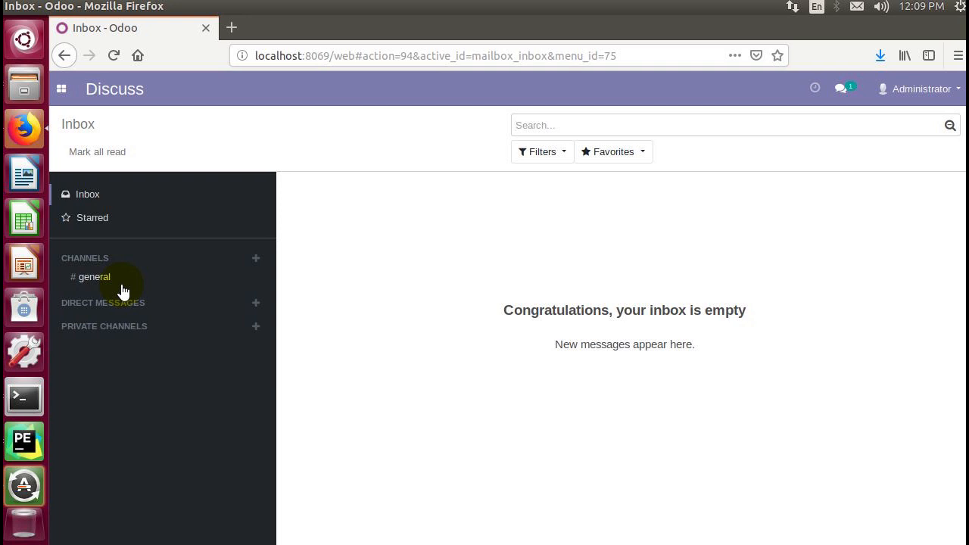
{"action": "mouse_move", "coordinate": [176, 266]}
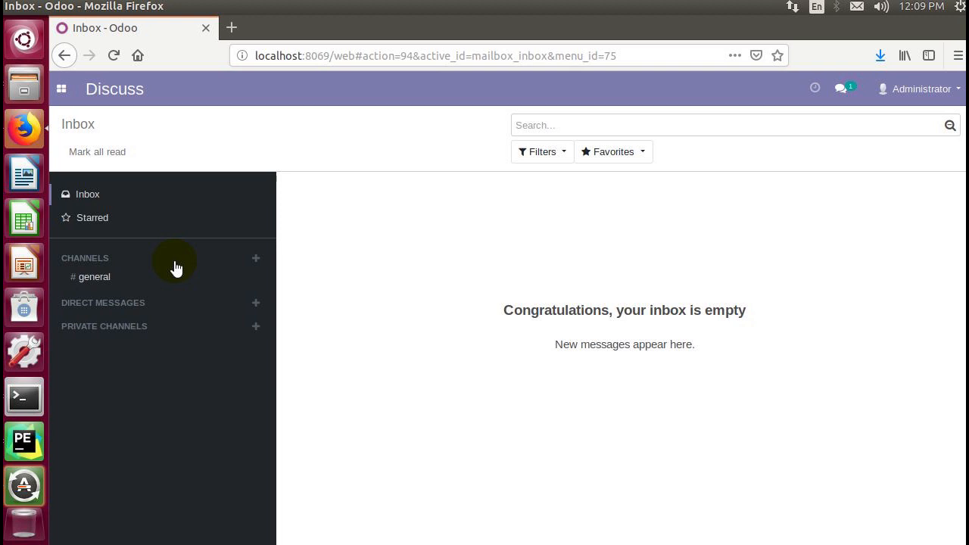
{"action": "mouse_move", "coordinate": [256, 260]}
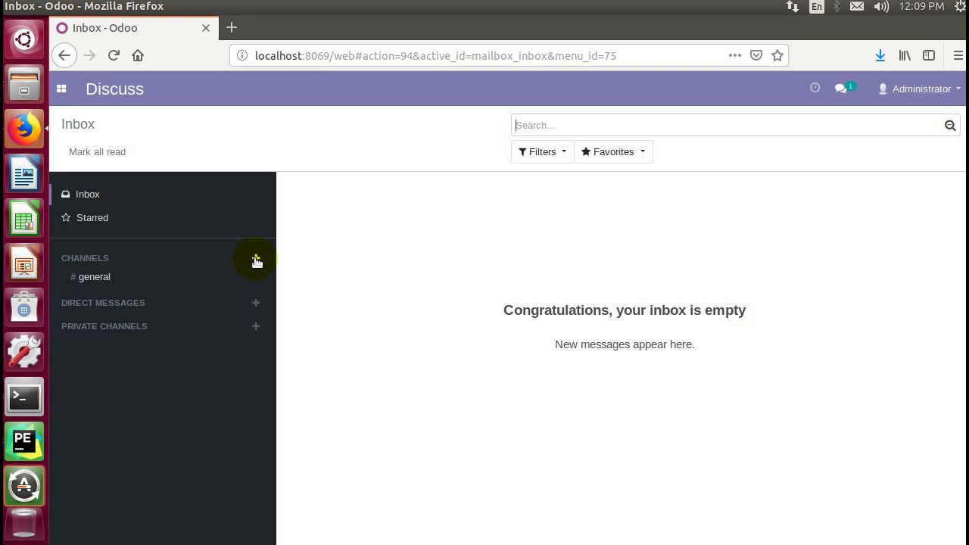
Add a new Discuss channel named #purchasing
{"action": "left_click", "coordinate": [256, 259]}
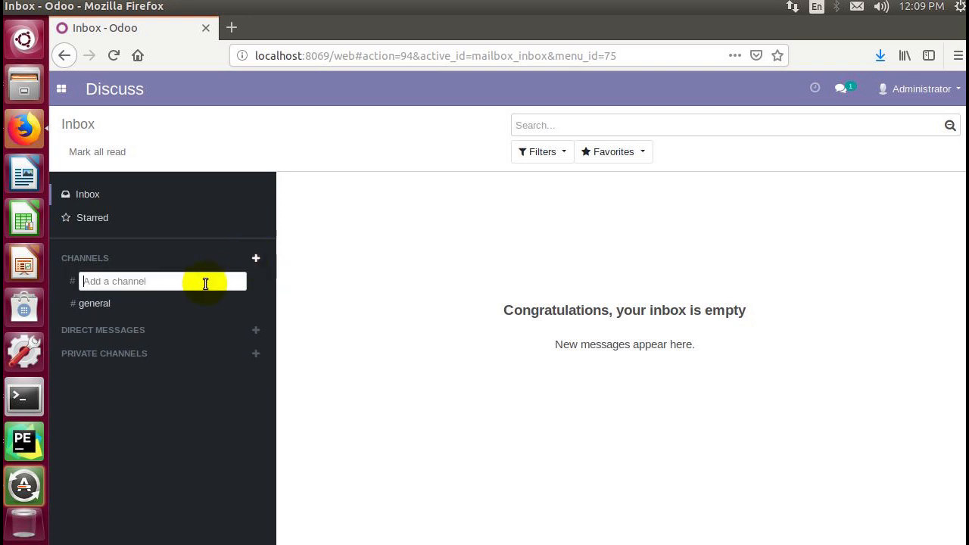
{"action": "type", "text": "pu"}
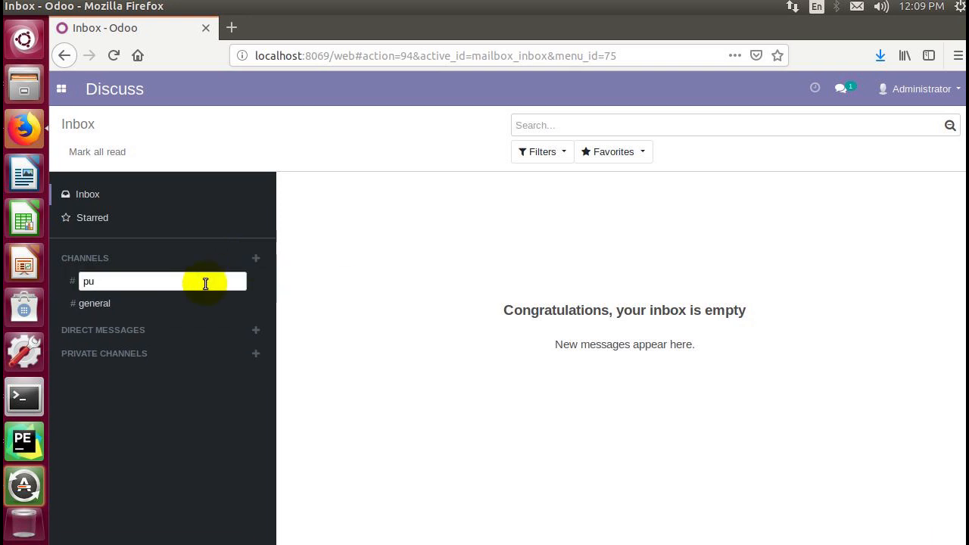
{"action": "type", "text": "rchasing"}
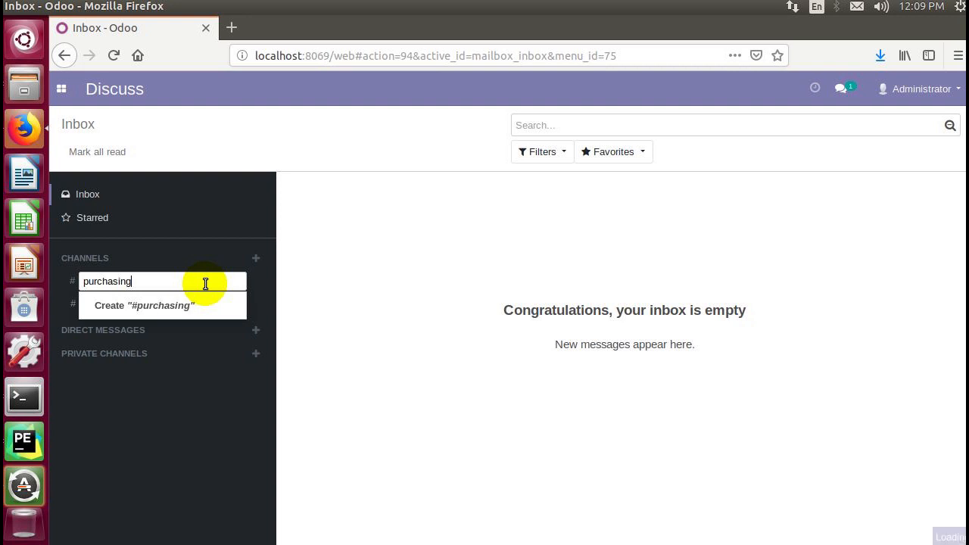
{"action": "left_click", "coordinate": [144, 305]}
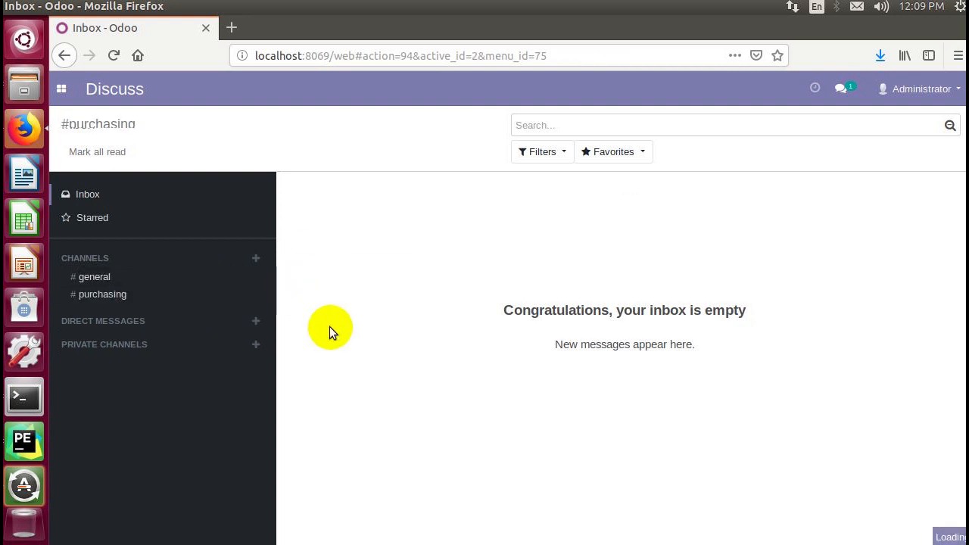
{"action": "left_click", "coordinate": [103, 294]}
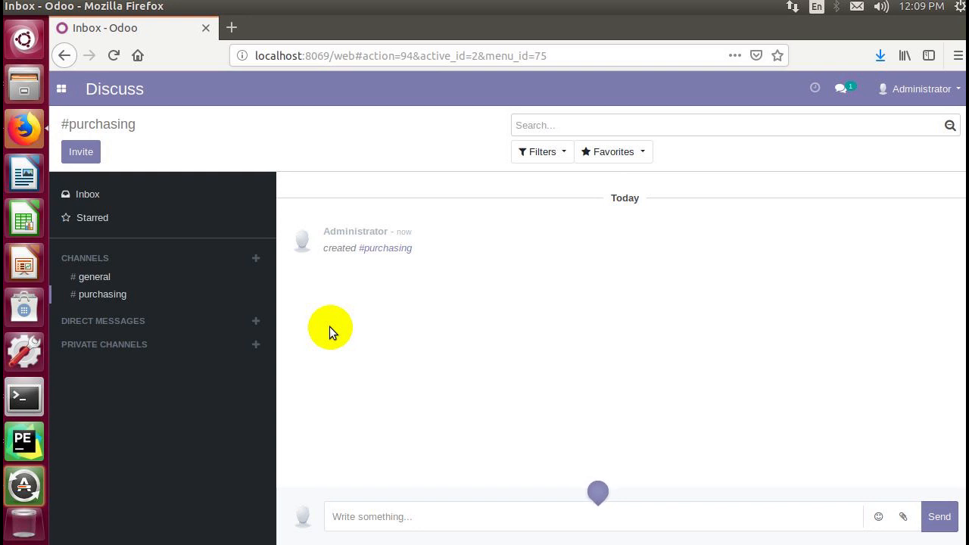
{"action": "mouse_move", "coordinate": [104, 295]}
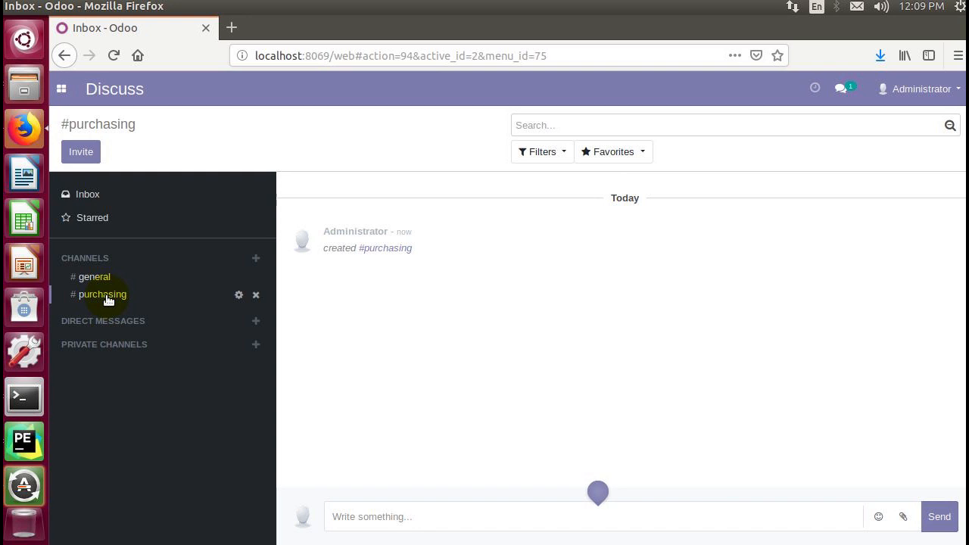
{"action": "mouse_move", "coordinate": [196, 307]}
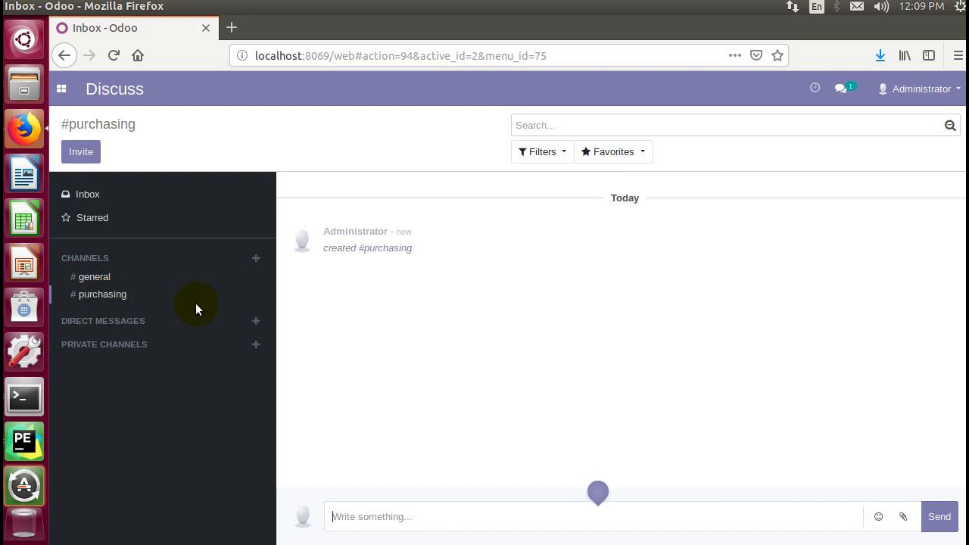
{"action": "mouse_move", "coordinate": [102, 298]}
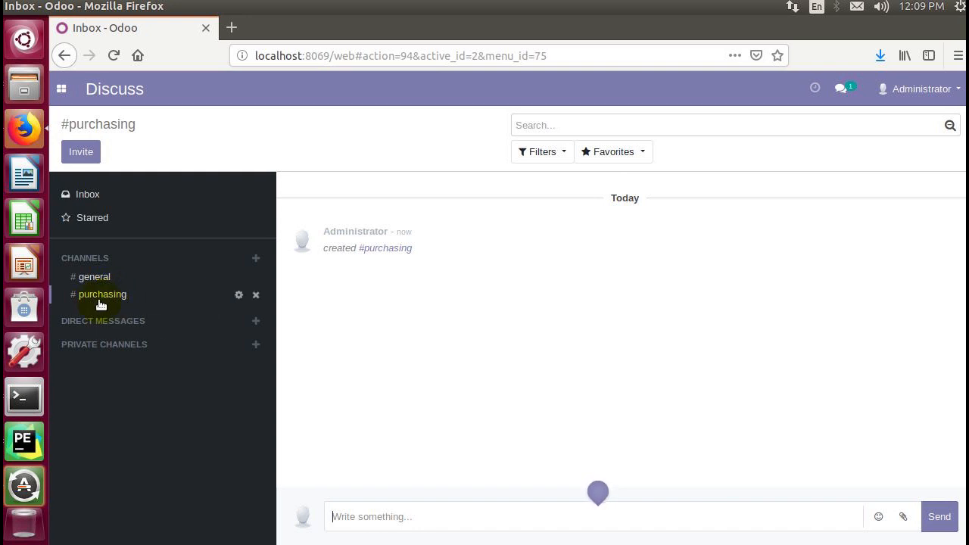
{"action": "mouse_move", "coordinate": [103, 300]}
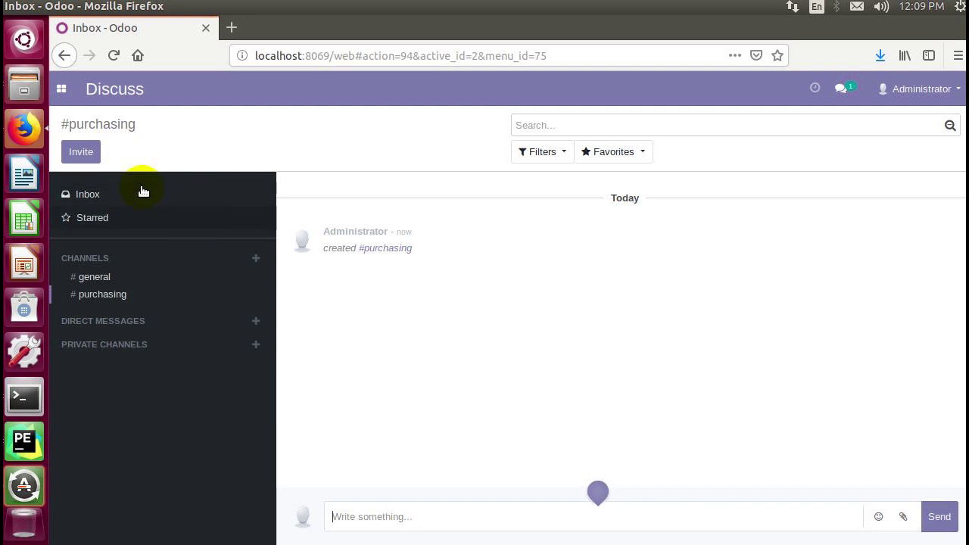
Switch from Discuss to the Purchase app through the app menu
{"action": "left_click", "coordinate": [60, 88]}
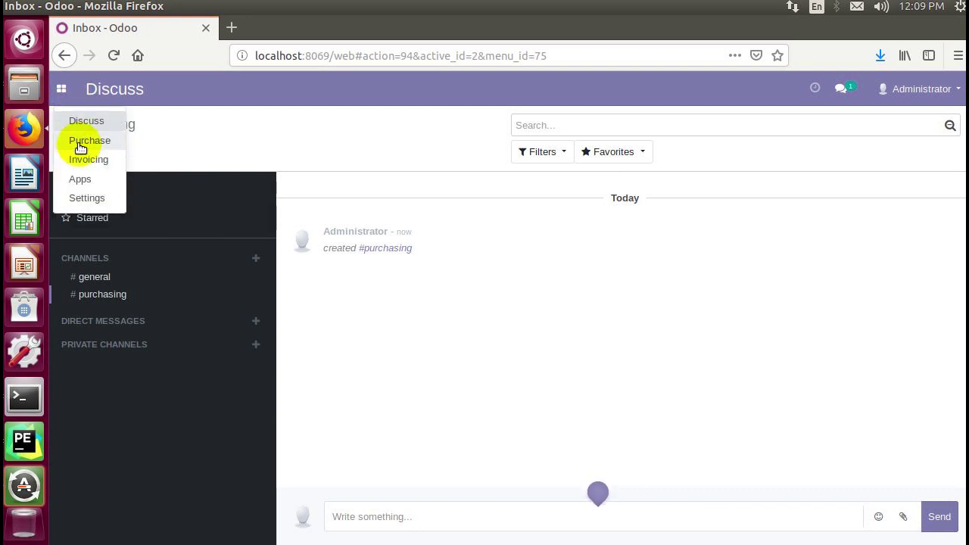
{"action": "mouse_move", "coordinate": [82, 165]}
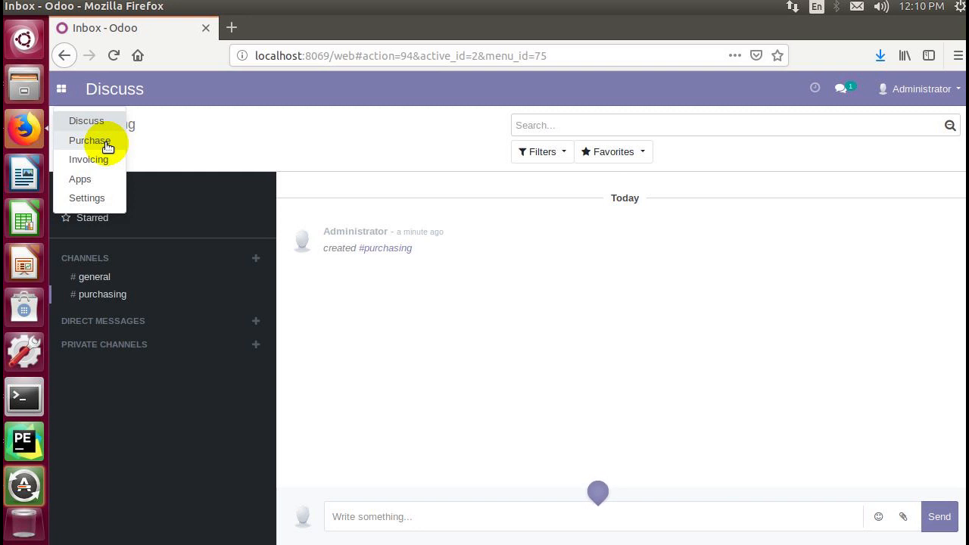
{"action": "mouse_move", "coordinate": [84, 191]}
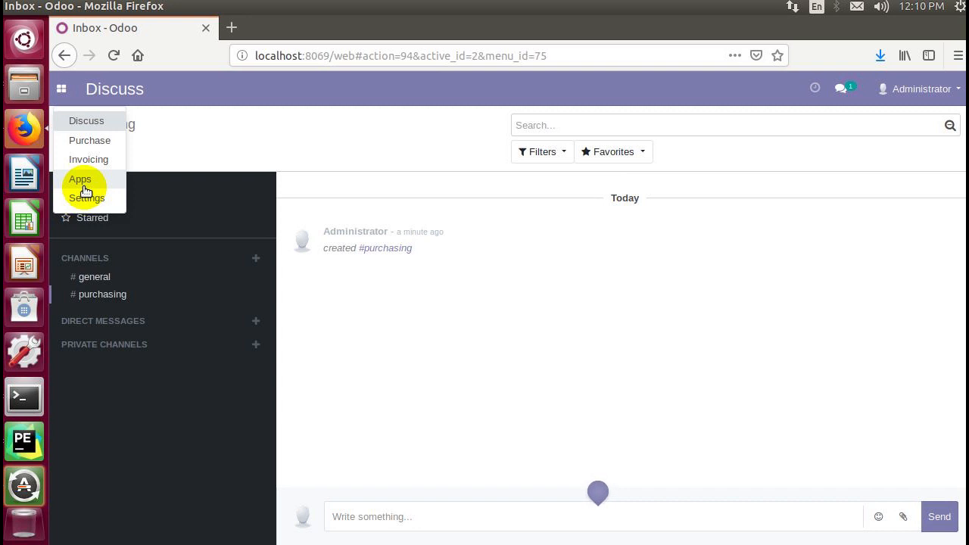
{"action": "mouse_move", "coordinate": [402, 303]}
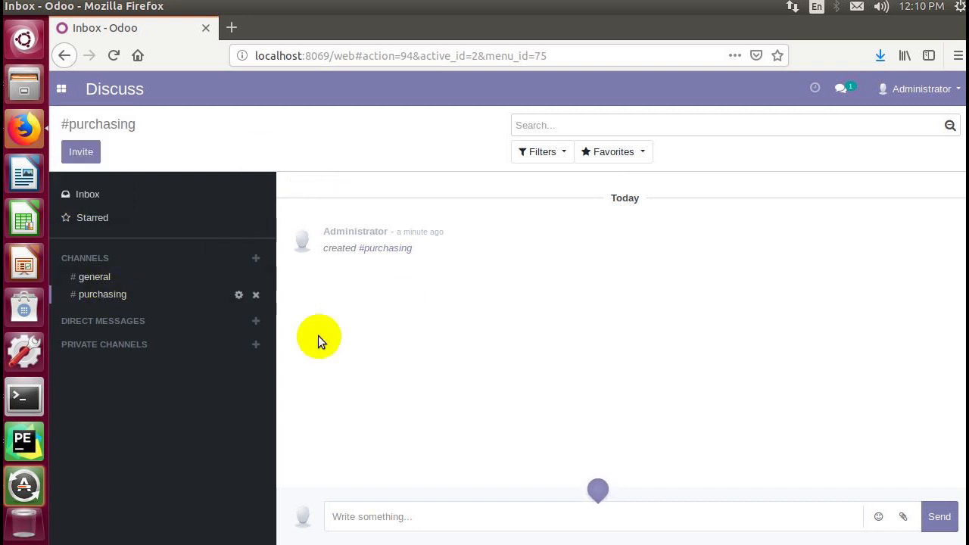
{"action": "mouse_move", "coordinate": [405, 514]}
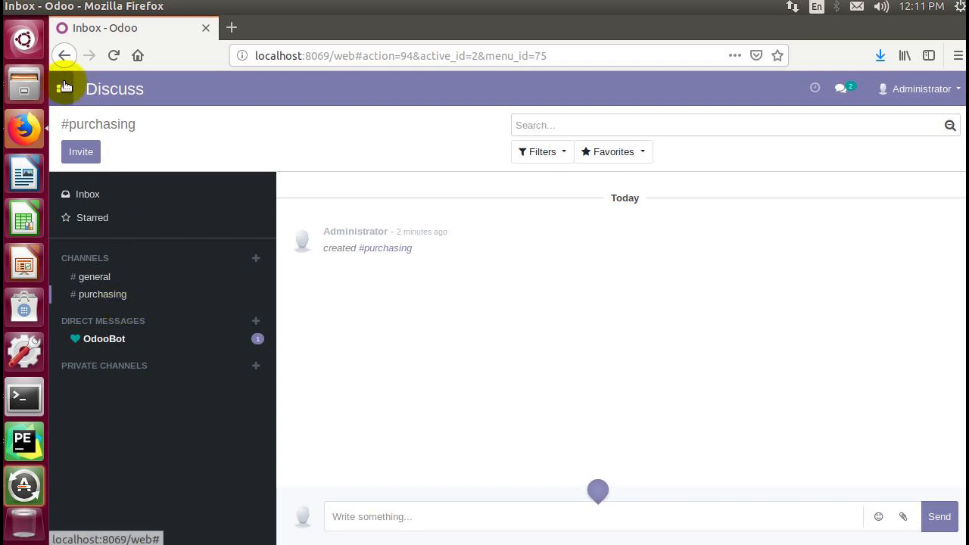
{"action": "left_click", "coordinate": [64, 89]}
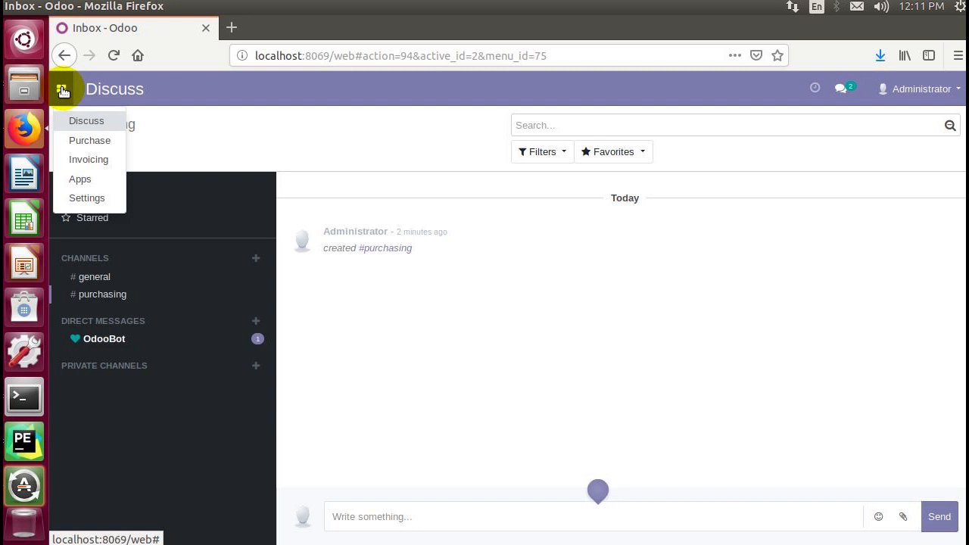
{"action": "left_click", "coordinate": [89, 140]}
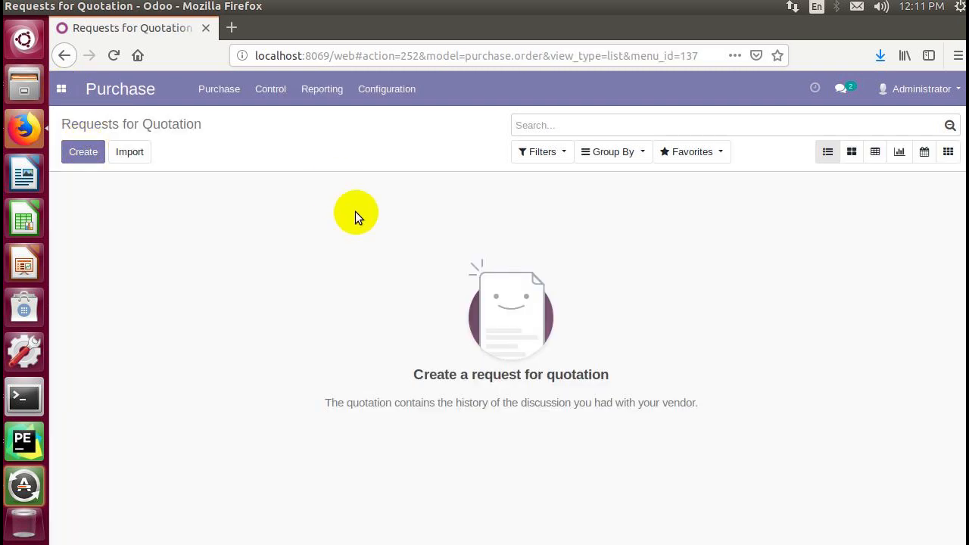
{"action": "mouse_move", "coordinate": [378, 394]}
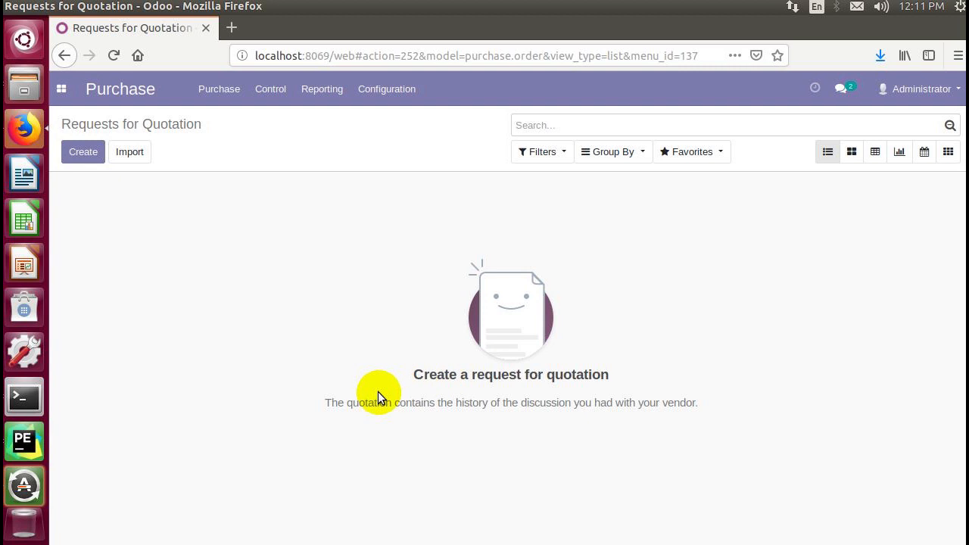
{"action": "mouse_move", "coordinate": [613, 389]}
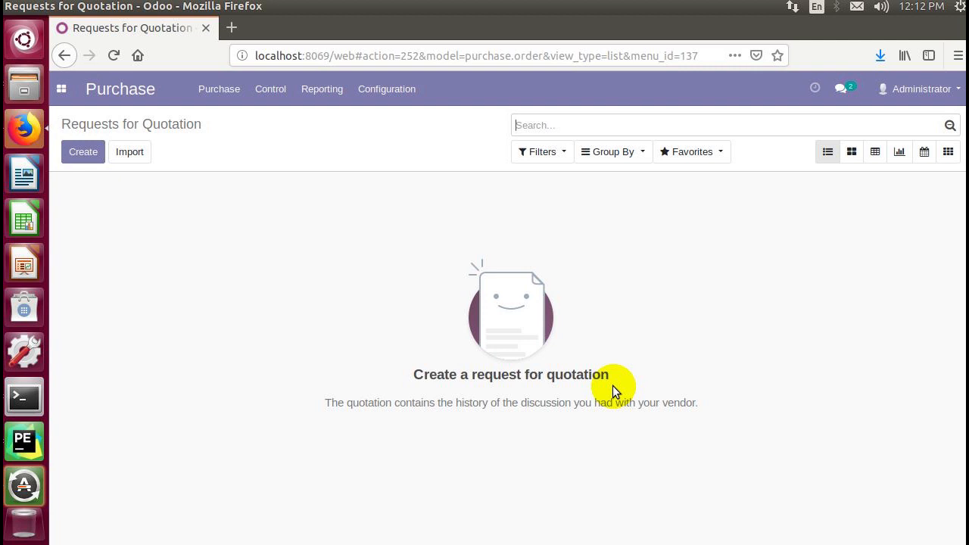
{"action": "mouse_move", "coordinate": [83, 151]}
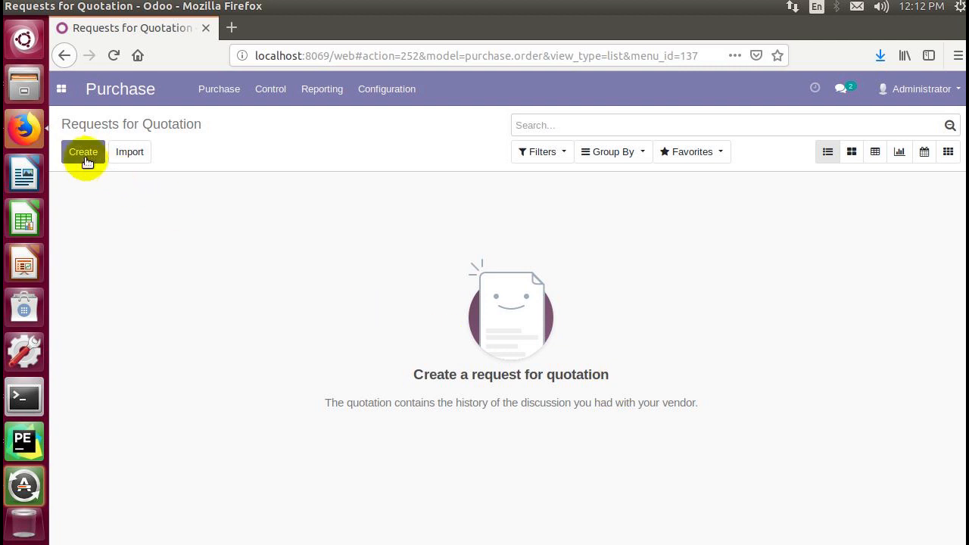
Start a new request for quotation and create vendor Boating and RV from the suggestion
{"action": "left_click", "coordinate": [83, 152]}
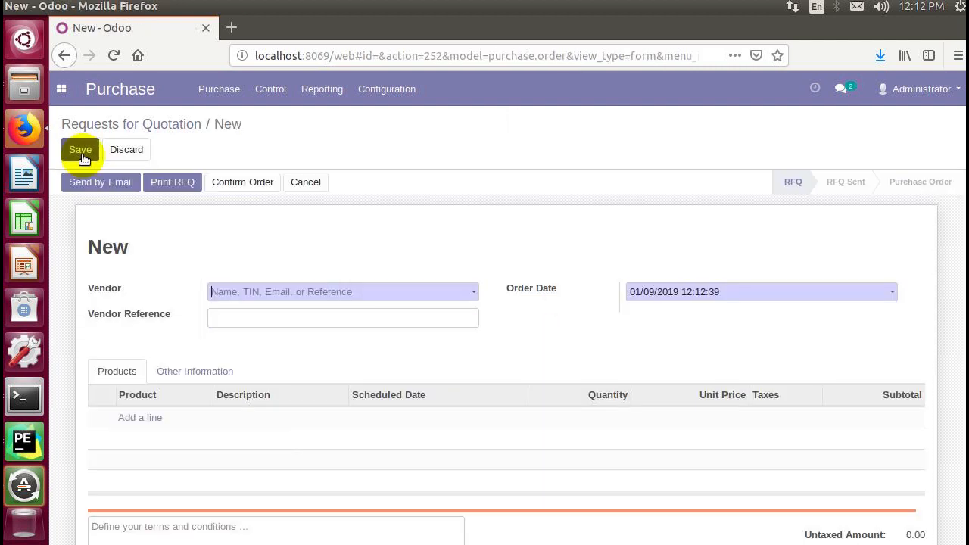
{"action": "mouse_move", "coordinate": [110, 291]}
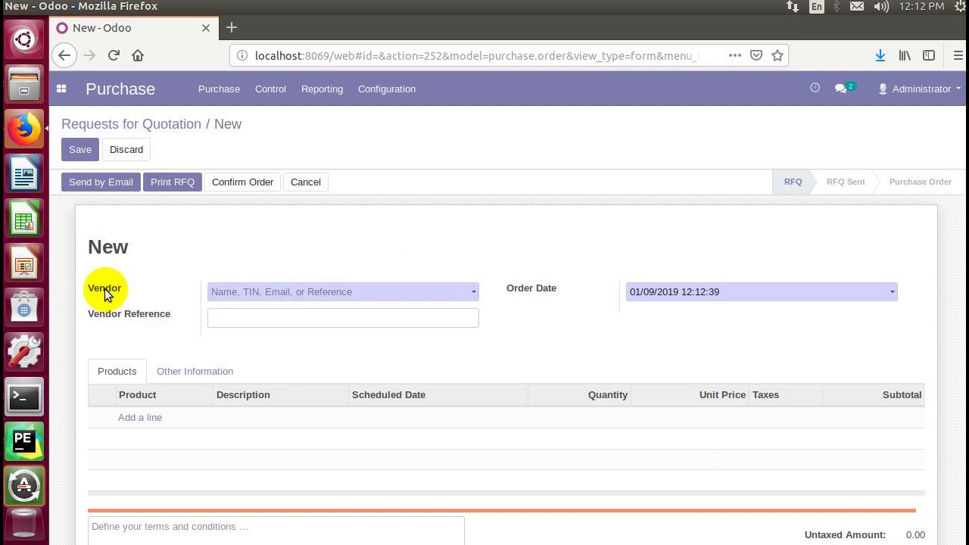
{"action": "mouse_move", "coordinate": [105, 294]}
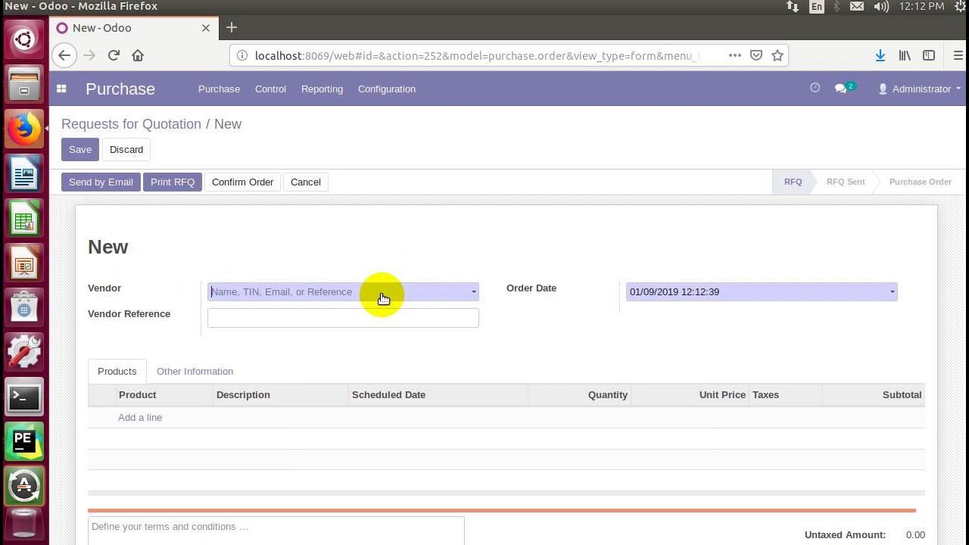
{"action": "type", "text": "B"}
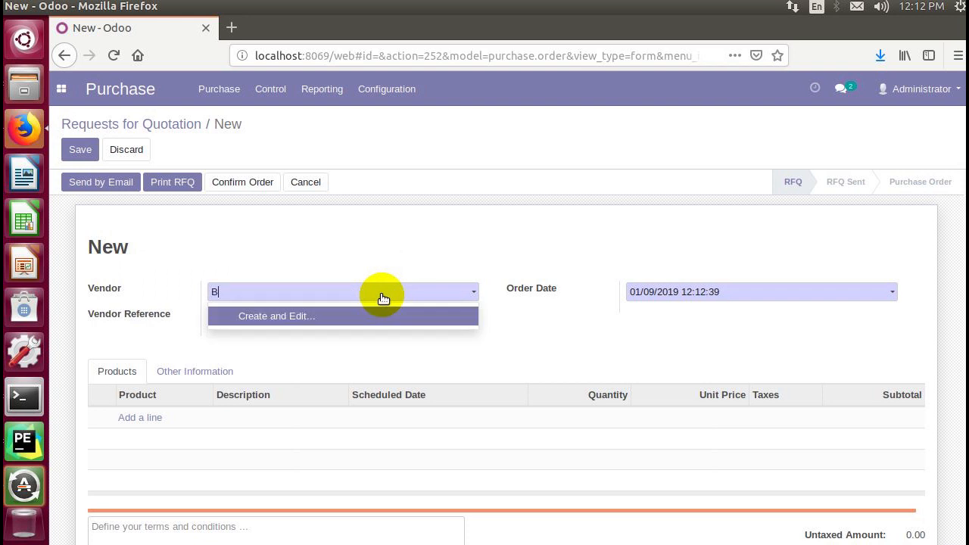
{"action": "type", "text": "oating Supp"}
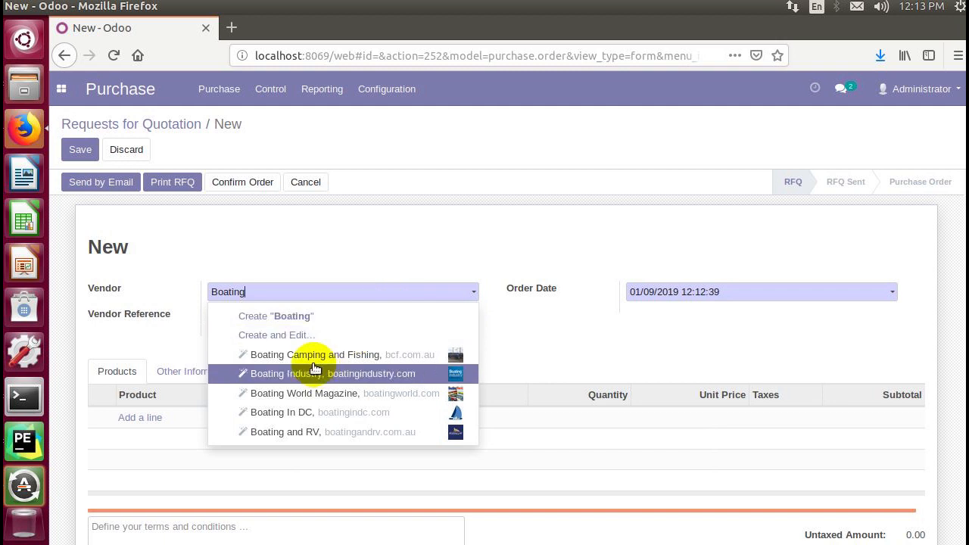
{"action": "mouse_move", "coordinate": [290, 393]}
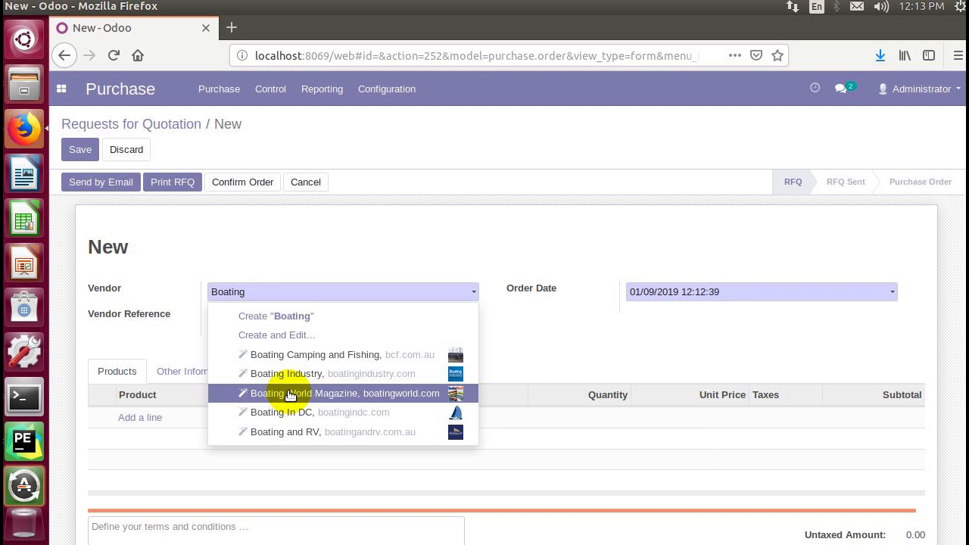
{"action": "mouse_move", "coordinate": [278, 418]}
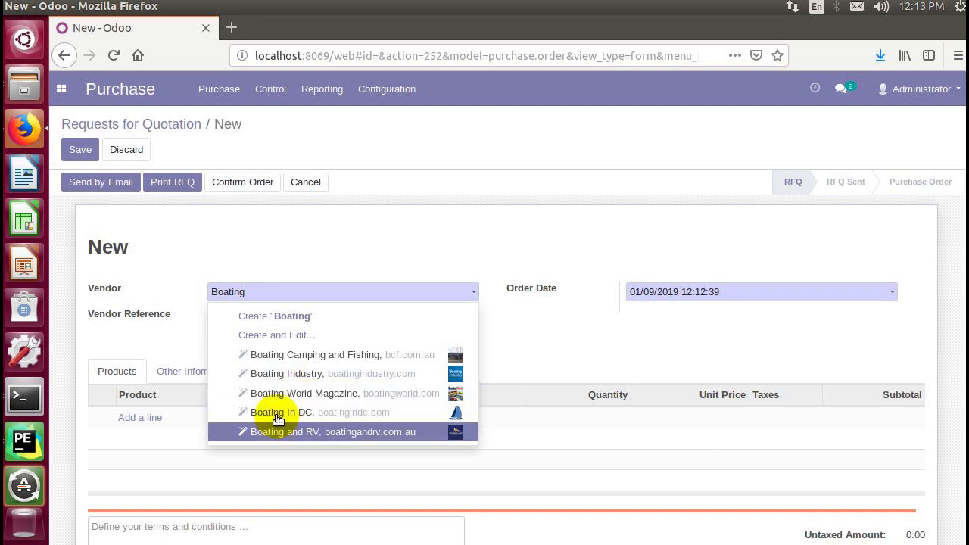
{"action": "mouse_move", "coordinate": [281, 393]}
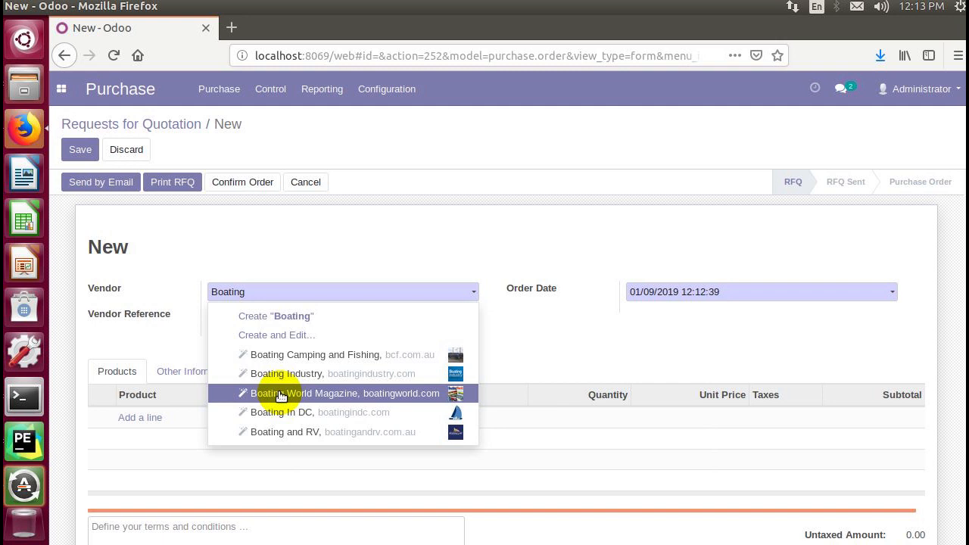
{"action": "left_click", "coordinate": [344, 393]}
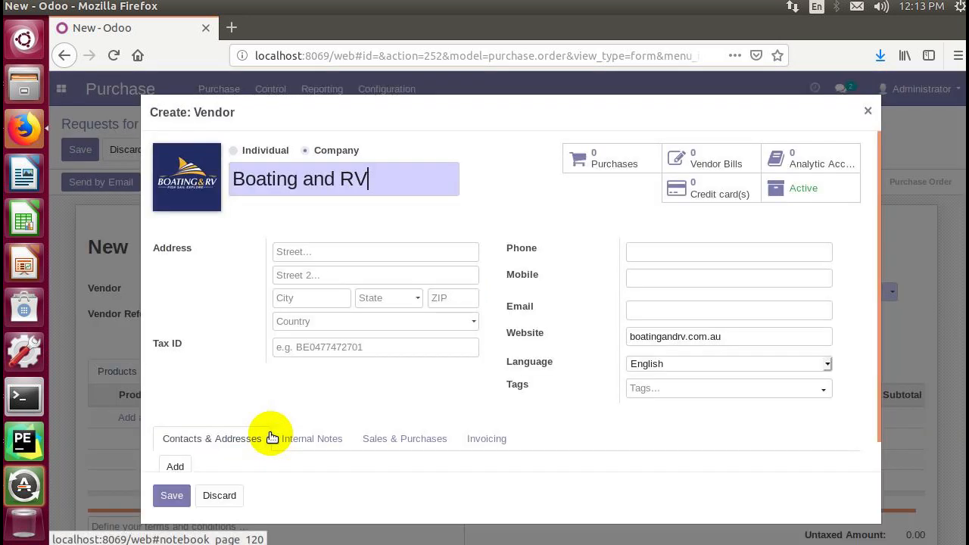
{"action": "mouse_move", "coordinate": [178, 204]}
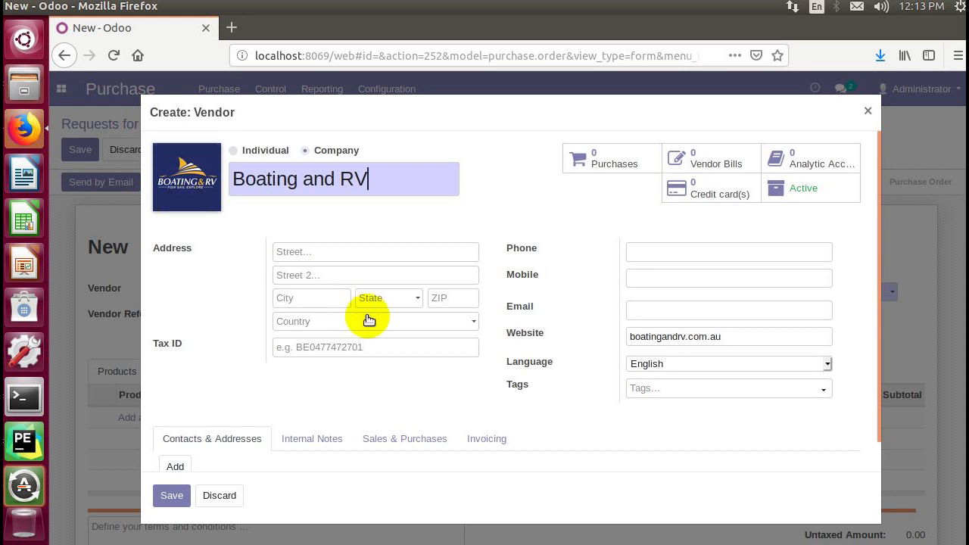
{"action": "mouse_move", "coordinate": [744, 345]}
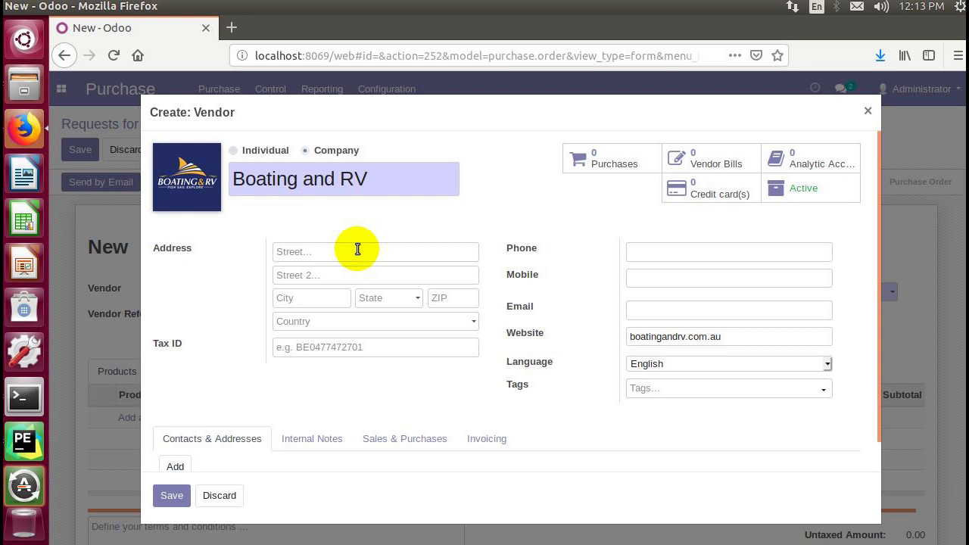
{"action": "type", "text": "7093"}
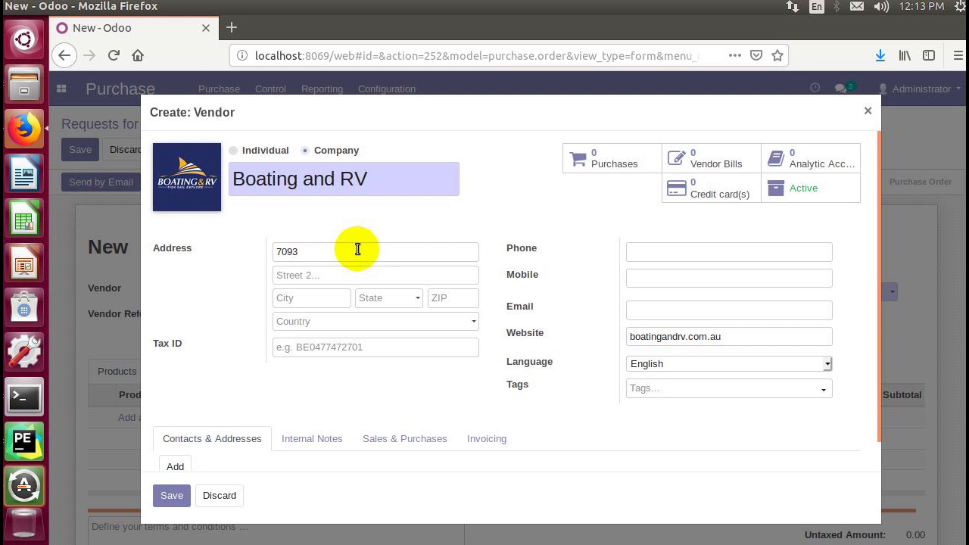
{"action": "type", "text": "S Pine S"}
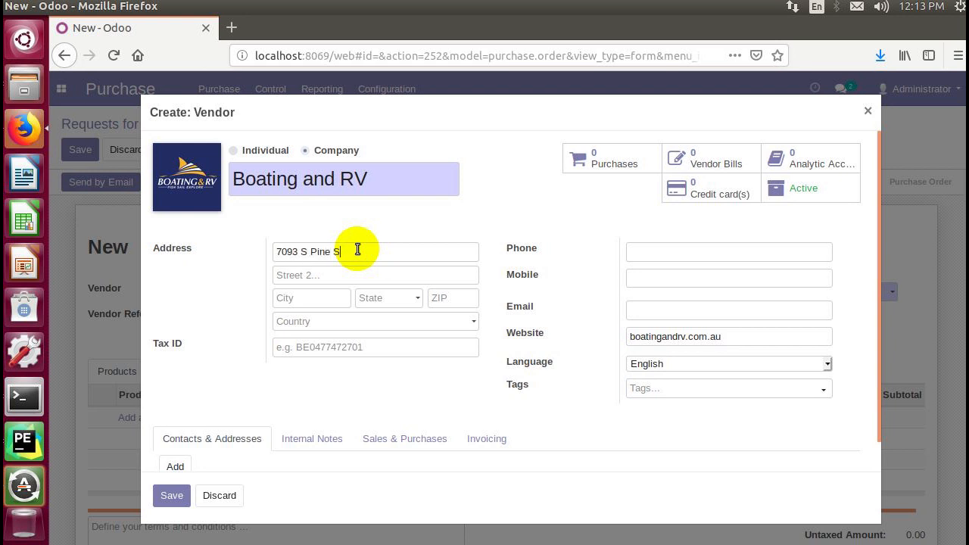
{"action": "type", "text": "treet"}
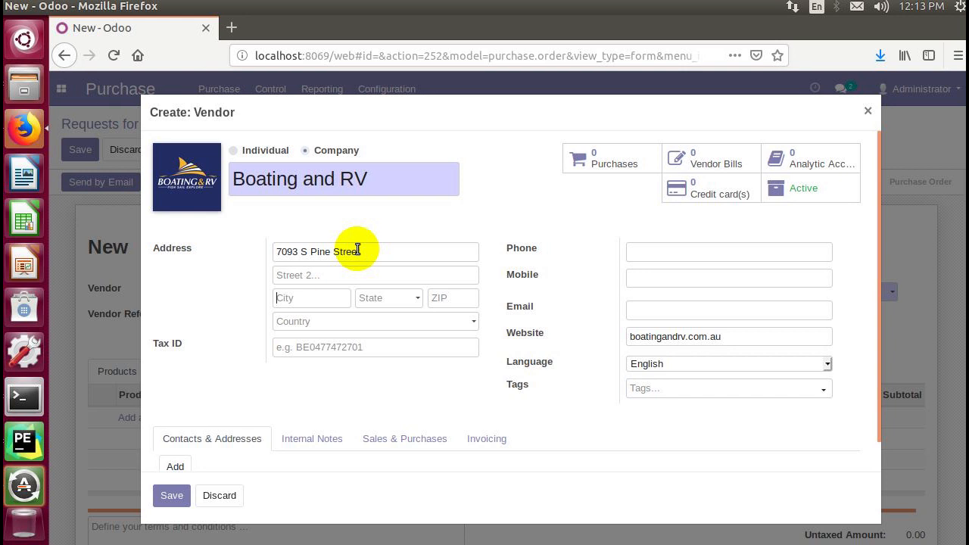
{"action": "left_click", "coordinate": [388, 297]}
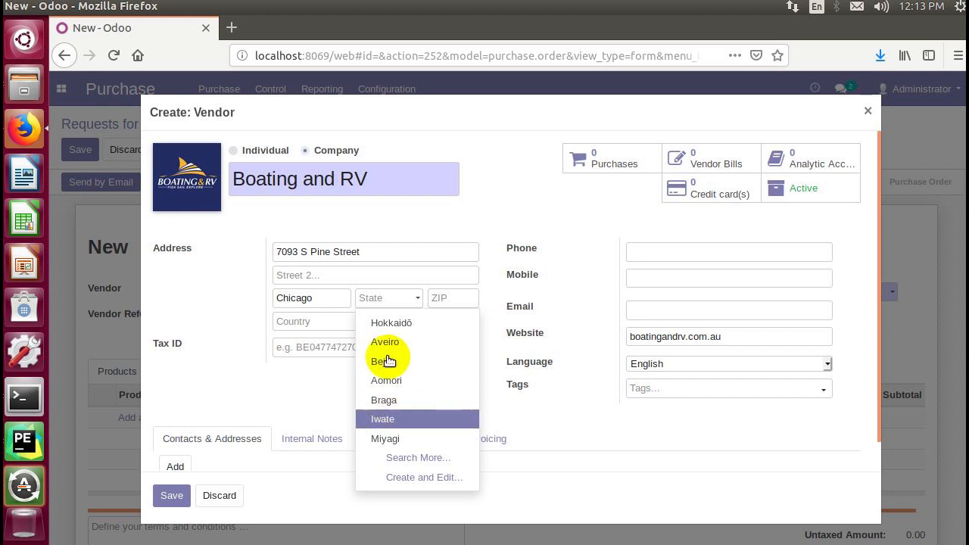
{"action": "mouse_move", "coordinate": [394, 331]}
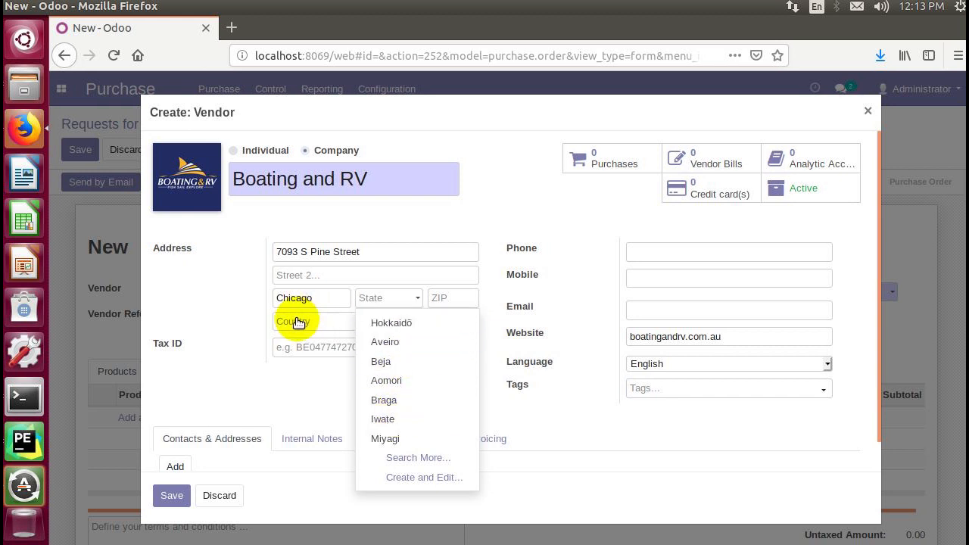
Set the vendor's country to United States, state Illinois and ZIP 49381
{"action": "left_click", "coordinate": [314, 321]}
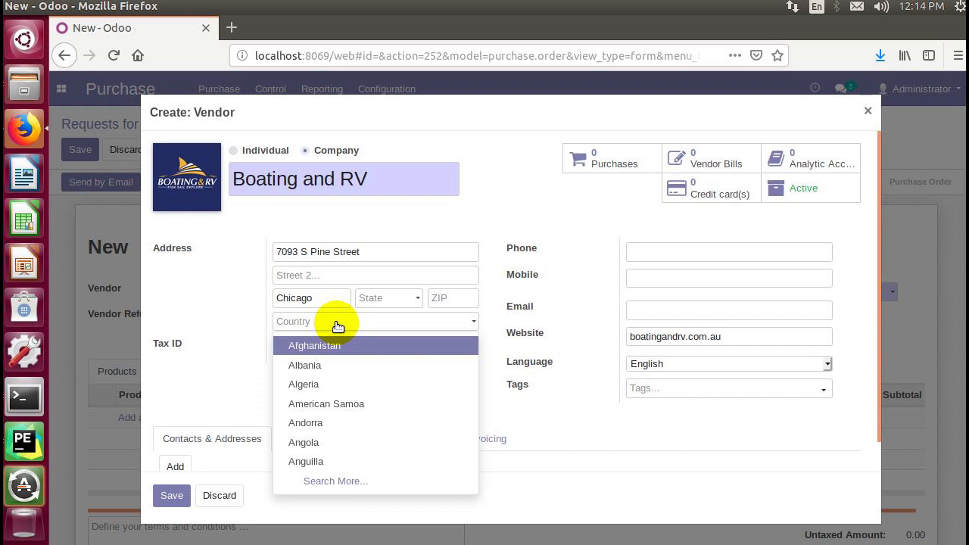
{"action": "type", "text": "United"}
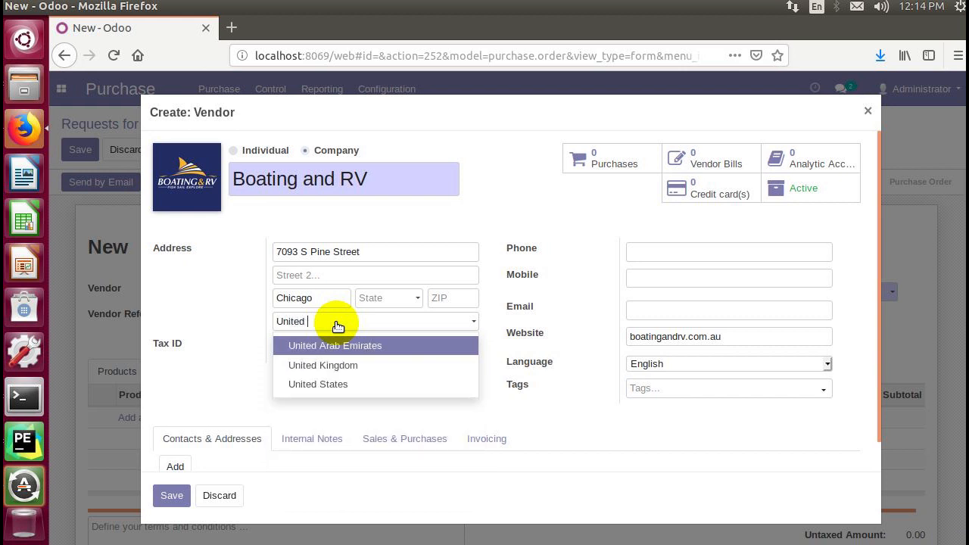
{"action": "mouse_move", "coordinate": [318, 383]}
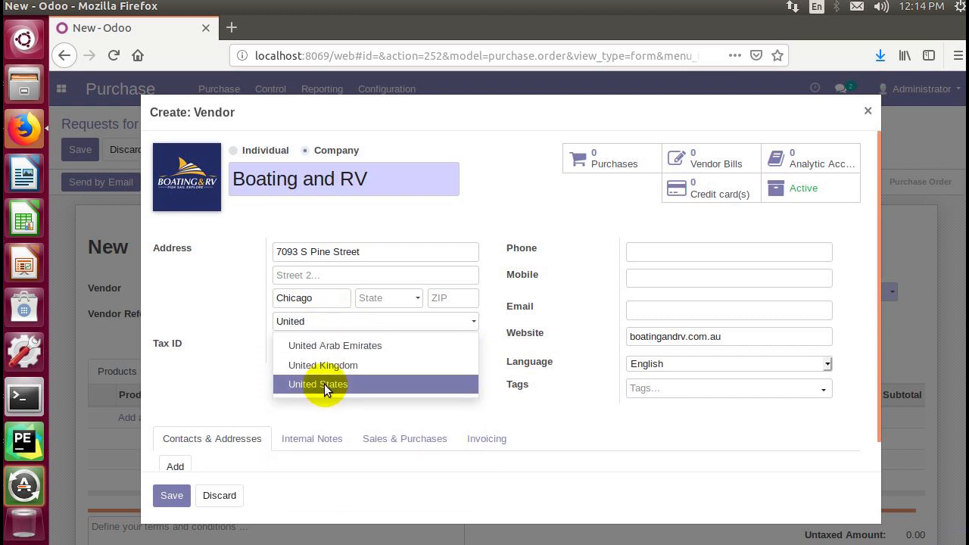
{"action": "left_click", "coordinate": [317, 384]}
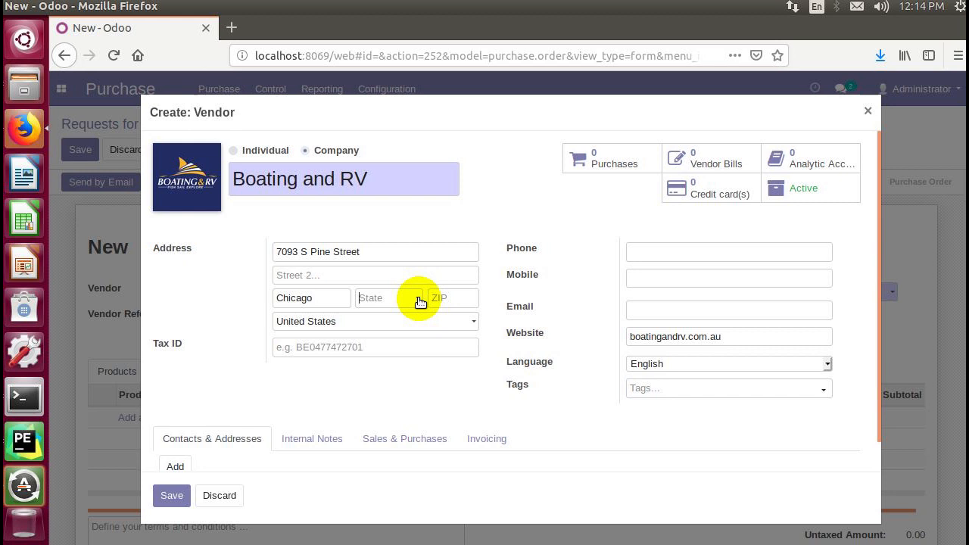
{"action": "left_click", "coordinate": [389, 299]}
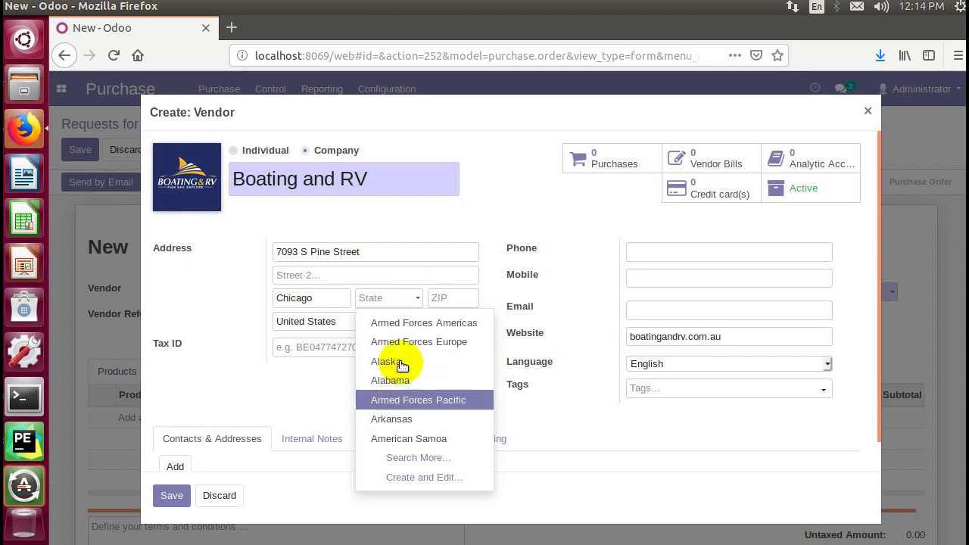
{"action": "mouse_move", "coordinate": [399, 380]}
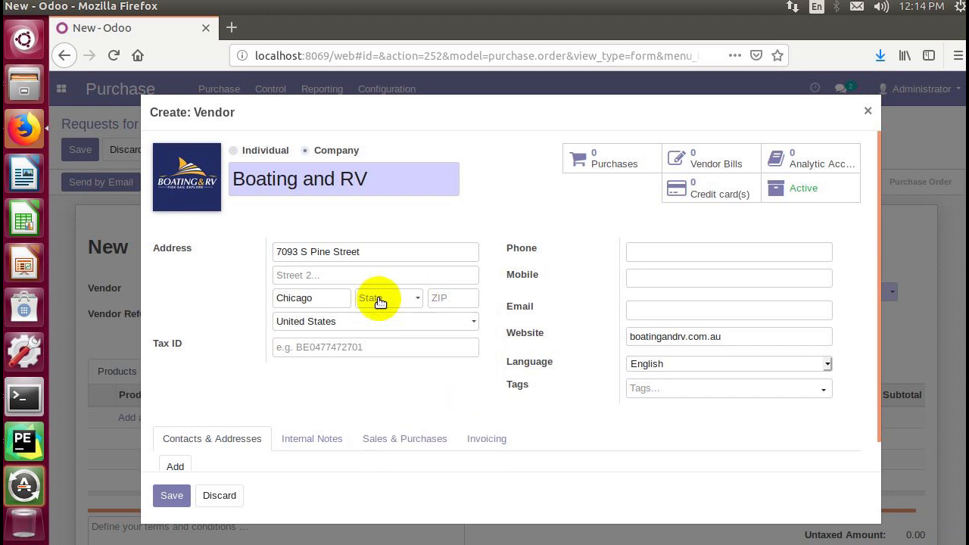
{"action": "type", "text": "lll"}
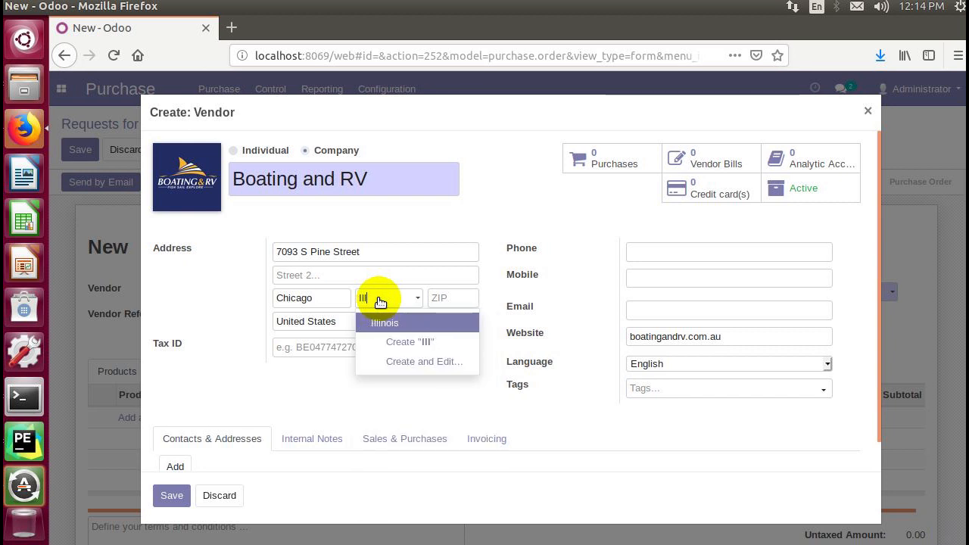
{"action": "left_click", "coordinate": [386, 323]}
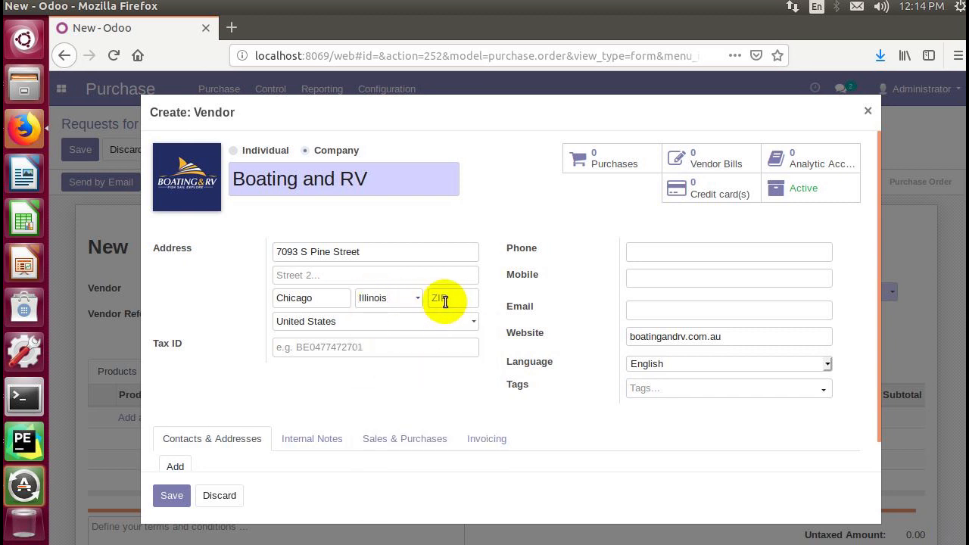
{"action": "type", "text": "4"}
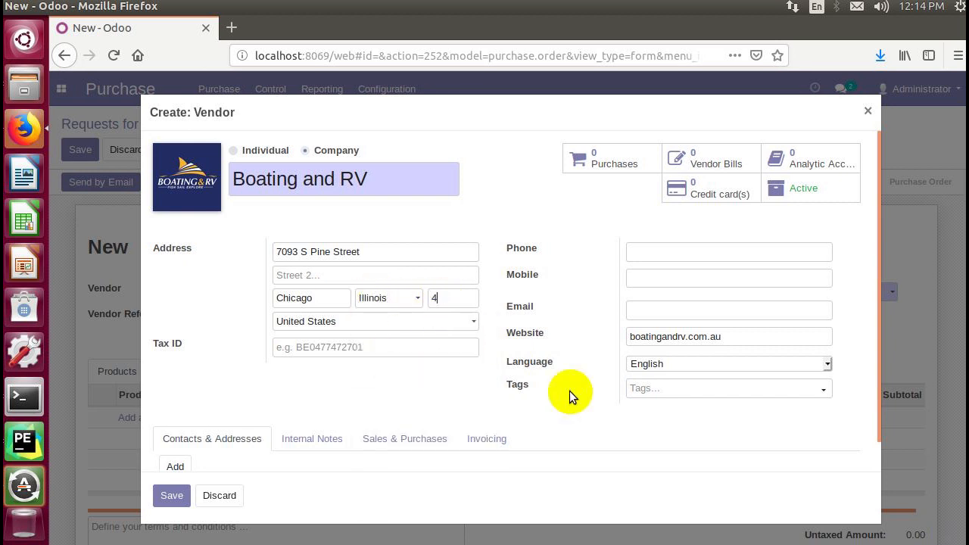
{"action": "type", "text": "9381"}
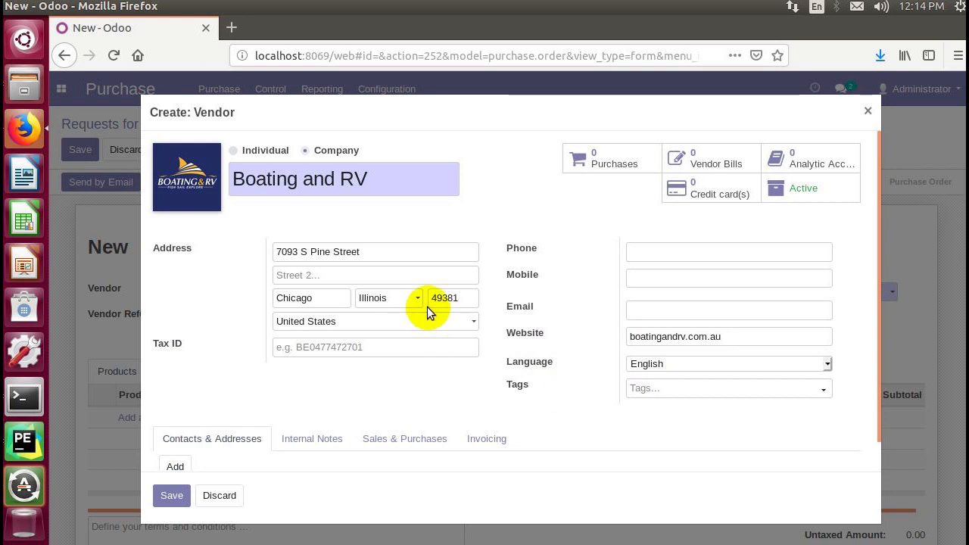
{"action": "left_click", "coordinate": [455, 299]}
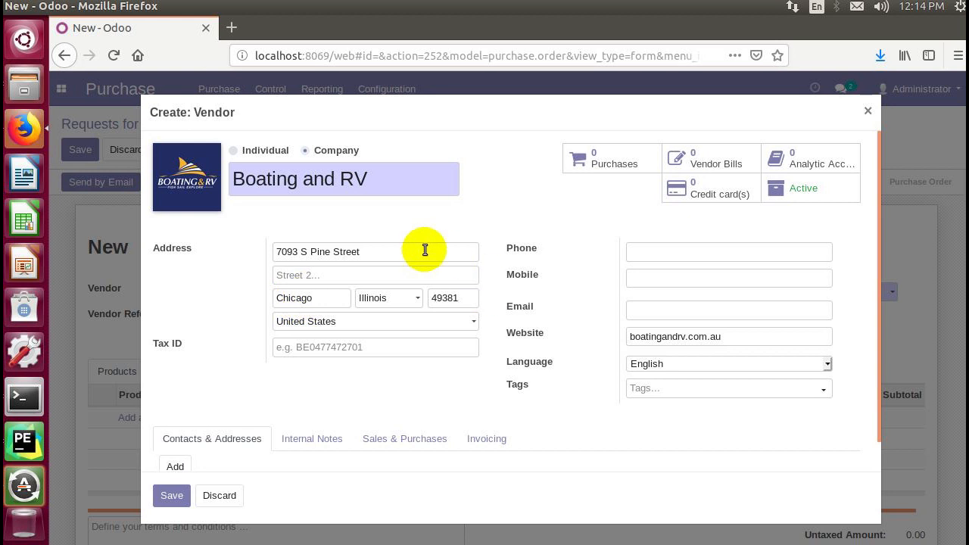
{"action": "left_click", "coordinate": [456, 297]}
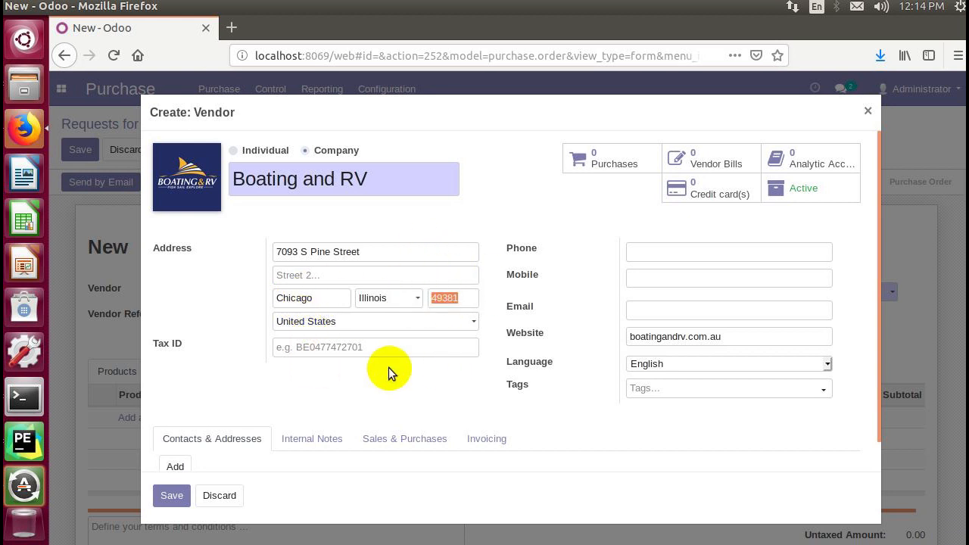
Review the vendor's Sales & Purchases settings and save Boating and RV
{"action": "left_click", "coordinate": [452, 298]}
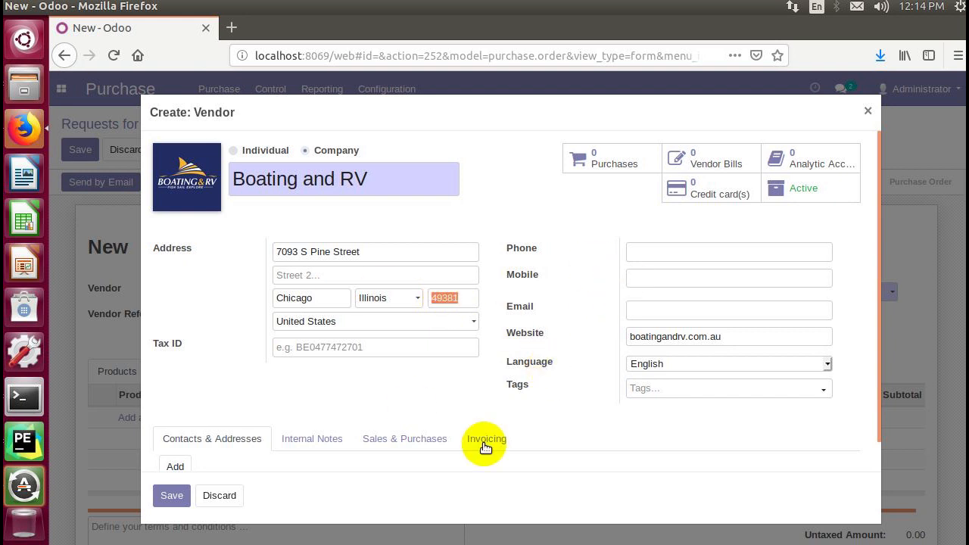
{"action": "mouse_move", "coordinate": [220, 439]}
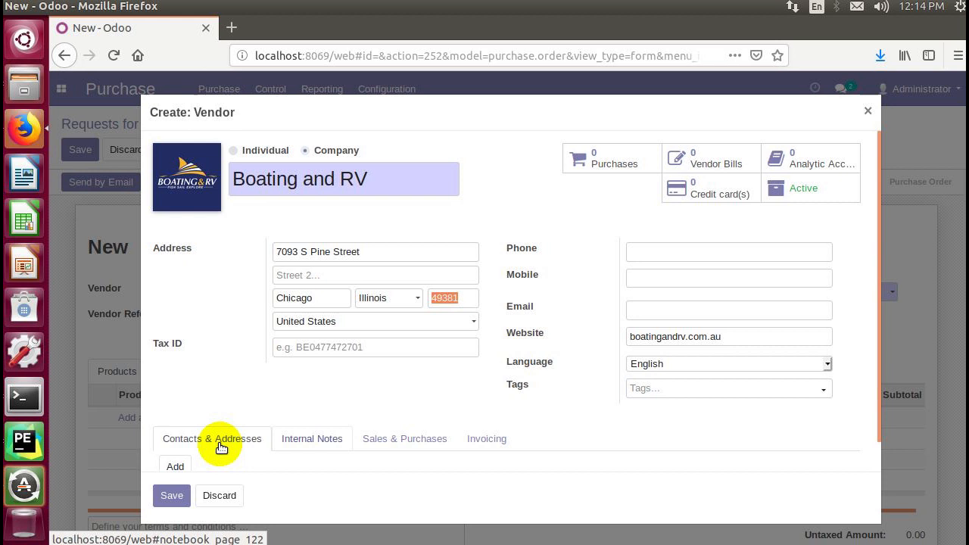
{"action": "left_click", "coordinate": [404, 439]}
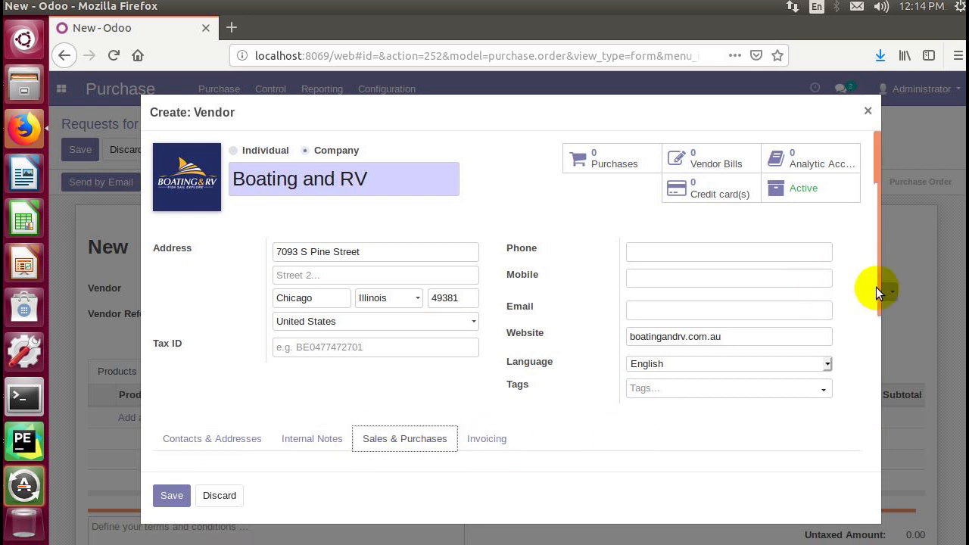
{"action": "scroll", "scroll_direction": "down", "scroll_amount": 3}
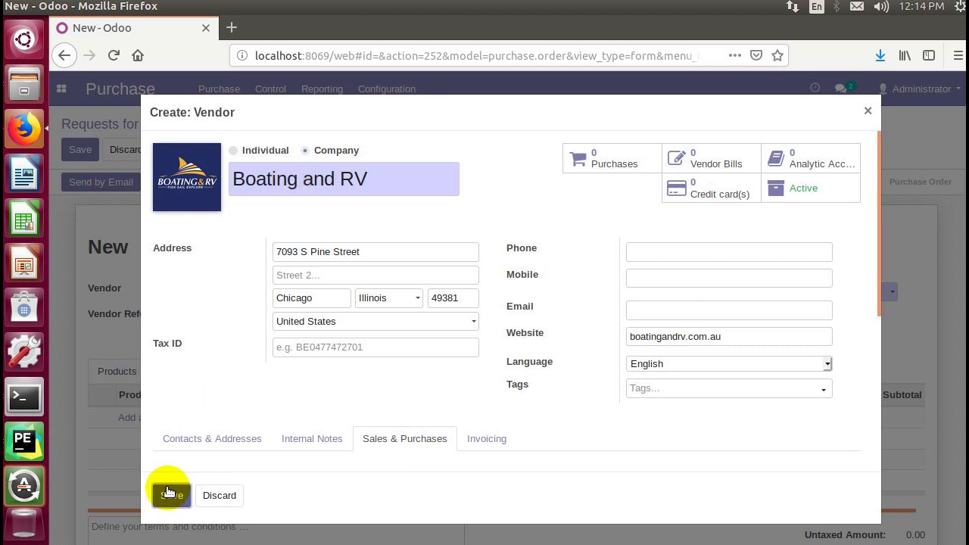
{"action": "left_click", "coordinate": [168, 495]}
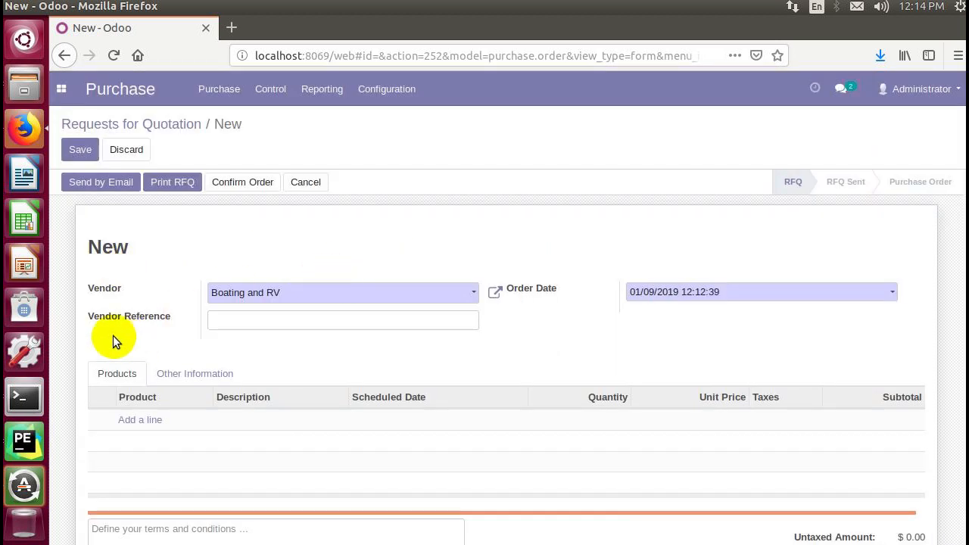
{"action": "mouse_move", "coordinate": [735, 309]}
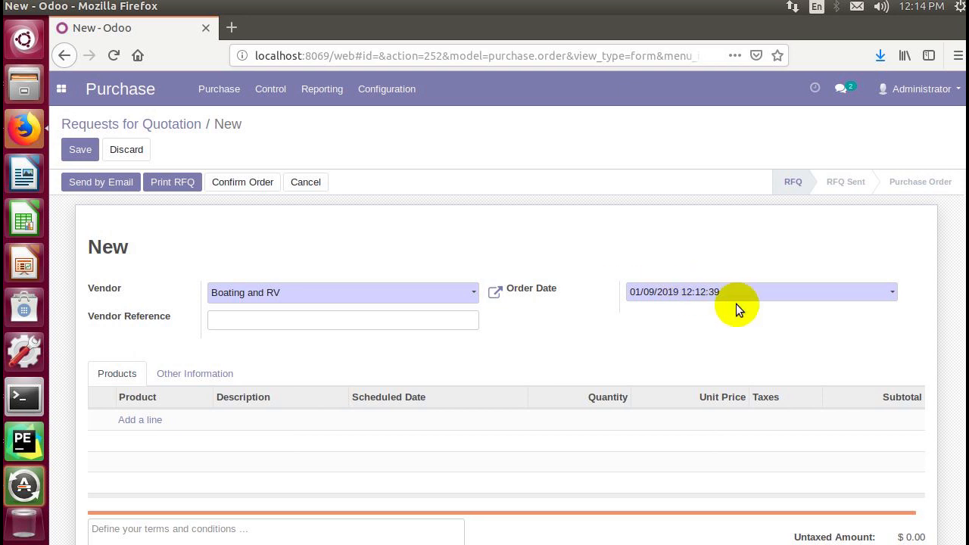
{"action": "mouse_move", "coordinate": [744, 298]}
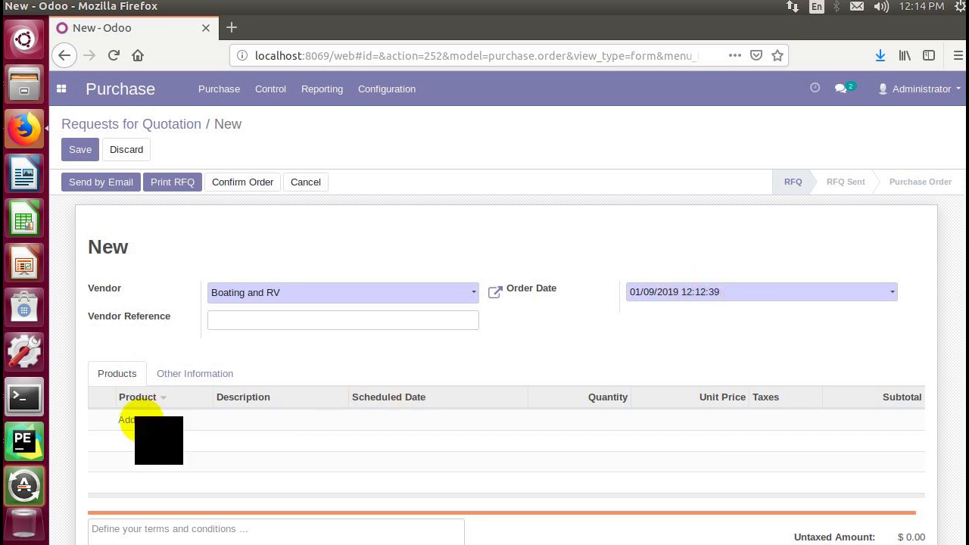
Add the first product line to the request for quotation
{"action": "left_click", "coordinate": [127, 420]}
{"action": "type", "text": "S"}
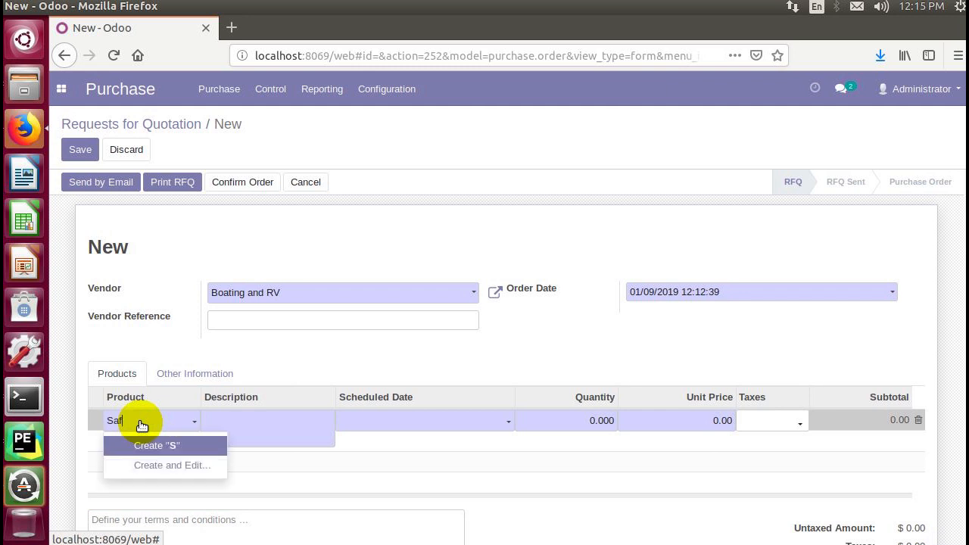
Create a new product named Safety Kit on the order line
{"action": "type", "text": "afety Kit"}
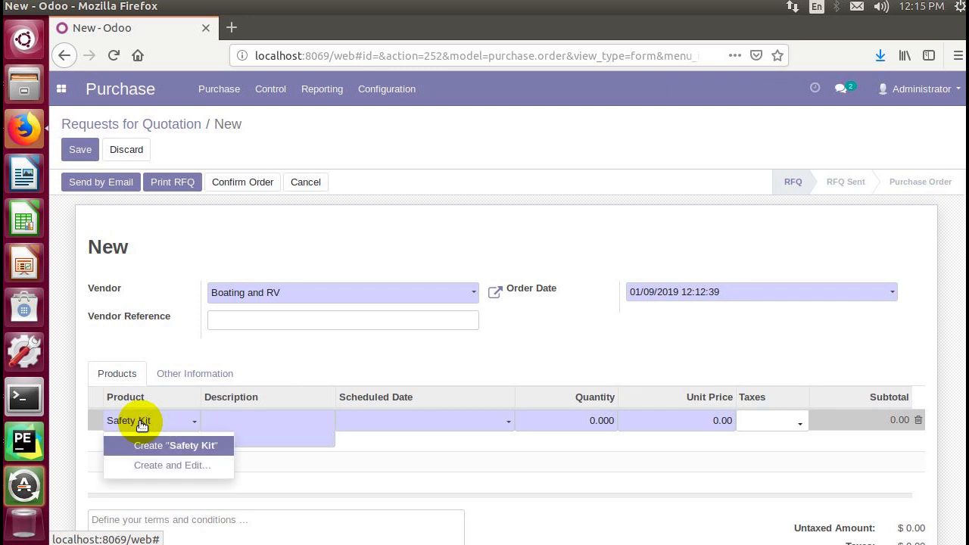
{"action": "mouse_move", "coordinate": [144, 445]}
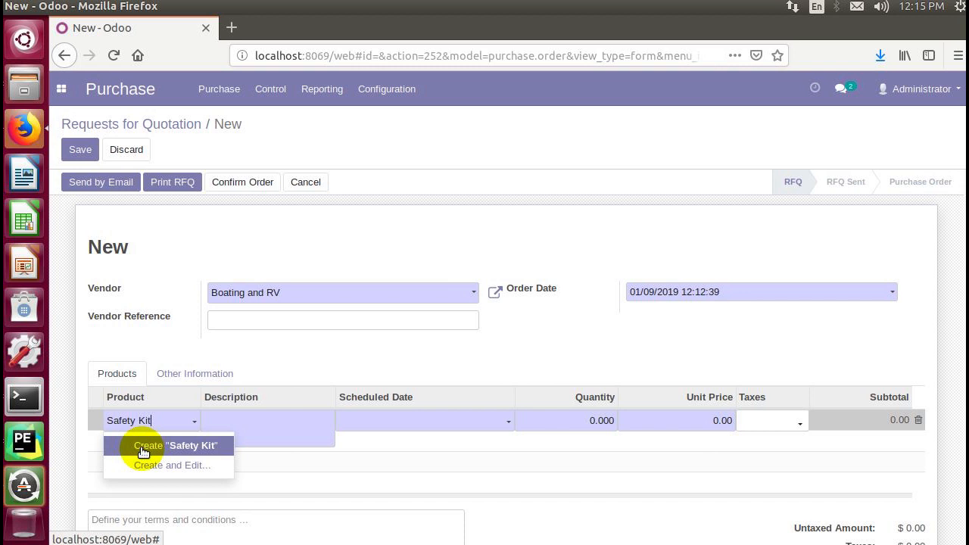
{"action": "mouse_move", "coordinate": [178, 450]}
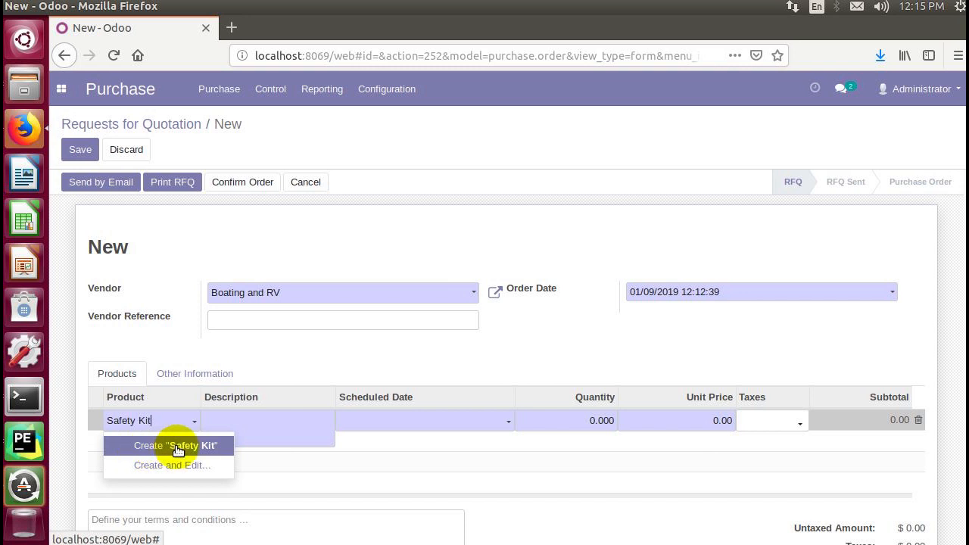
{"action": "mouse_move", "coordinate": [141, 465]}
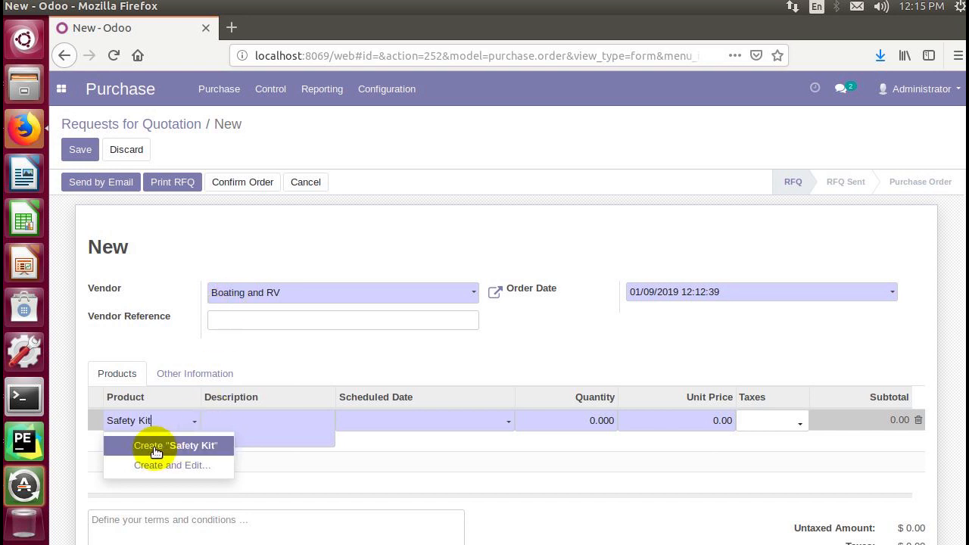
{"action": "left_click", "coordinate": [175, 445]}
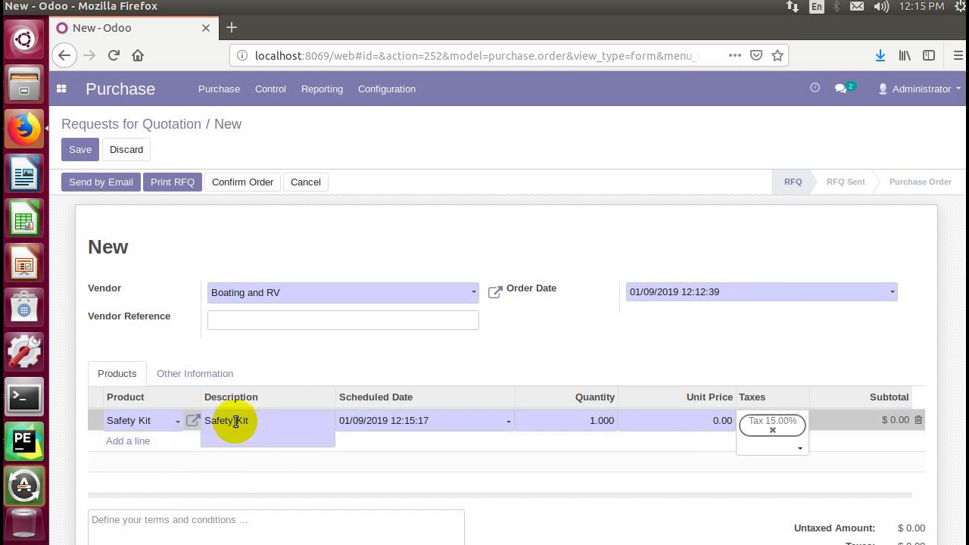
{"action": "mouse_move", "coordinate": [151, 421]}
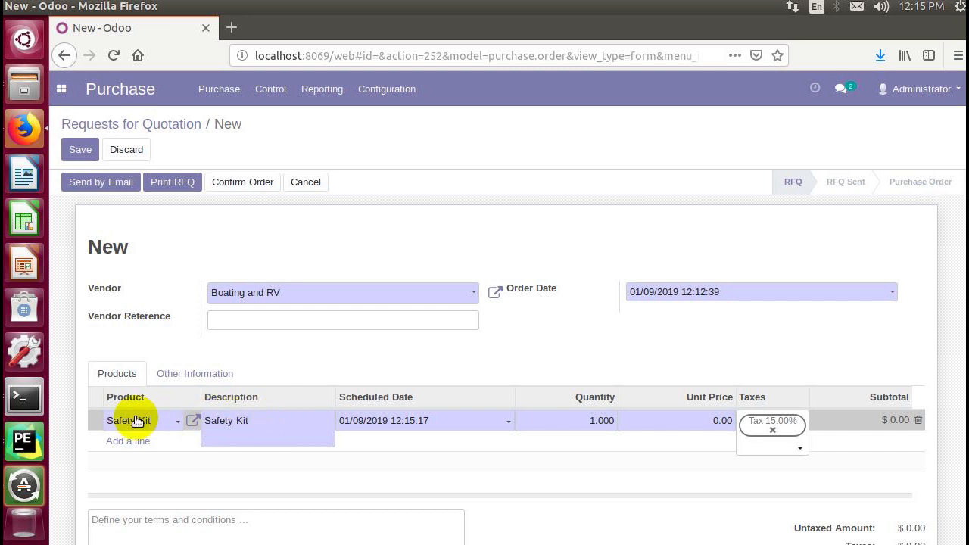
Change the Safety Kit line to 'Safety Kit - Includes Life Jacket & First Aid', quantity 12
{"action": "left_click", "coordinate": [262, 420]}
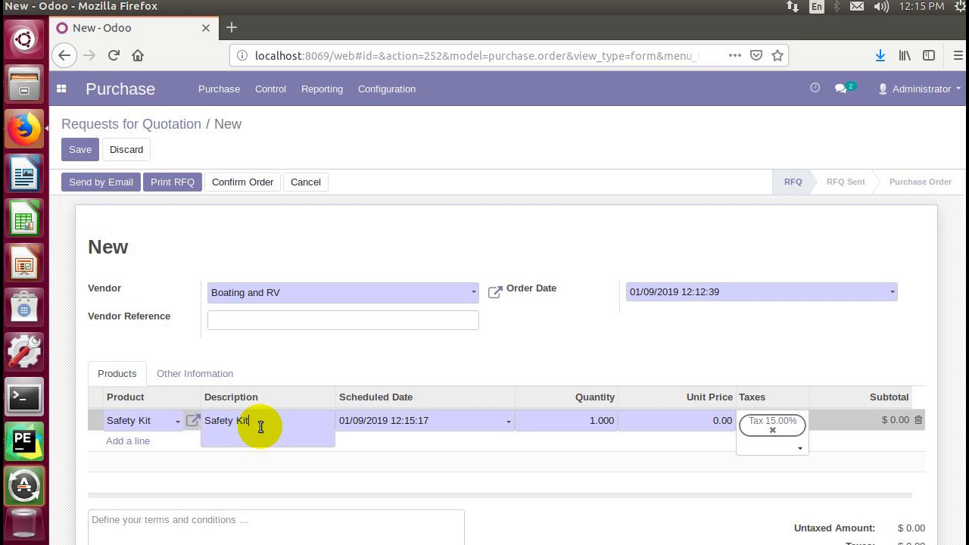
{"action": "mouse_move", "coordinate": [274, 423]}
{"action": "type", "text": " - Include"}
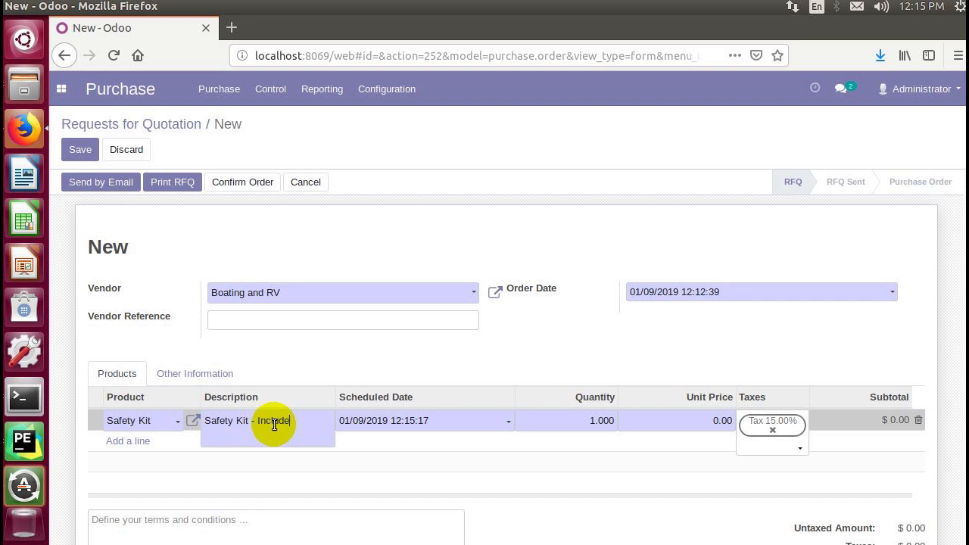
{"action": "type", "text": "Life Jacket"}
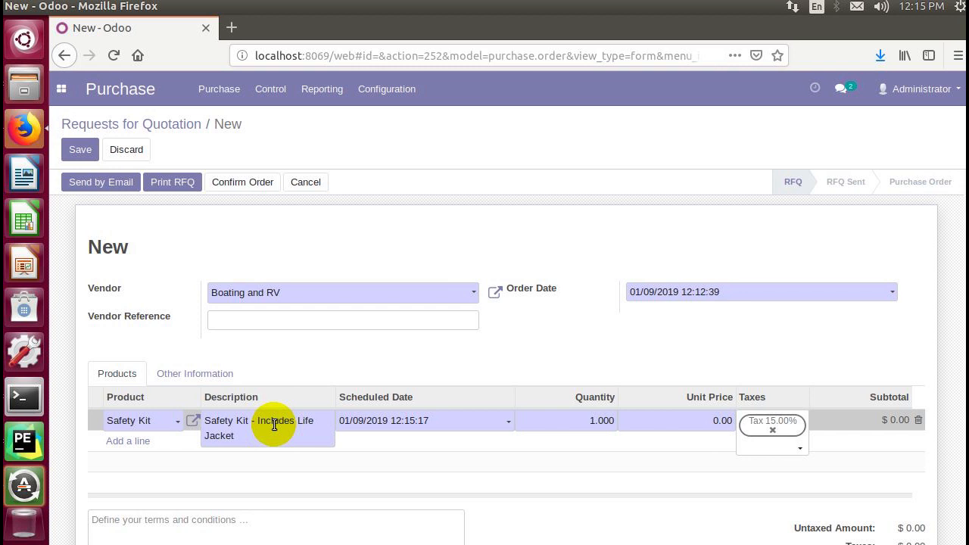
{"action": "type", "text": "& First Aid"}
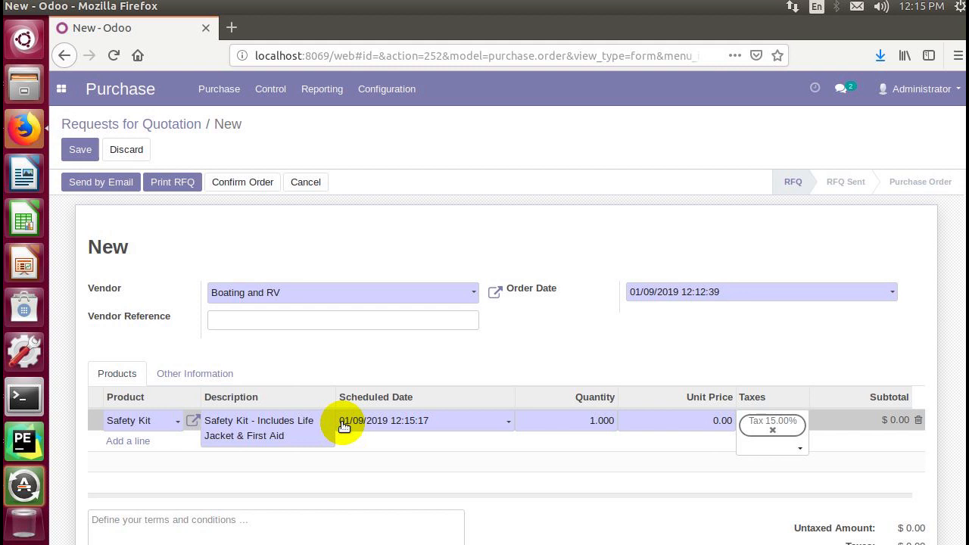
{"action": "left_click", "coordinate": [598, 421]}
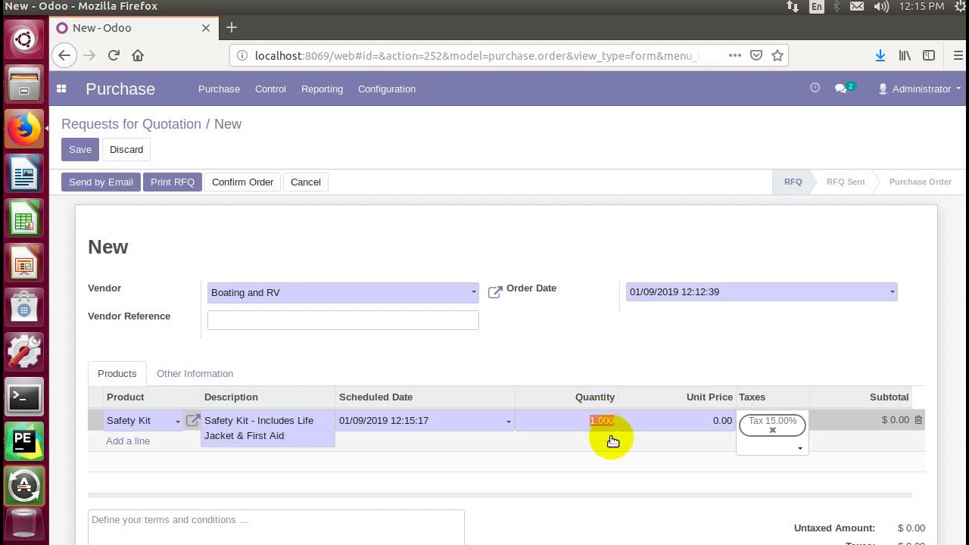
{"action": "type", "text": "12"}
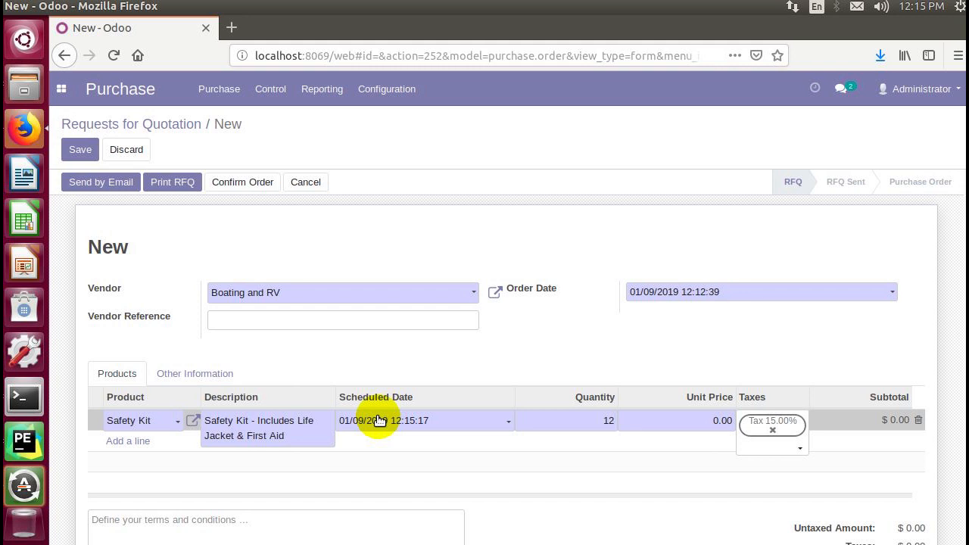
{"action": "left_click", "coordinate": [608, 421]}
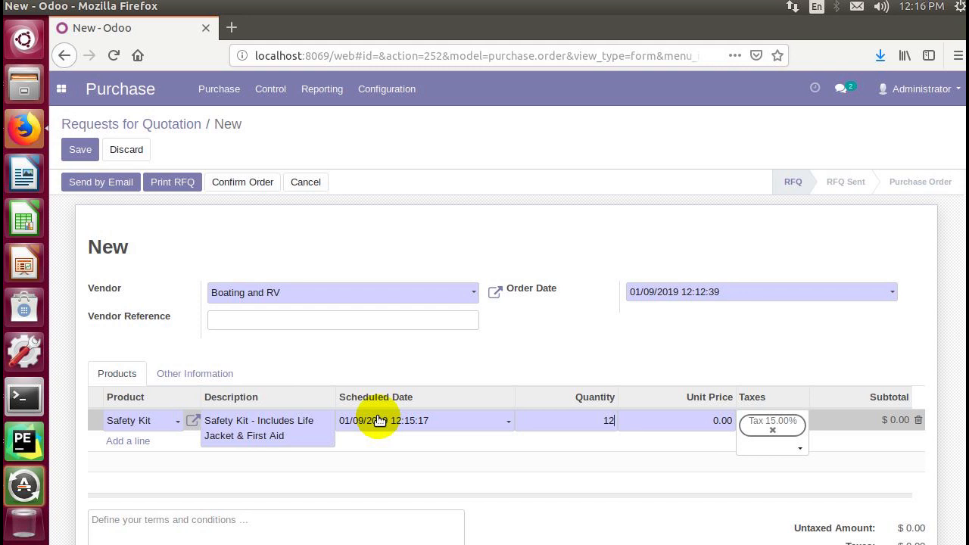
{"action": "mouse_move", "coordinate": [418, 427]}
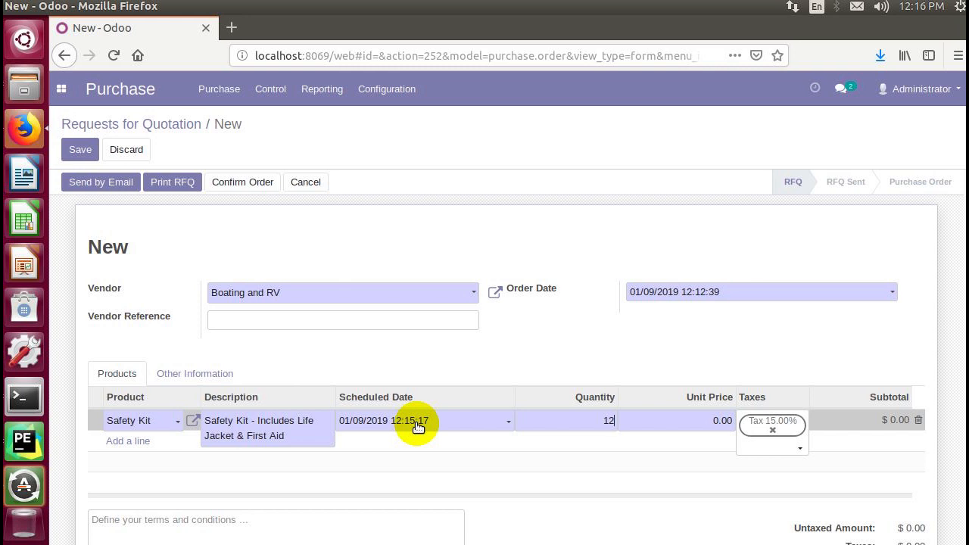
{"action": "mouse_move", "coordinate": [383, 426]}
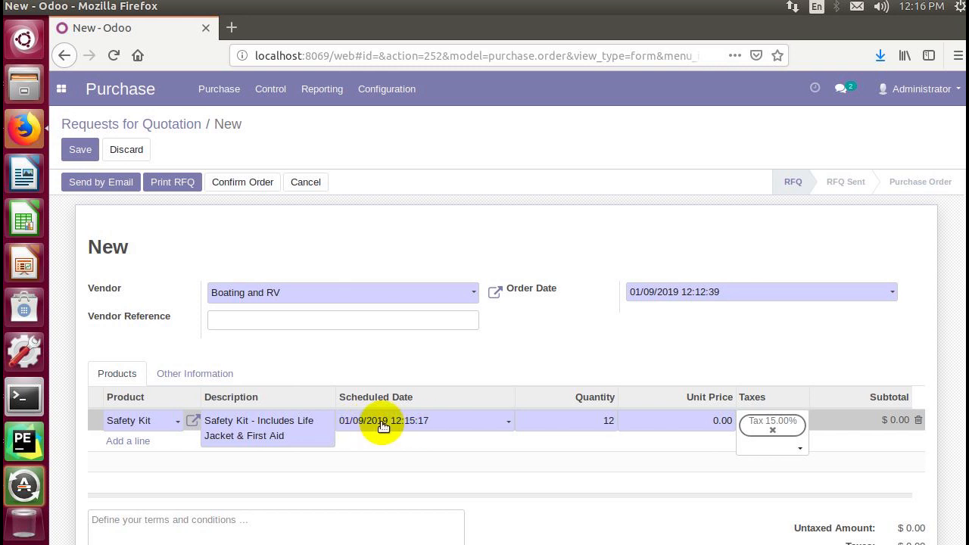
{"action": "mouse_move", "coordinate": [512, 427]}
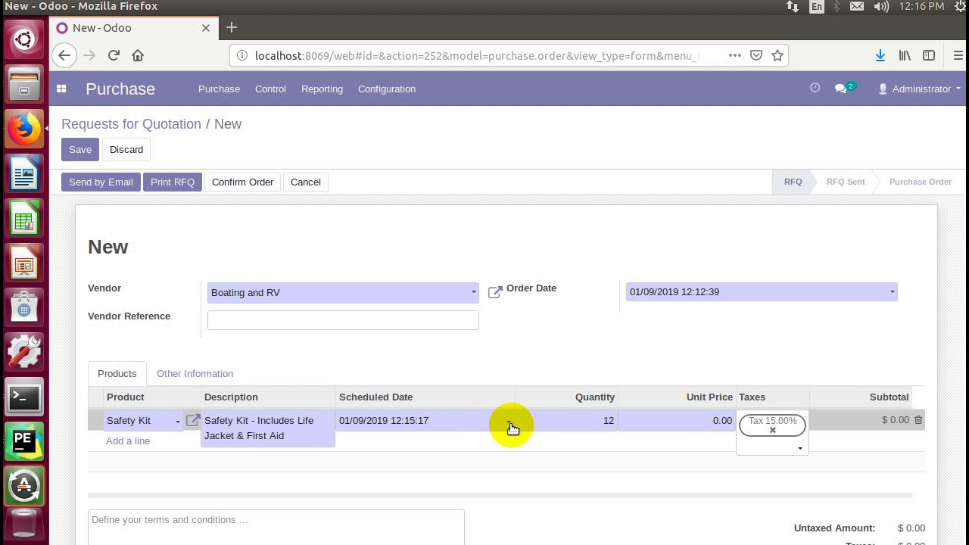
Schedule the Safety Kit line for January 25, 2019 at 08:15:17
{"action": "left_click", "coordinate": [424, 420]}
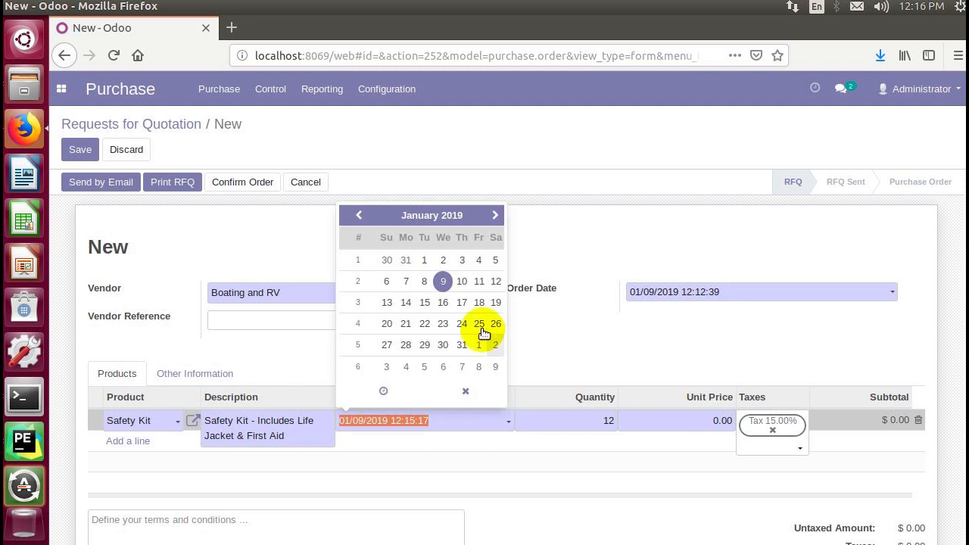
{"action": "left_click", "coordinate": [478, 324]}
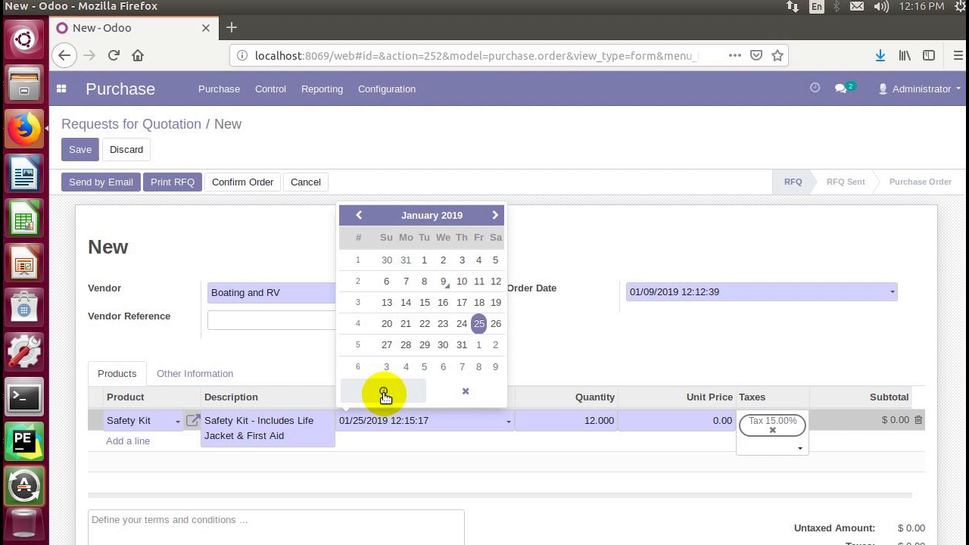
{"action": "left_click", "coordinate": [385, 392]}
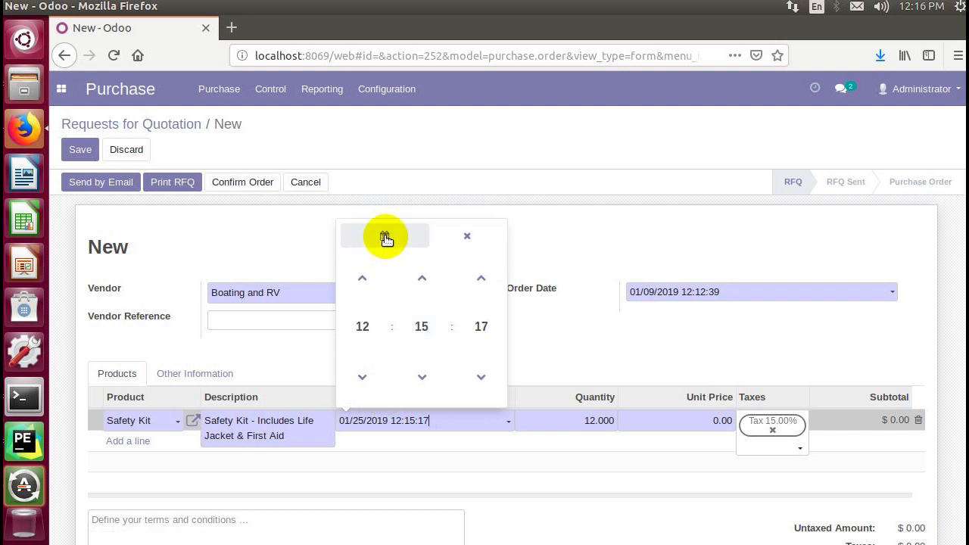
{"action": "left_click", "coordinate": [385, 236]}
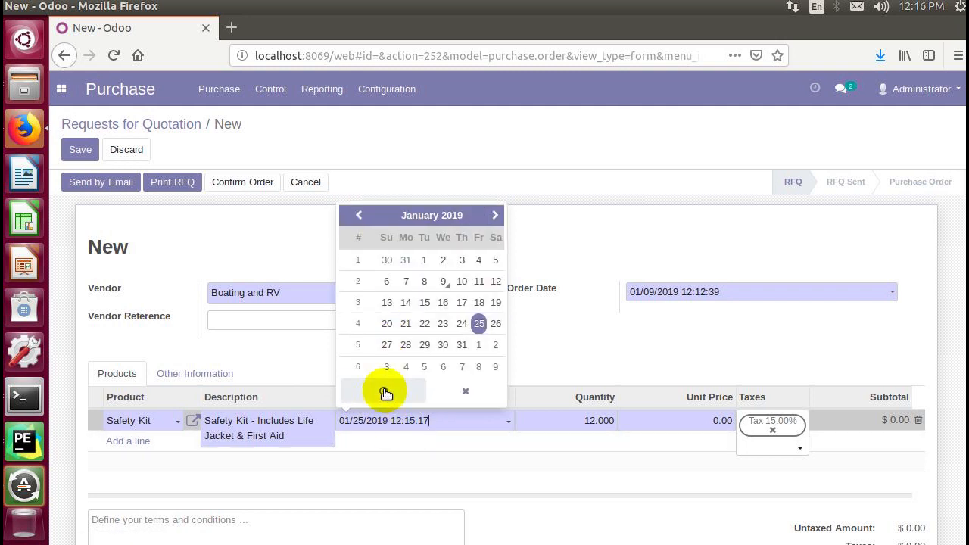
{"action": "left_click", "coordinate": [385, 391]}
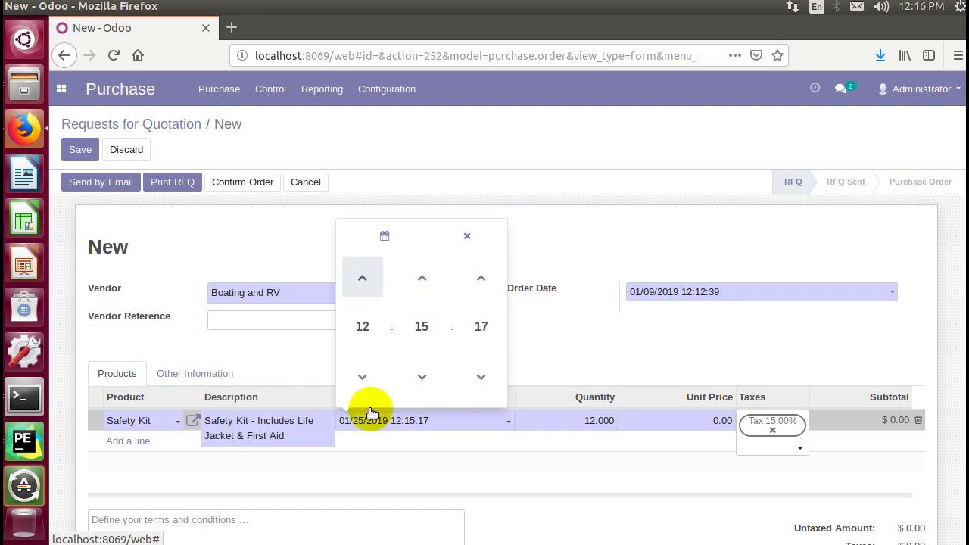
{"action": "left_click", "coordinate": [362, 377]}
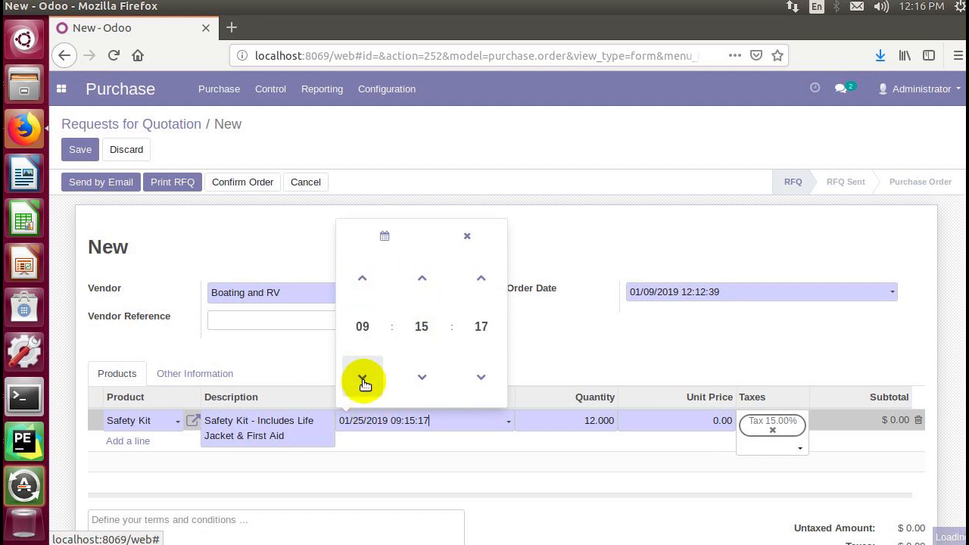
{"action": "left_click", "coordinate": [362, 377]}
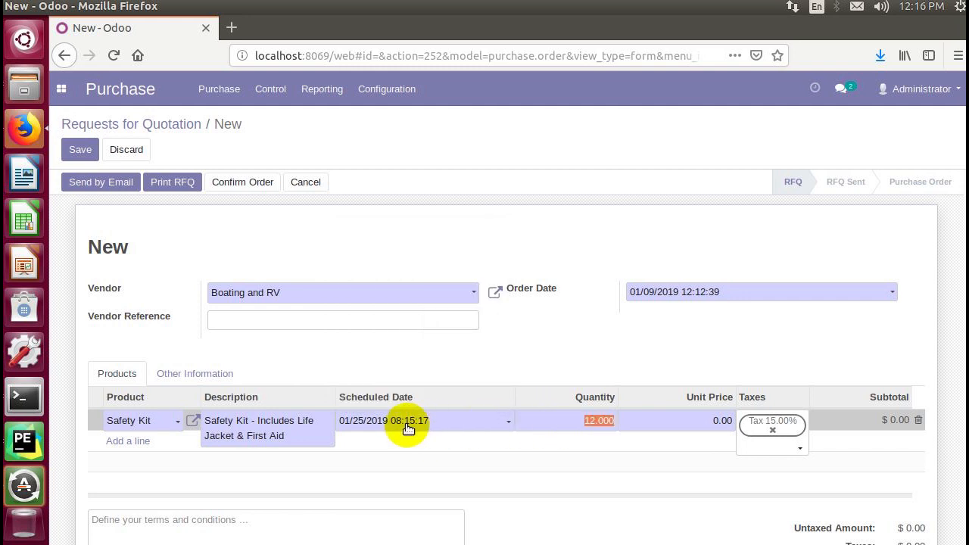
{"action": "mouse_move", "coordinate": [360, 424]}
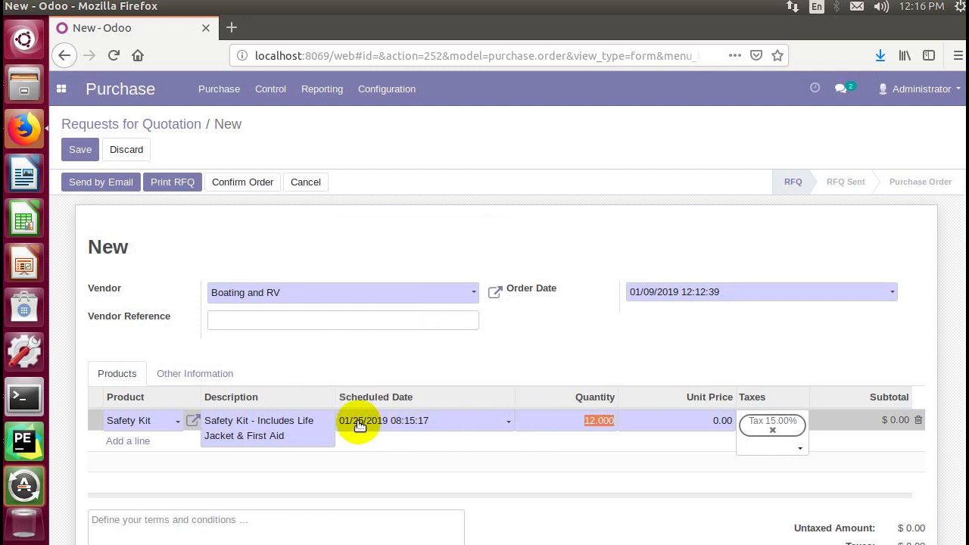
{"action": "mouse_move", "coordinate": [559, 436]}
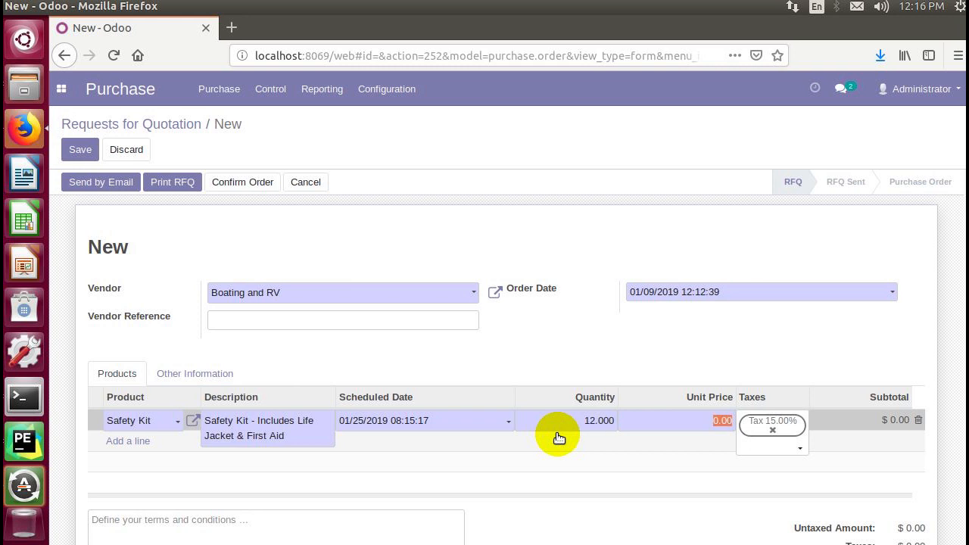
Set the Safety Kit unit price to 90.00 and remove the 15% tax
{"action": "type", "text": "90"}
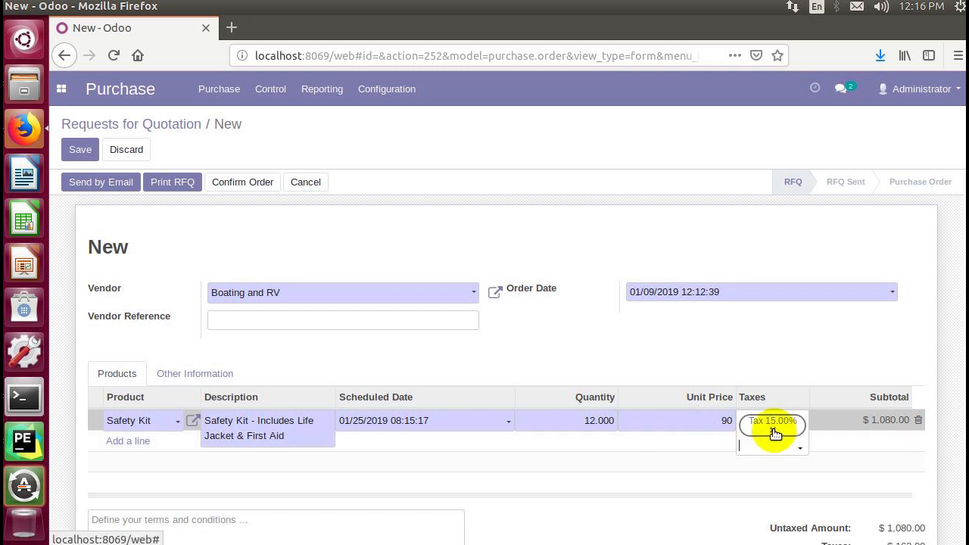
{"action": "left_click", "coordinate": [776, 420]}
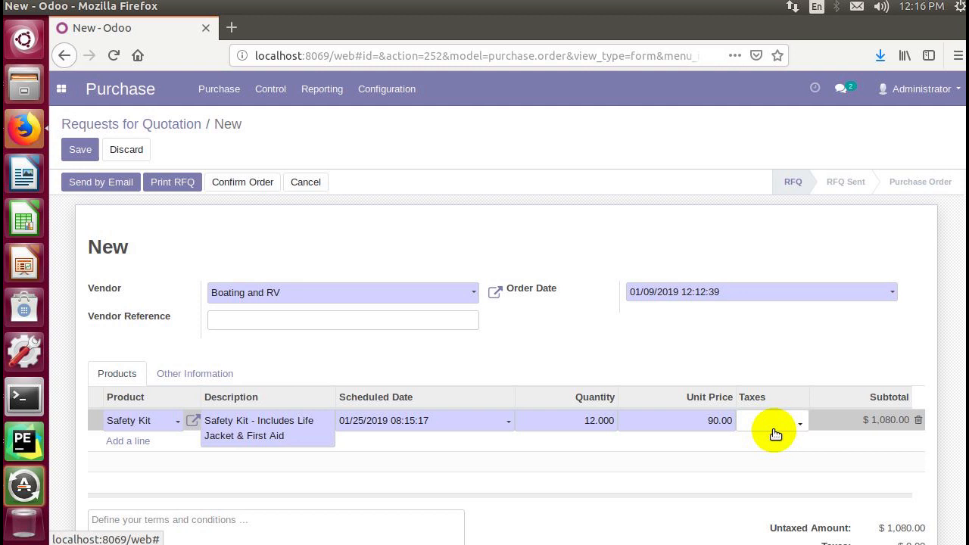
{"action": "left_click", "coordinate": [765, 421]}
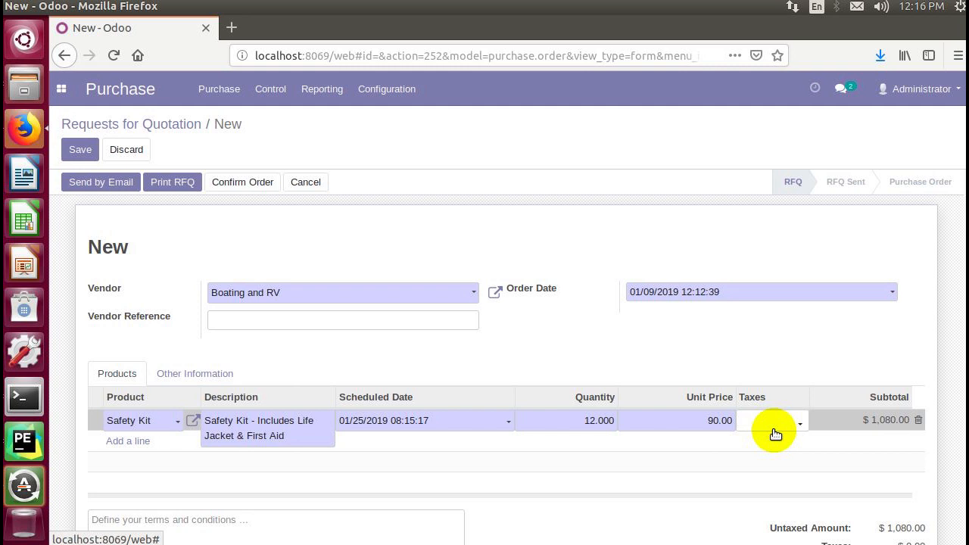
{"action": "mouse_move", "coordinate": [956, 353]}
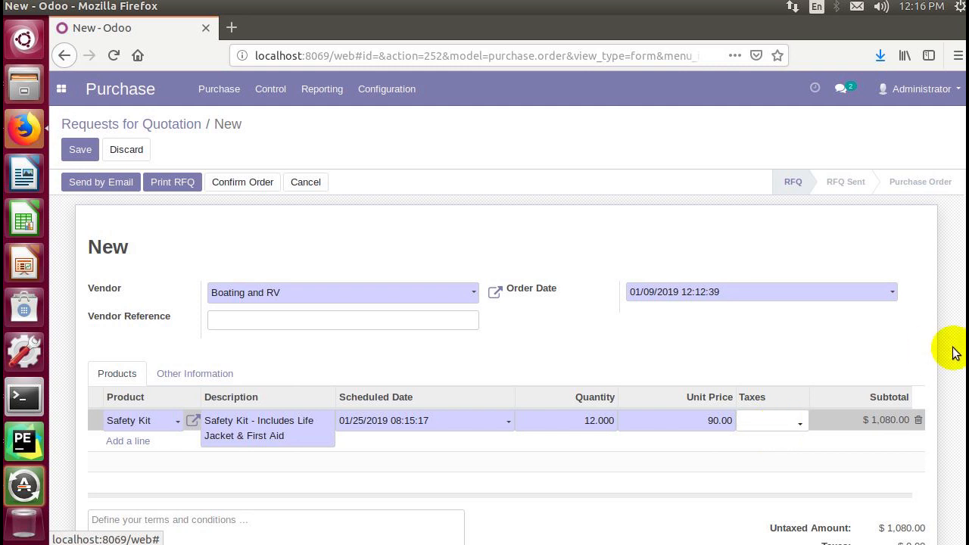
Save the quotation as PO00001 with a $1,080.00 total
{"action": "scroll", "scroll_direction": "down", "scroll_amount": 3}
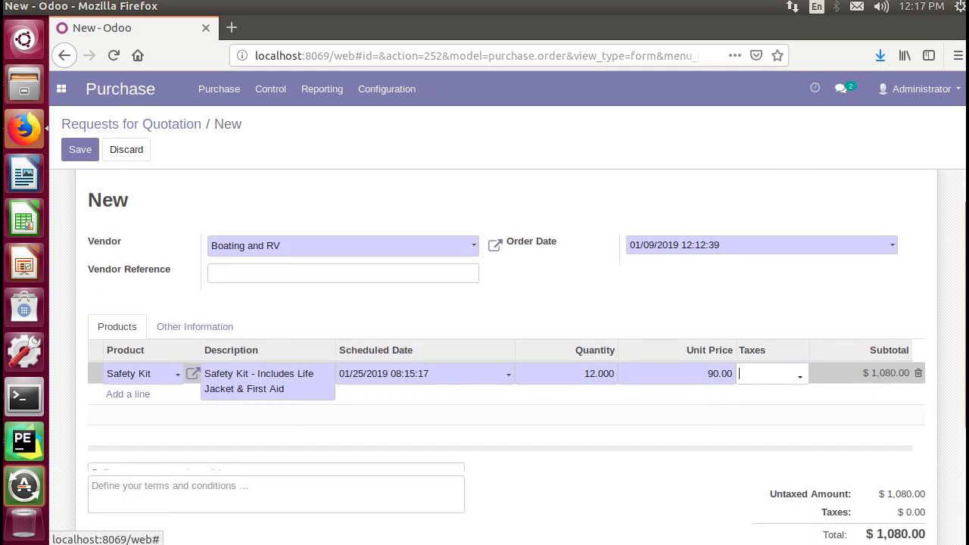
{"action": "scroll", "scroll_direction": "down", "scroll_amount": 3}
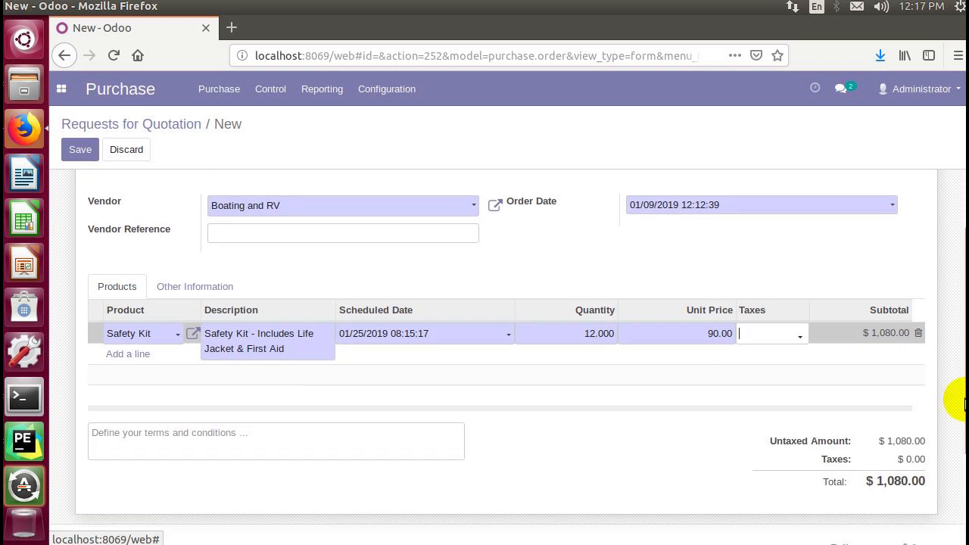
{"action": "scroll", "scroll_direction": "down", "scroll_amount": 3}
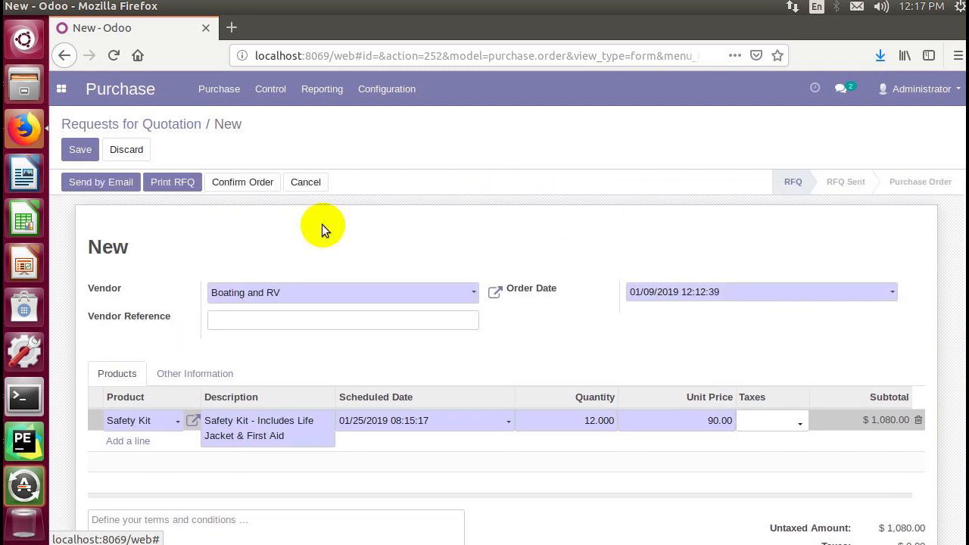
{"action": "mouse_move", "coordinate": [85, 182]}
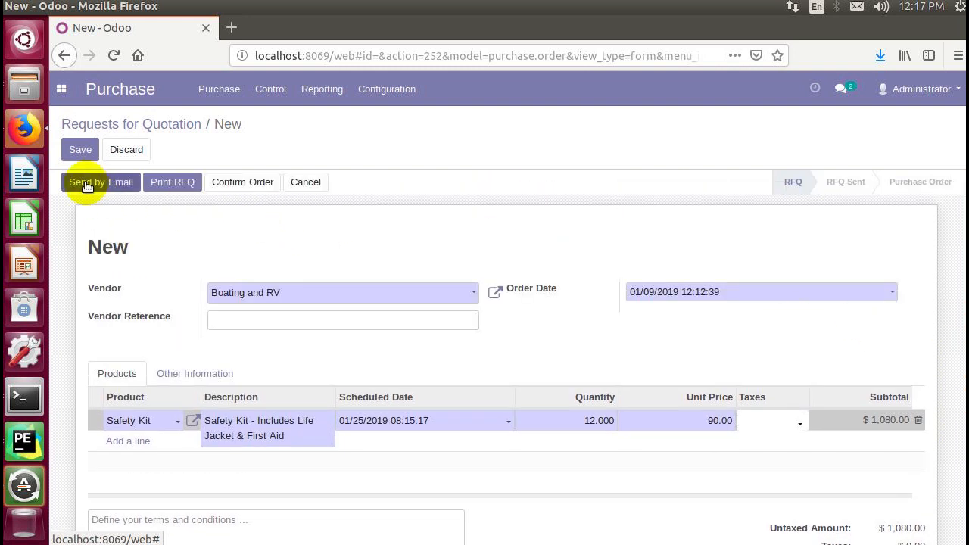
{"action": "mouse_move", "coordinate": [173, 182]}
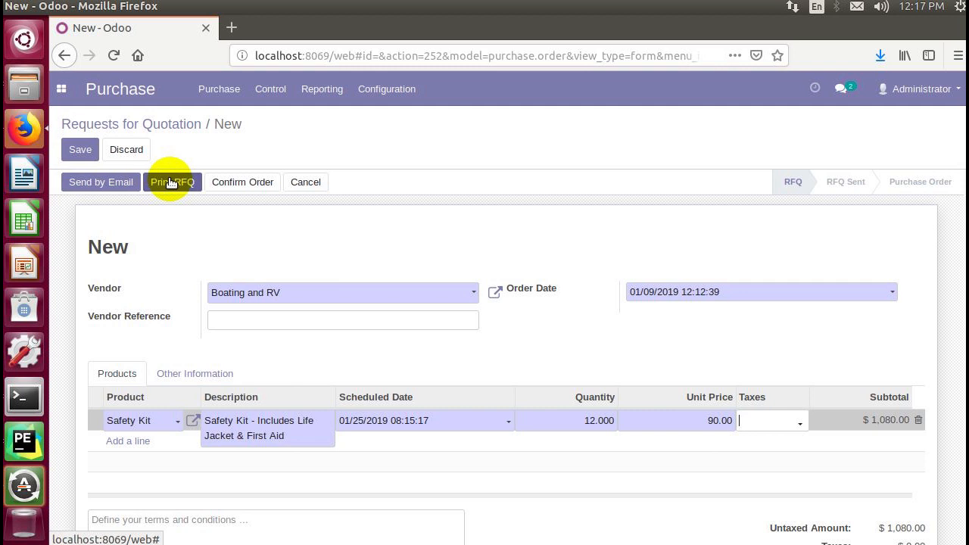
{"action": "left_click", "coordinate": [80, 149]}
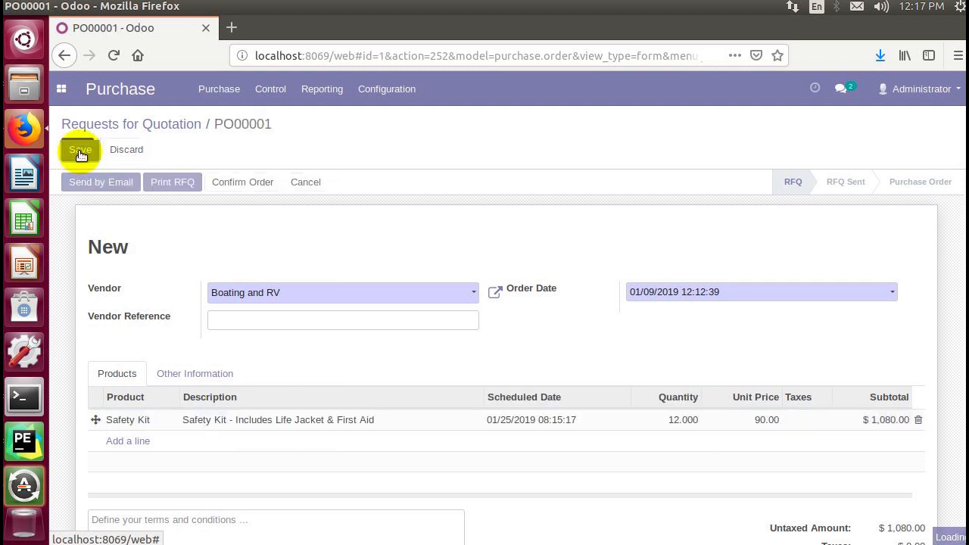
Compare the Requests for Quotation and Purchase Orders lists, then open PO00001
{"action": "left_click", "coordinate": [78, 149]}
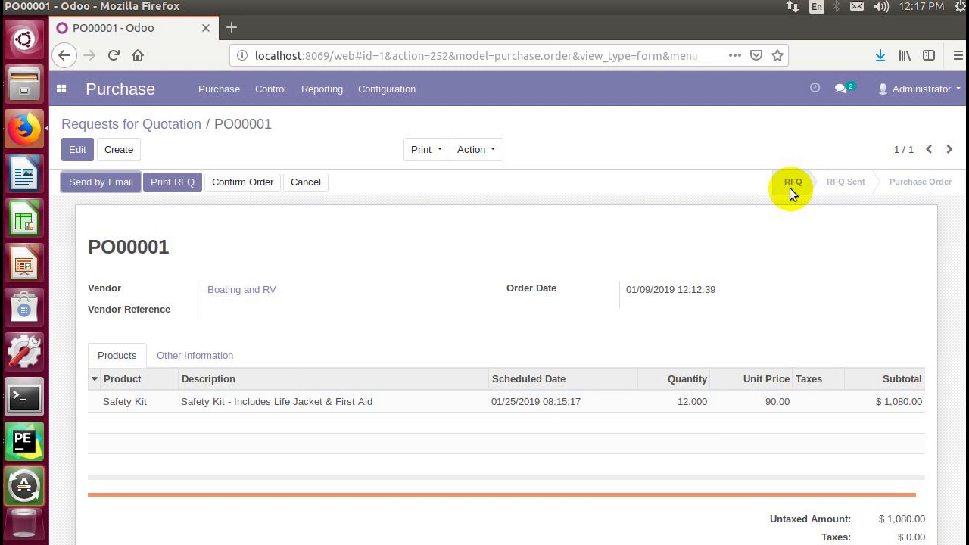
{"action": "left_click", "coordinate": [218, 88]}
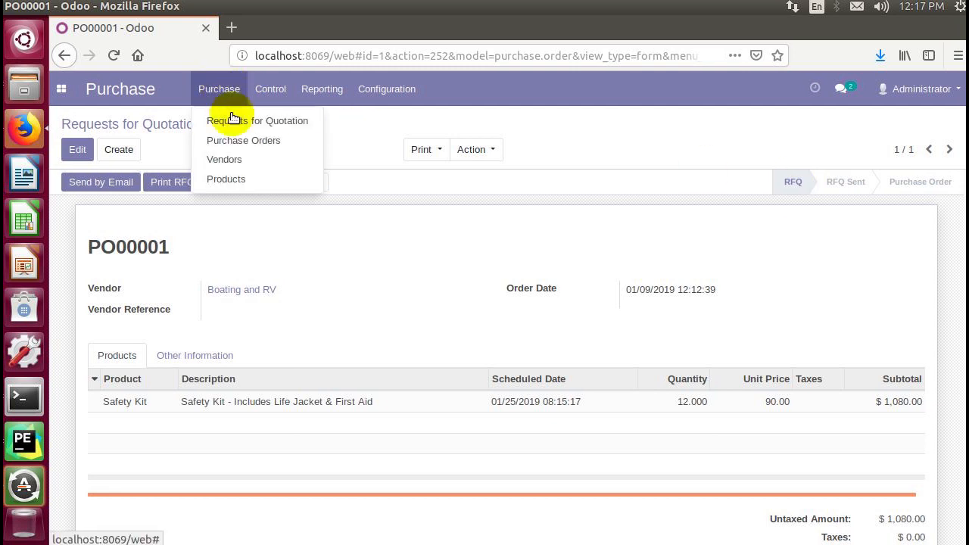
{"action": "left_click", "coordinate": [257, 121]}
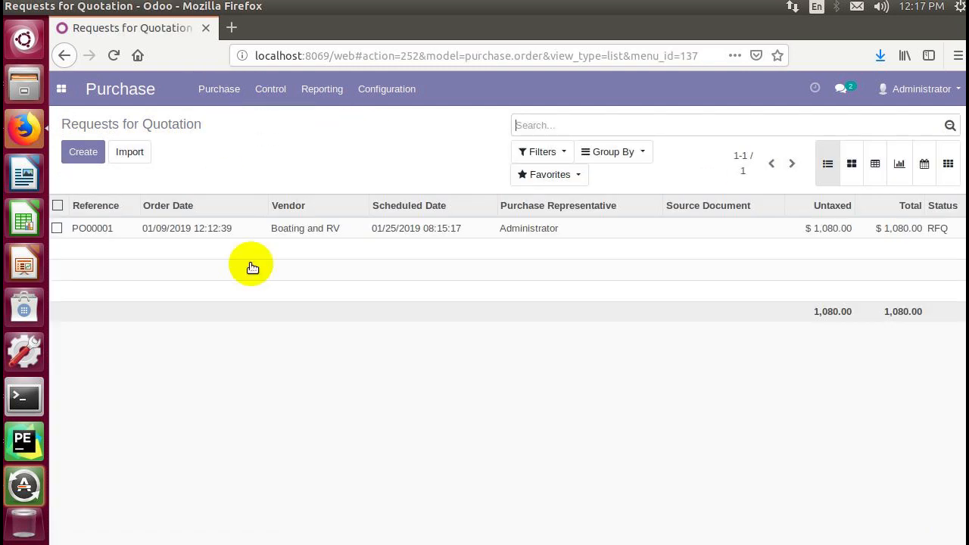
{"action": "mouse_move", "coordinate": [926, 237]}
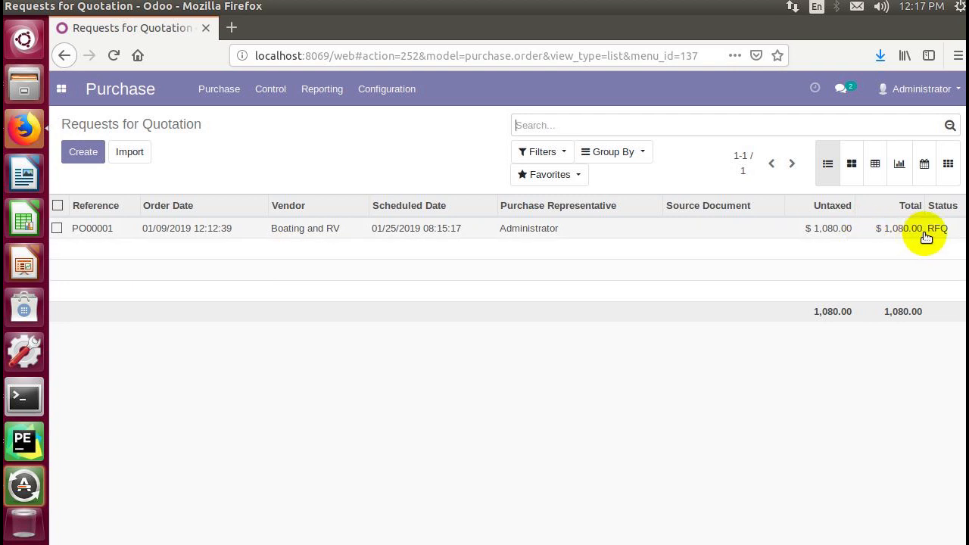
{"action": "left_click", "coordinate": [219, 88]}
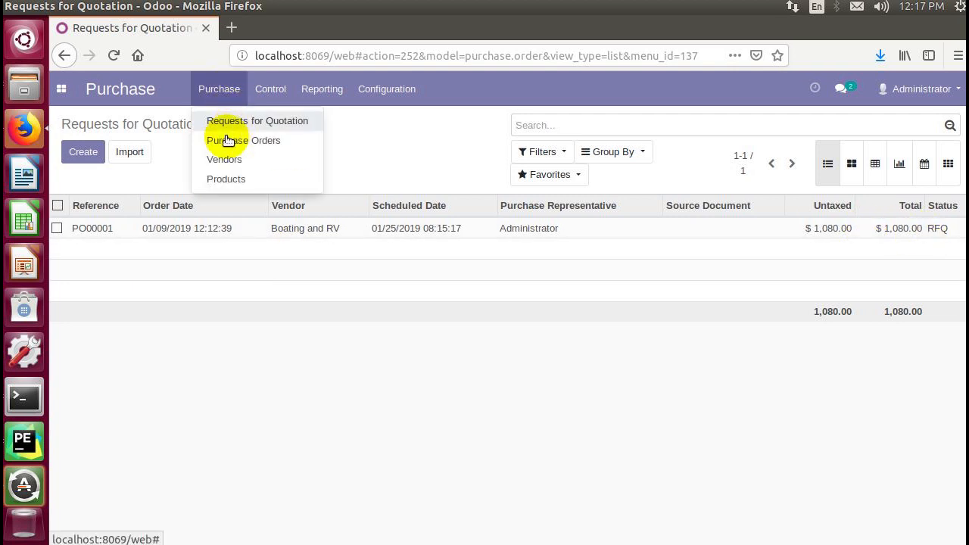
{"action": "left_click", "coordinate": [243, 140]}
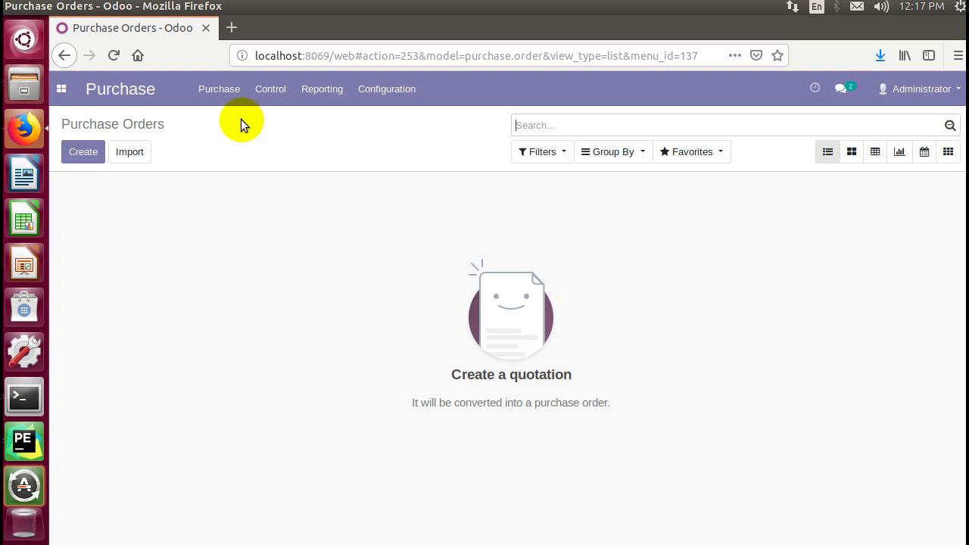
{"action": "left_click", "coordinate": [219, 89]}
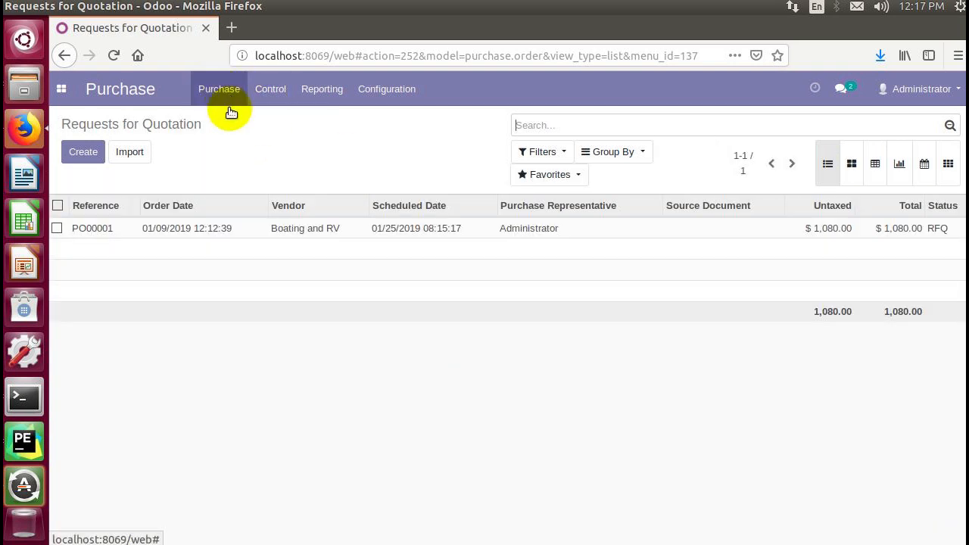
{"action": "mouse_move", "coordinate": [325, 240]}
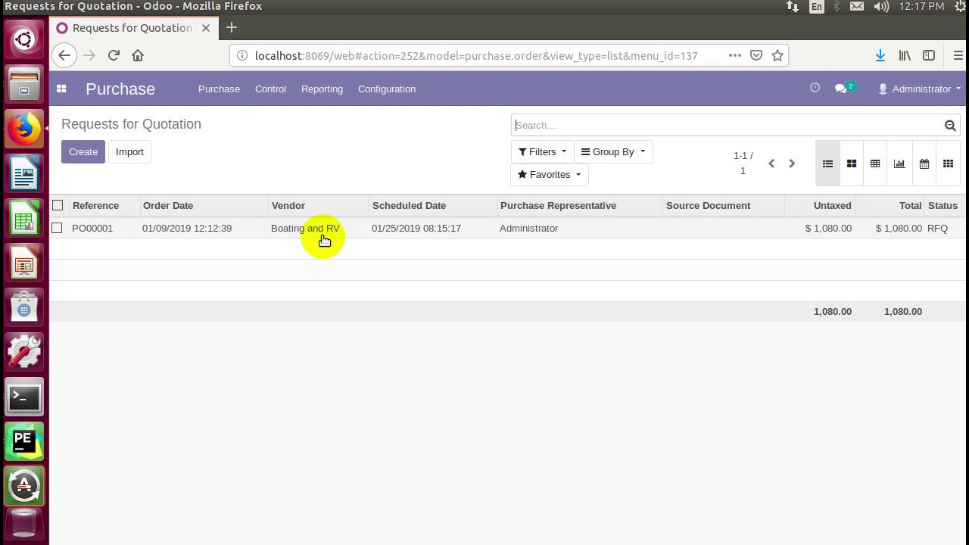
{"action": "mouse_move", "coordinate": [320, 231]}
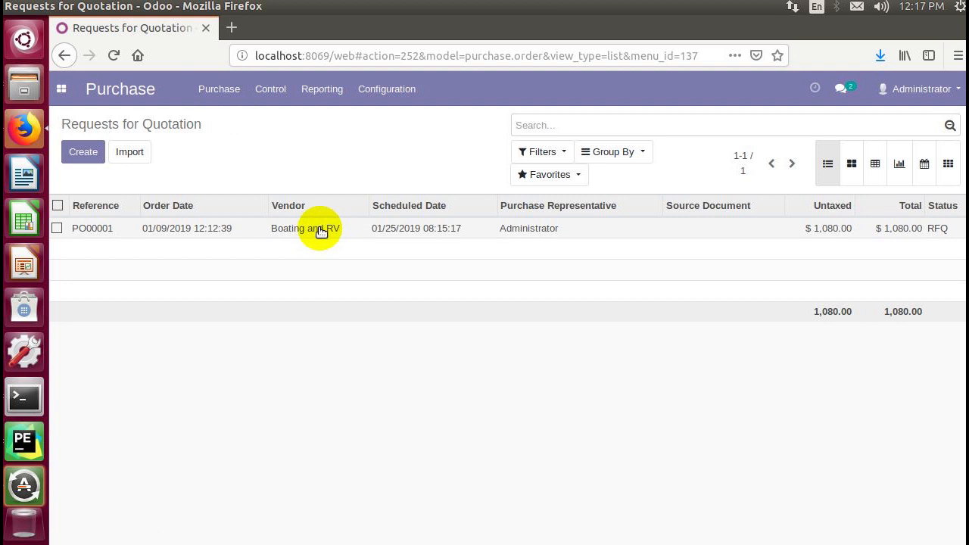
{"action": "left_click", "coordinate": [93, 228]}
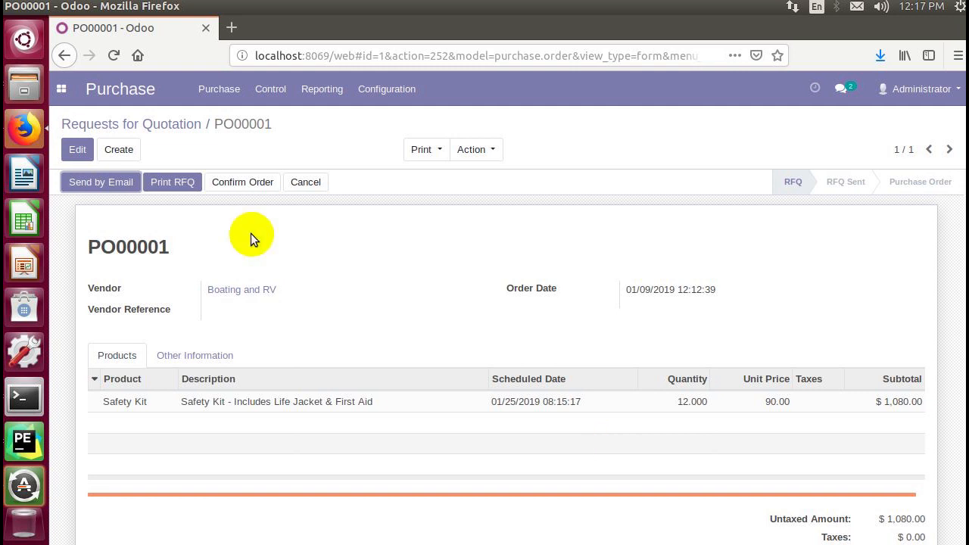
Change PO00001 to 10 Safety Kits at 92.00 each and save it
{"action": "left_click", "coordinate": [77, 149]}
{"action": "type", "text": "10.000"}
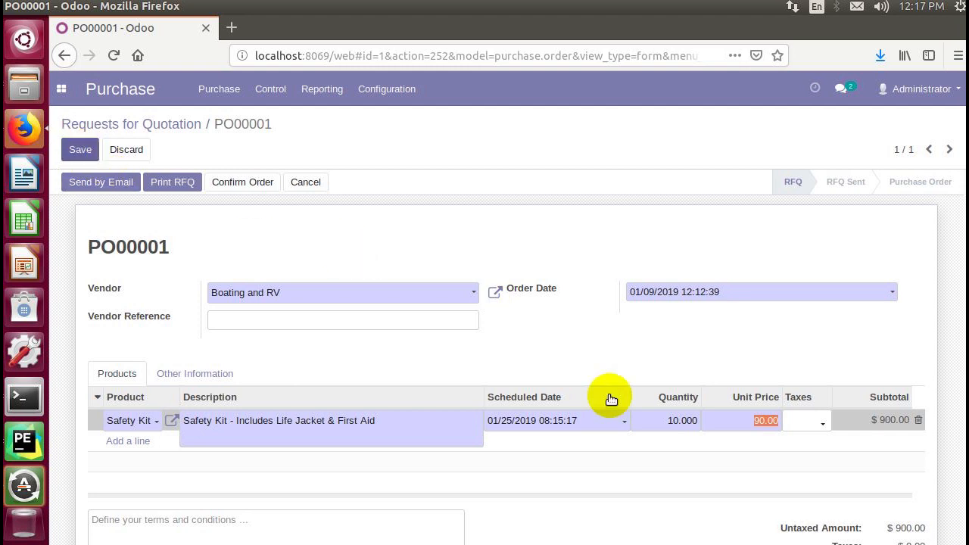
{"action": "mouse_move", "coordinate": [774, 454]}
{"action": "type", "text": "92"}
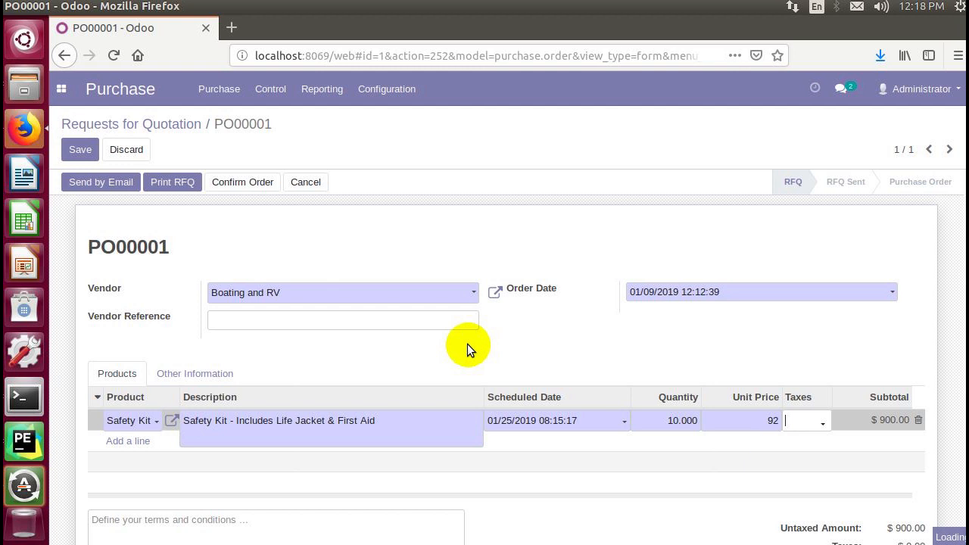
{"action": "left_click", "coordinate": [80, 149]}
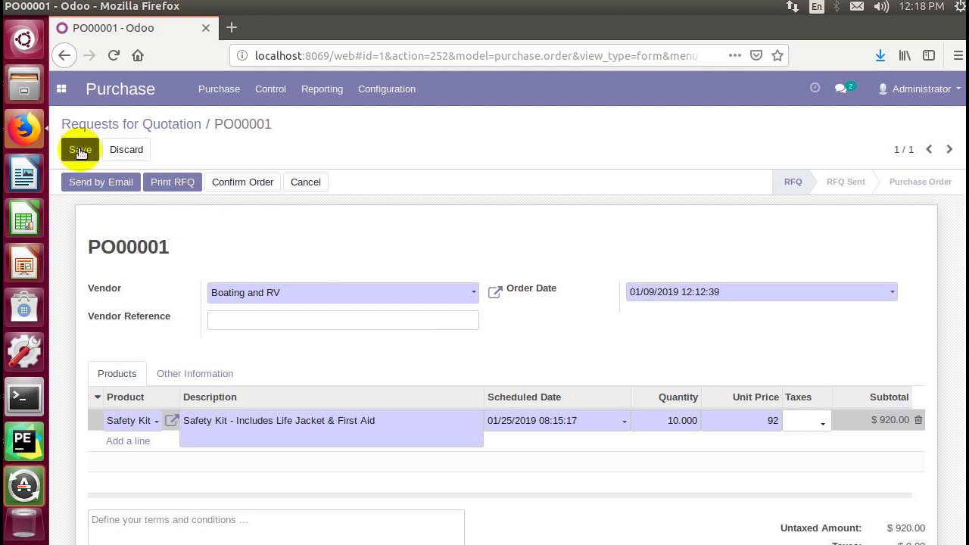
{"action": "left_click", "coordinate": [79, 149]}
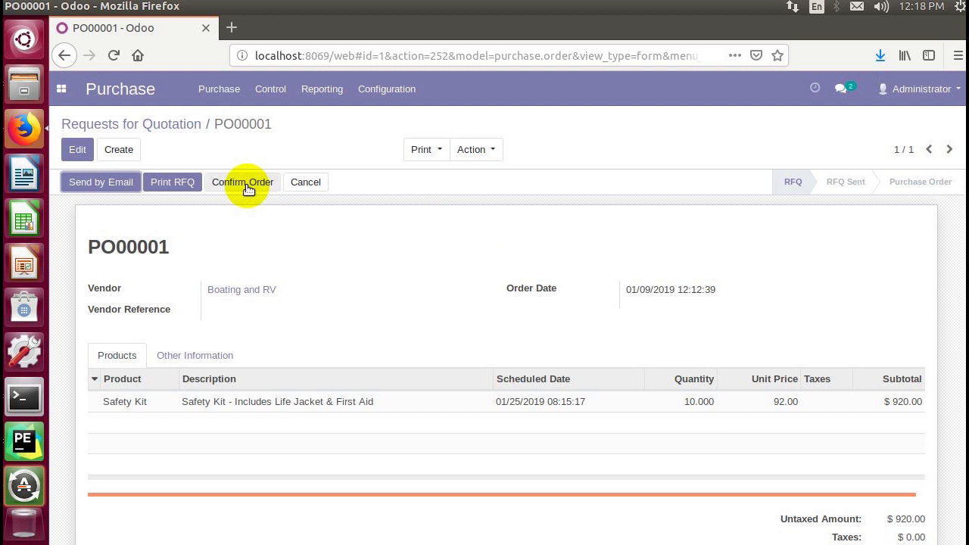
Confirm PO00001 as a purchase order for $920.00
{"action": "left_click", "coordinate": [241, 182]}
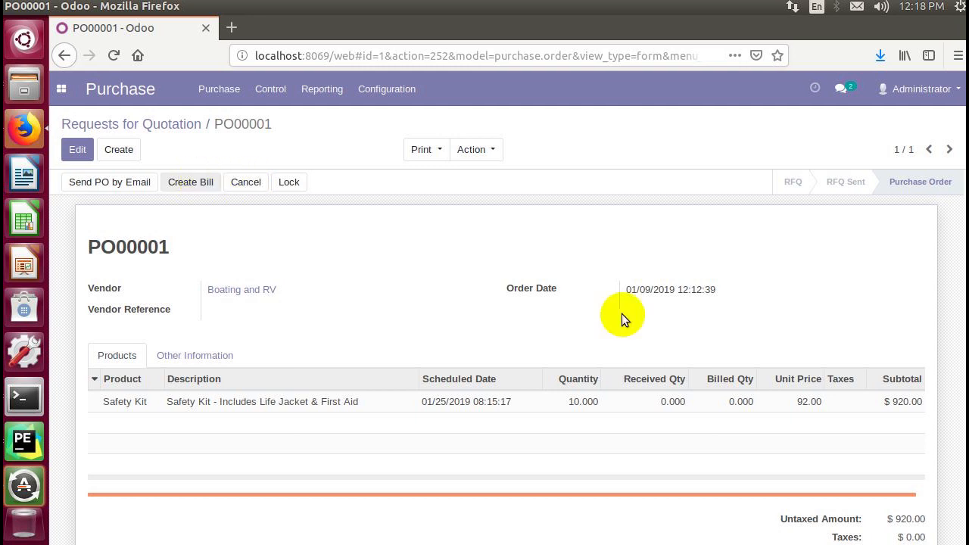
{"action": "mouse_move", "coordinate": [647, 395]}
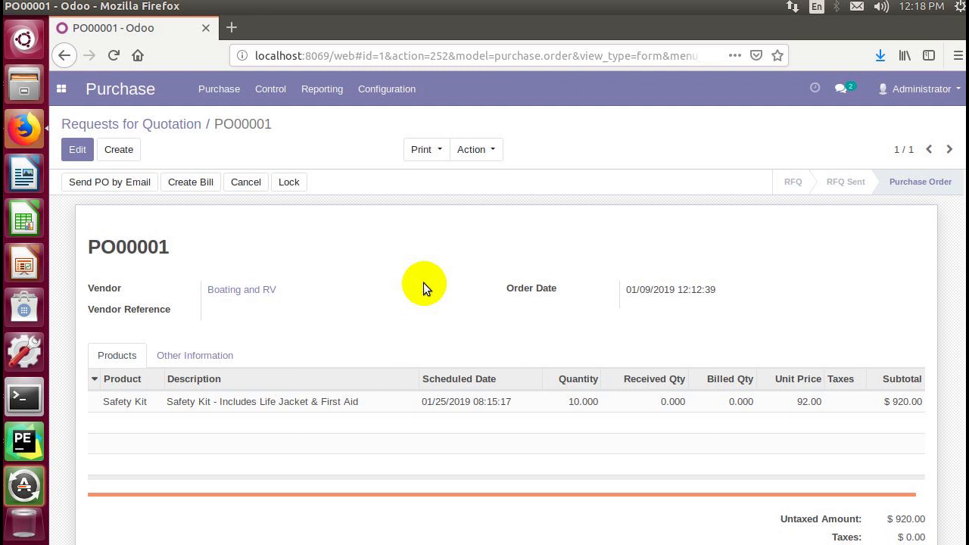
{"action": "mouse_move", "coordinate": [323, 210]}
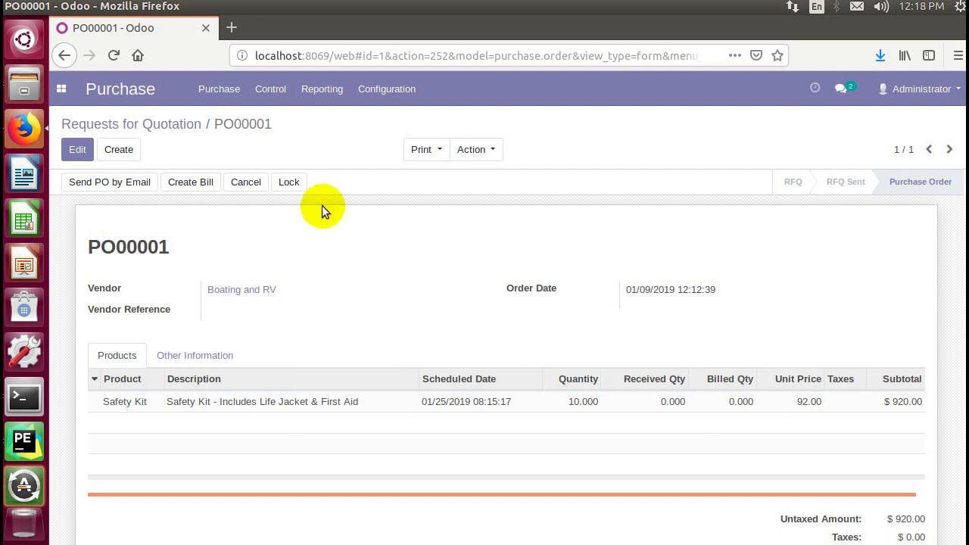
Switch between Requests for Quotation and Purchase Orders to reopen PO00001
{"action": "left_click", "coordinate": [219, 89]}
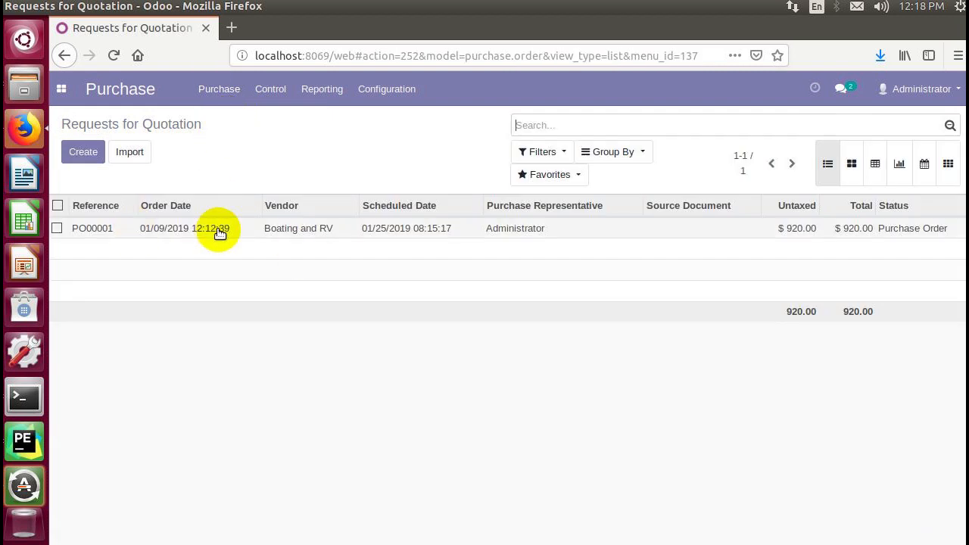
{"action": "mouse_move", "coordinate": [837, 267]}
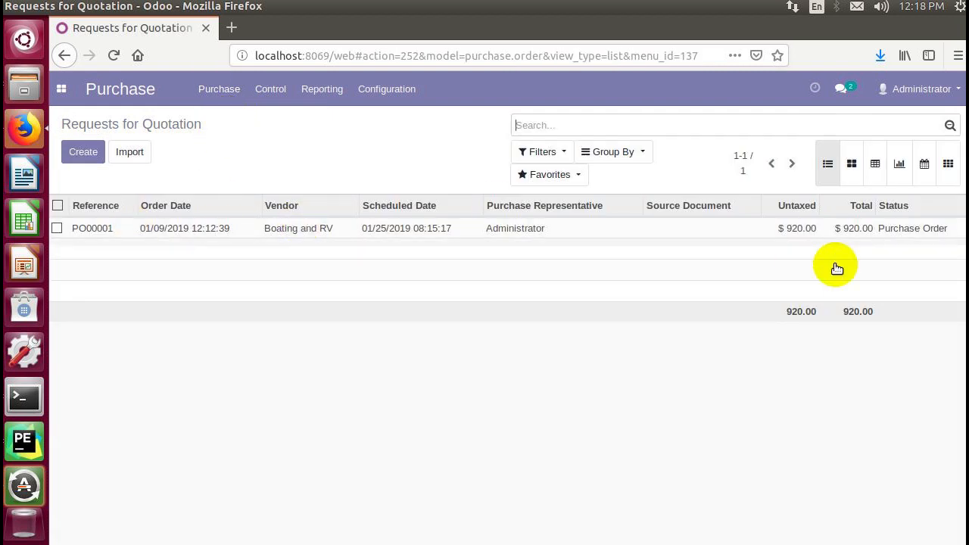
{"action": "mouse_move", "coordinate": [909, 233]}
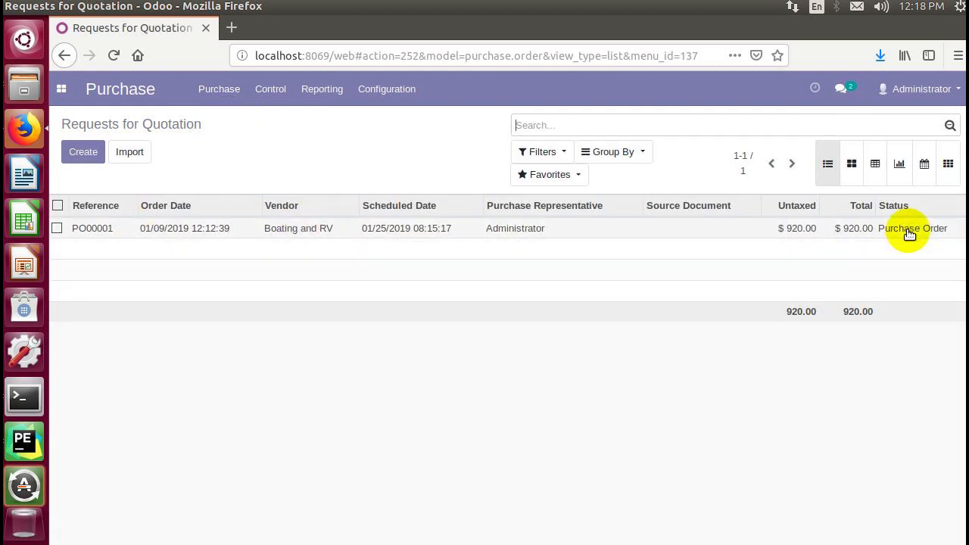
{"action": "left_click", "coordinate": [218, 88]}
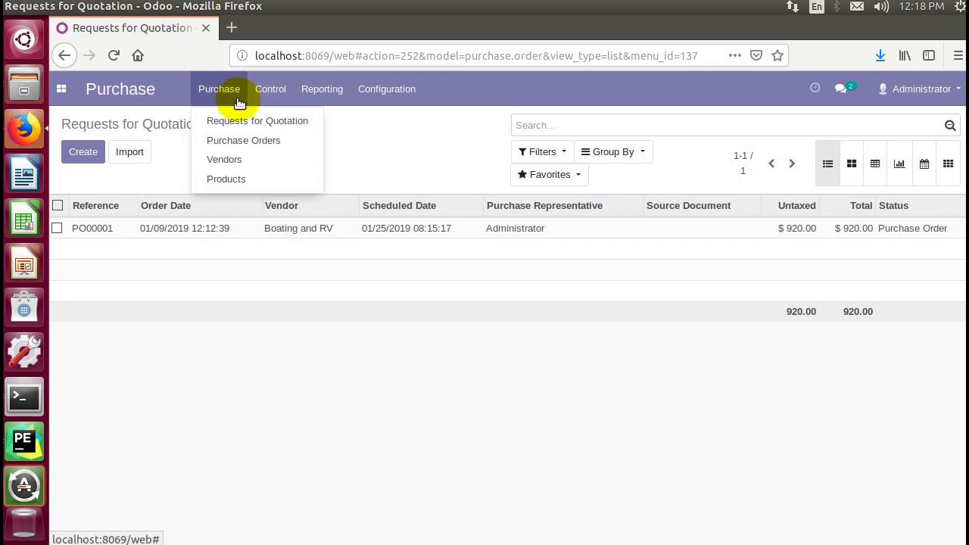
{"action": "left_click", "coordinate": [244, 140]}
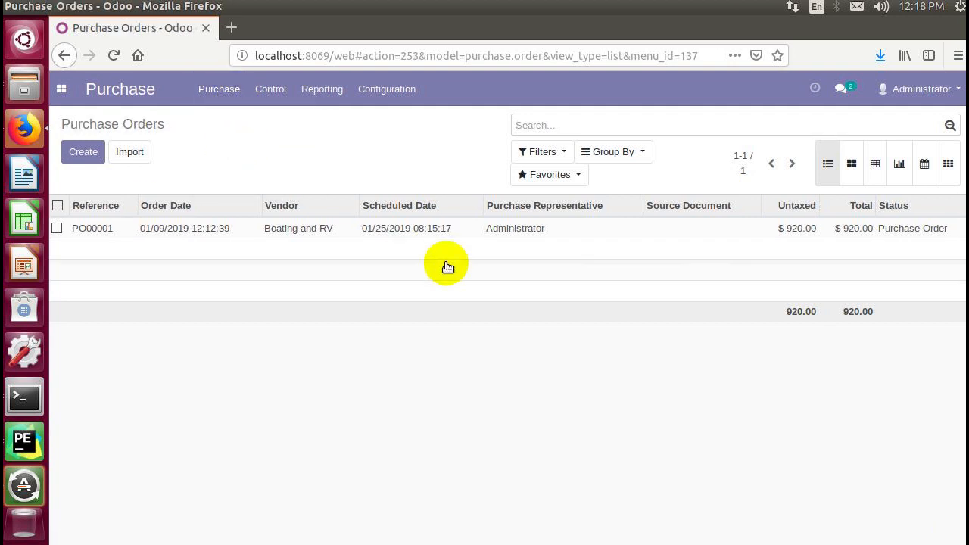
{"action": "mouse_move", "coordinate": [825, 250]}
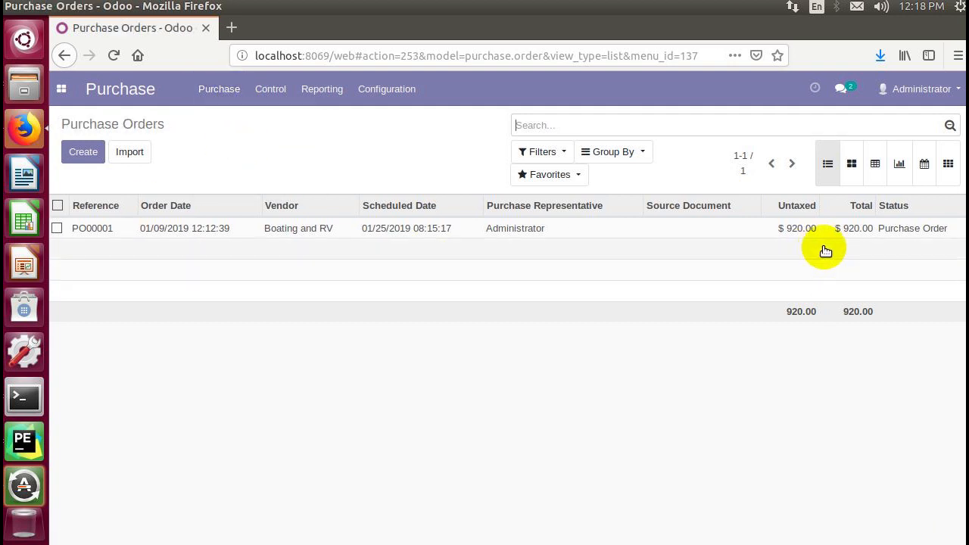
{"action": "left_click", "coordinate": [219, 88]}
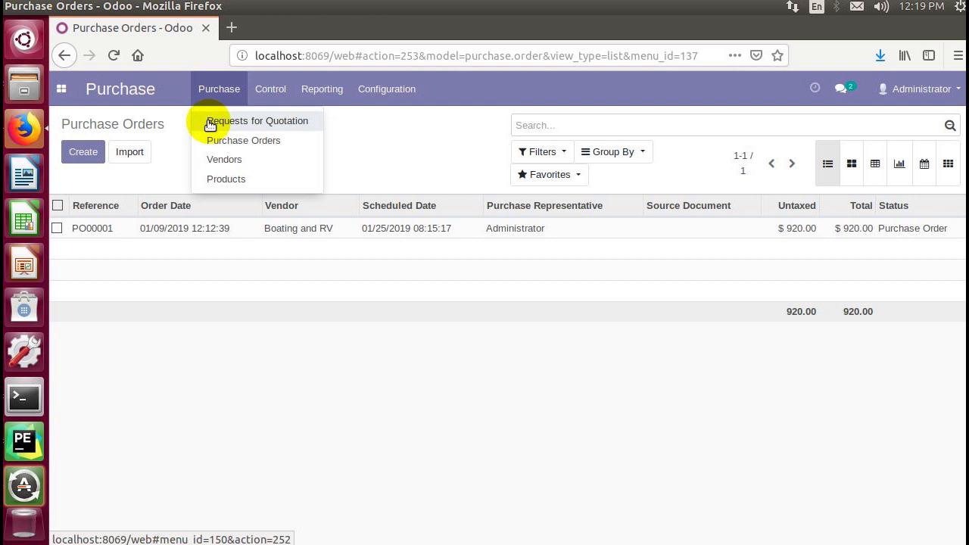
{"action": "mouse_move", "coordinate": [229, 144]}
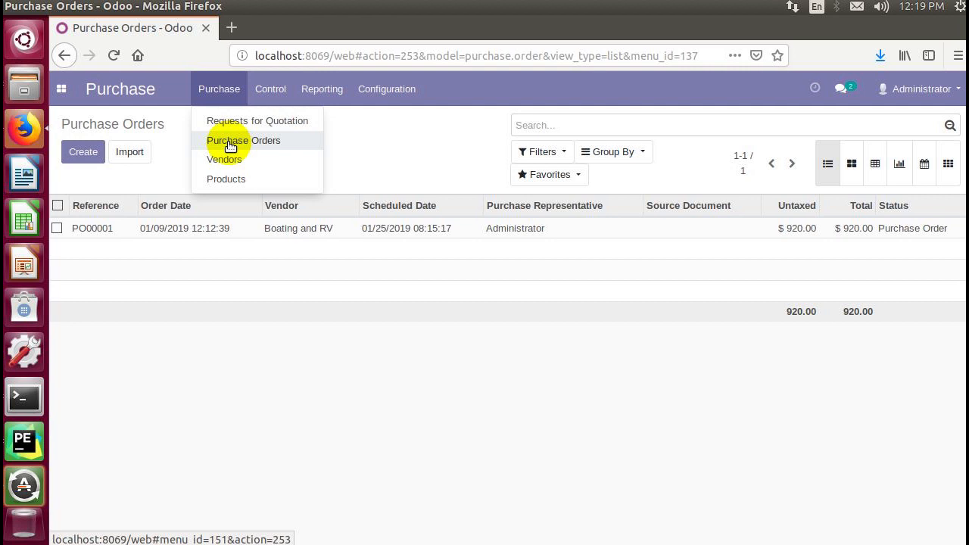
{"action": "mouse_move", "coordinate": [234, 120]}
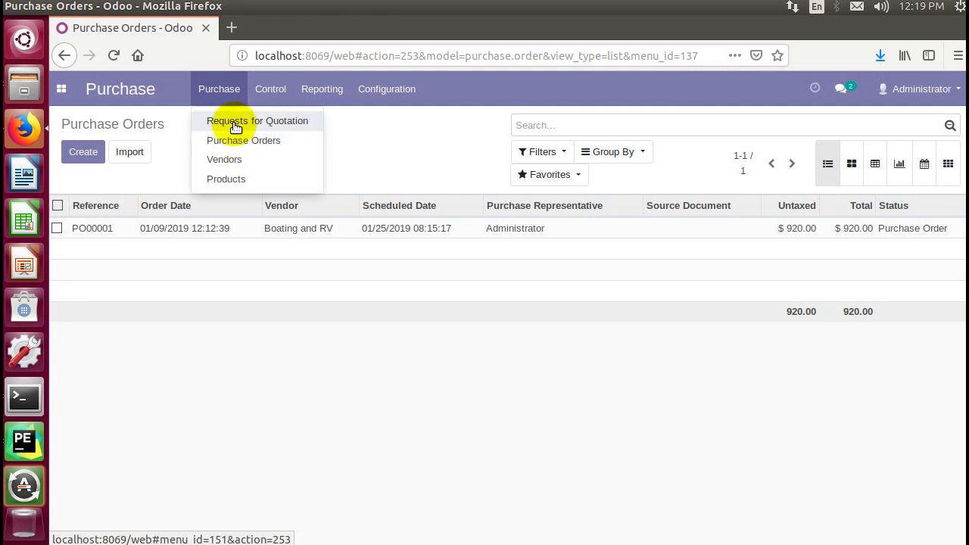
{"action": "left_click", "coordinate": [257, 121]}
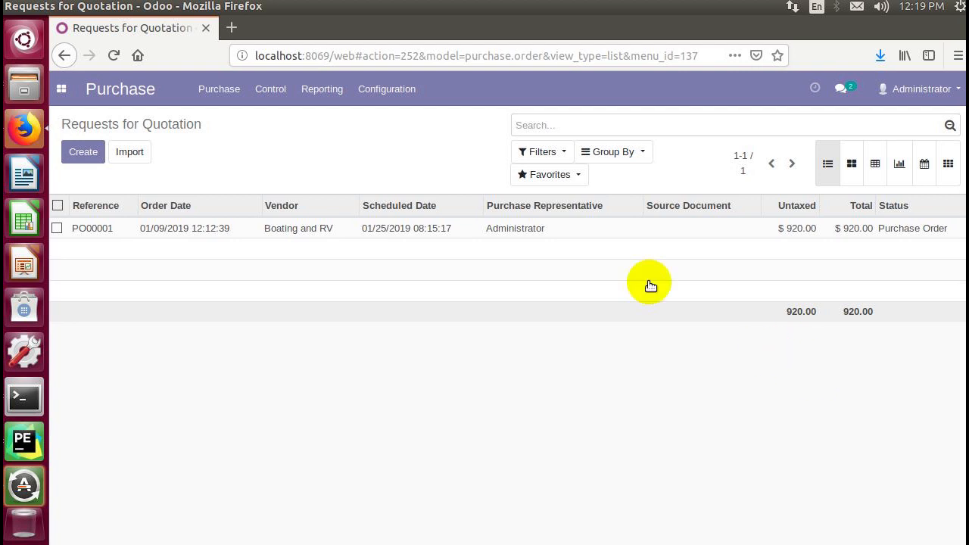
{"action": "left_click", "coordinate": [218, 89]}
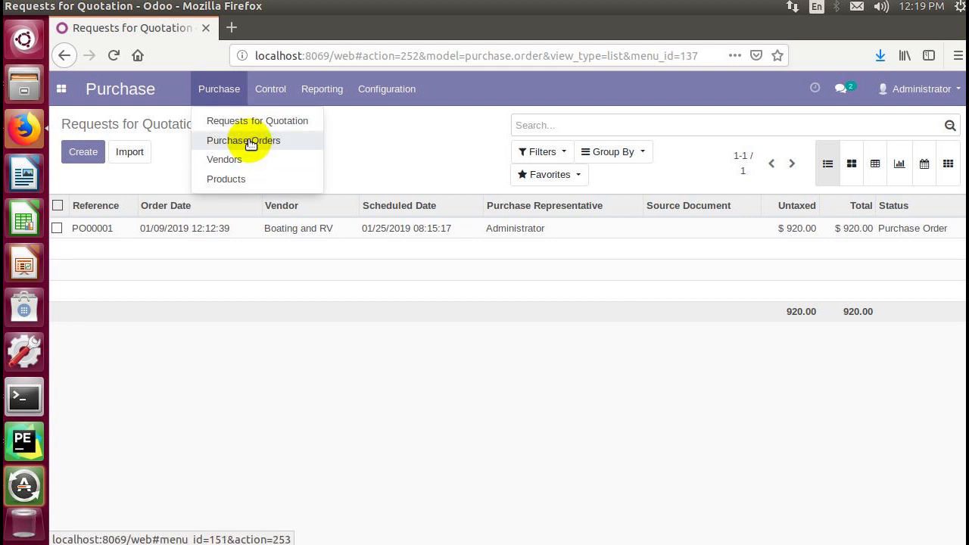
{"action": "left_click", "coordinate": [243, 140]}
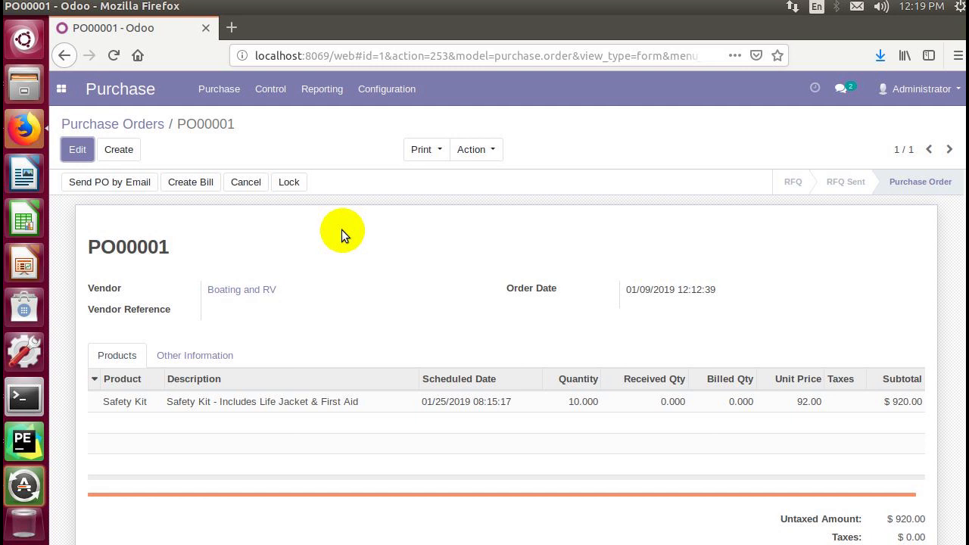
{"action": "mouse_move", "coordinate": [293, 265]}
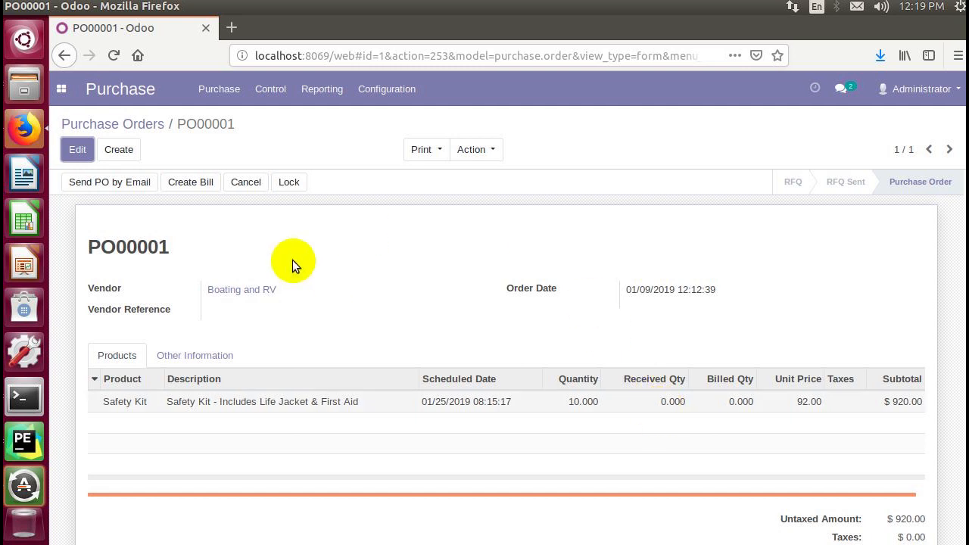
Record 10 Safety Kits received on PO00001 and save
{"action": "left_click", "coordinate": [78, 149]}
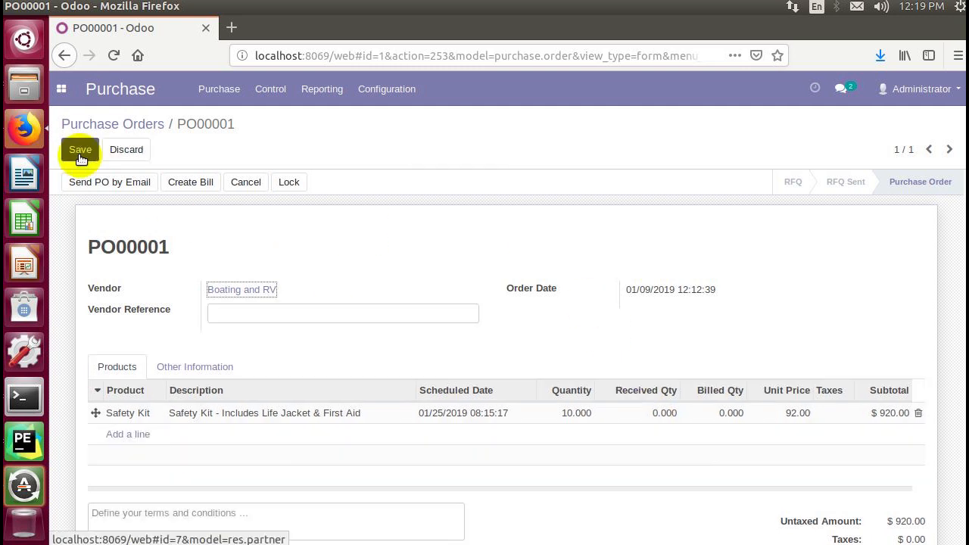
{"action": "left_click", "coordinate": [652, 413]}
{"action": "type", "text": "10.000"}
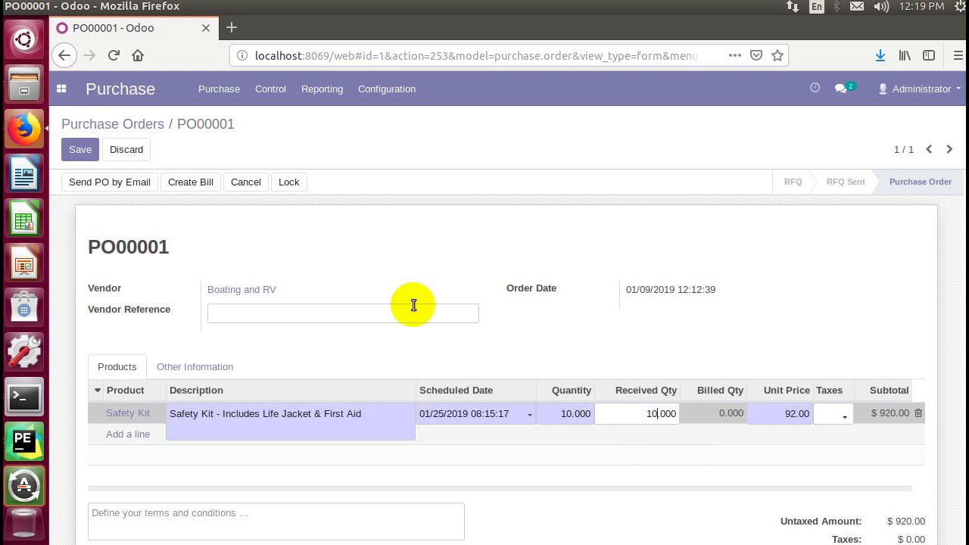
{"action": "left_click", "coordinate": [79, 149]}
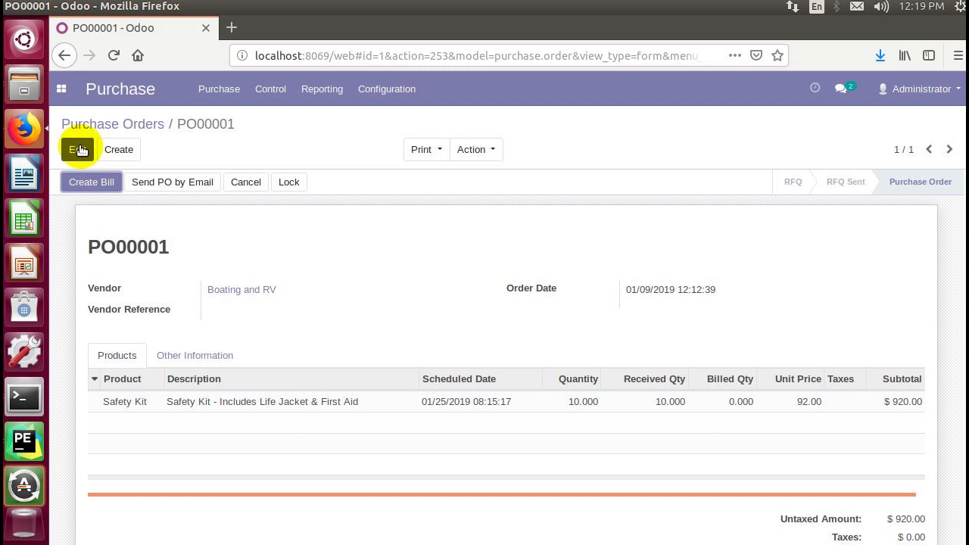
Raise PO00001's ordered Safety Kit quantity to 12, saving a $1,104.00 total
{"action": "left_click", "coordinate": [78, 149]}
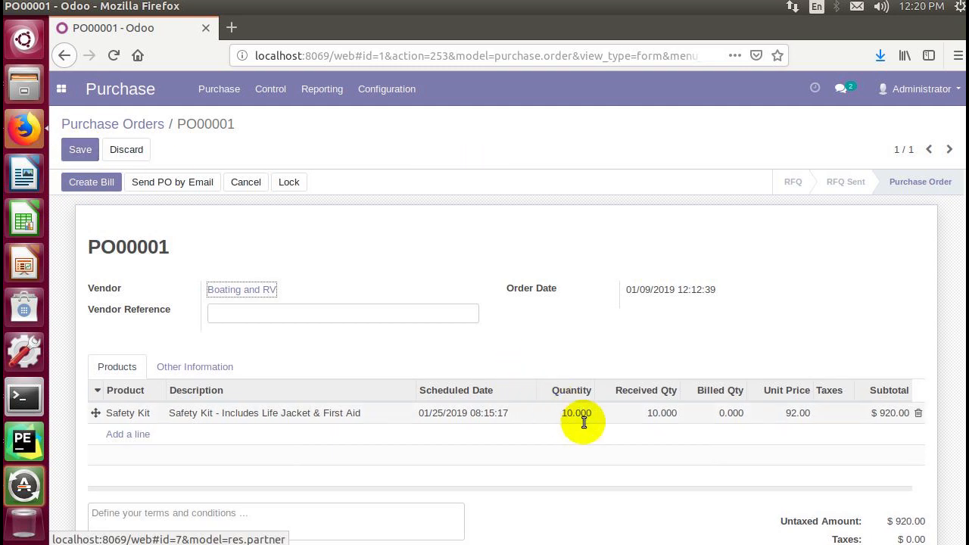
{"action": "left_click", "coordinate": [575, 414]}
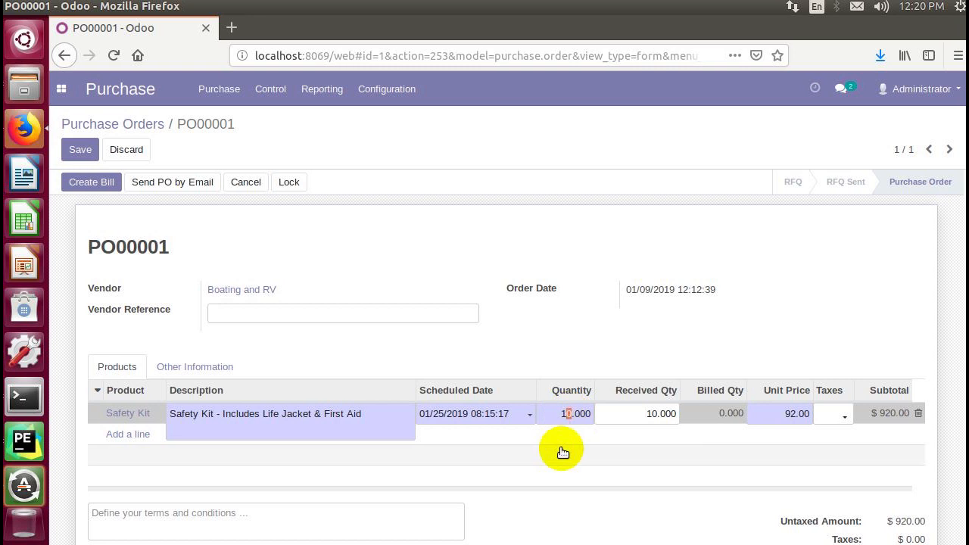
{"action": "type", "text": "12.000"}
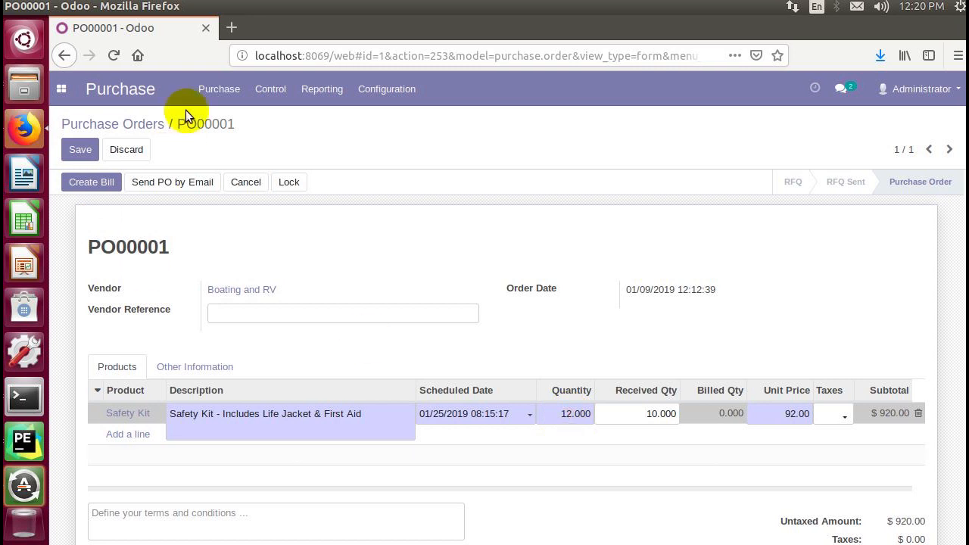
{"action": "left_click", "coordinate": [79, 150]}
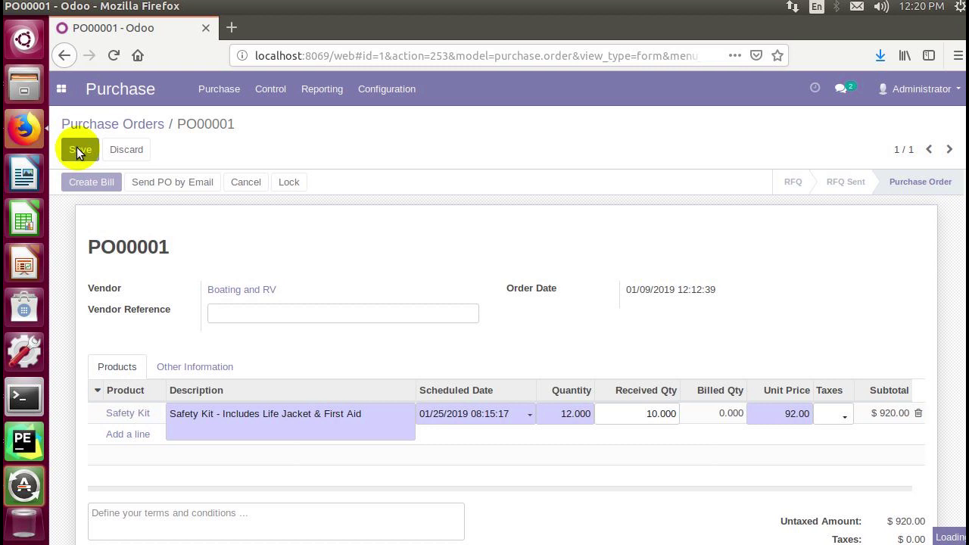
{"action": "left_click", "coordinate": [80, 149]}
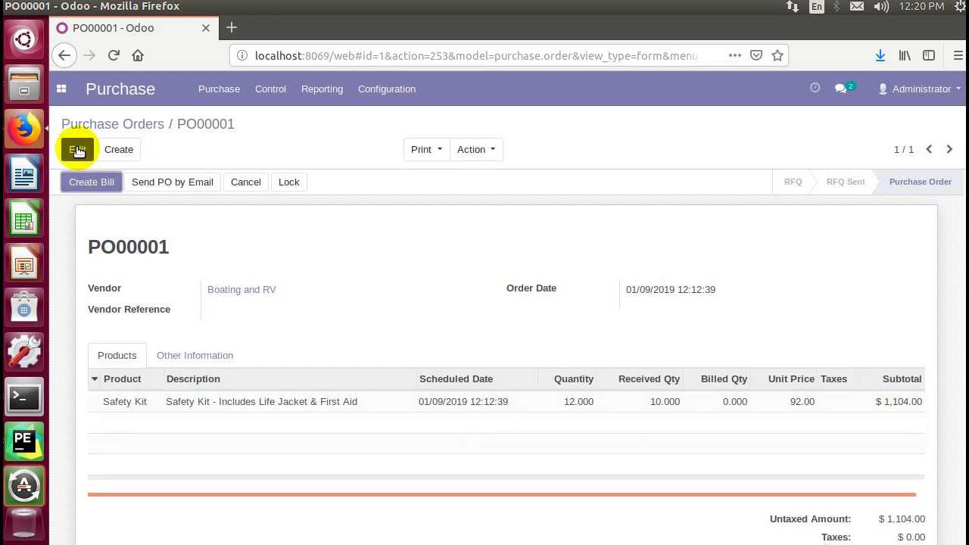
{"action": "mouse_move", "coordinate": [742, 400]}
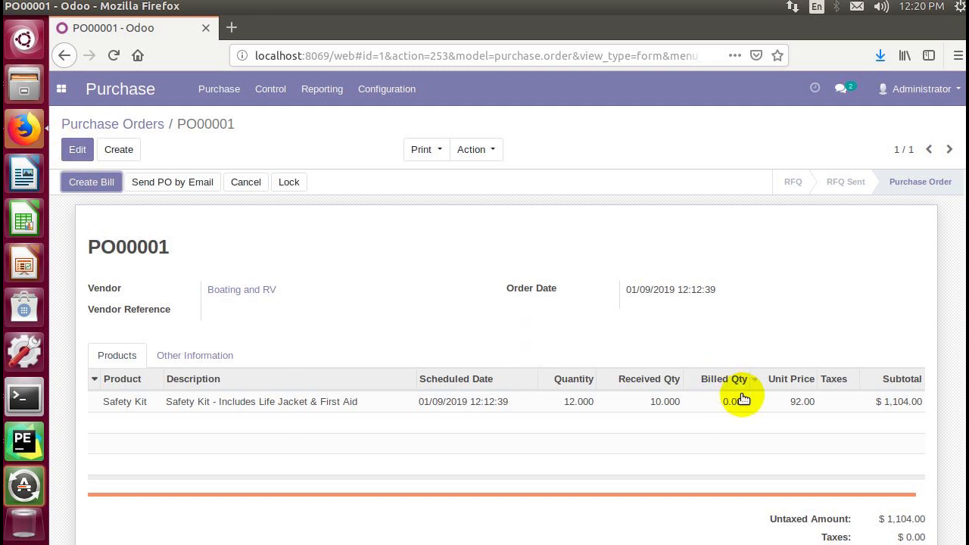
{"action": "mouse_move", "coordinate": [661, 411]}
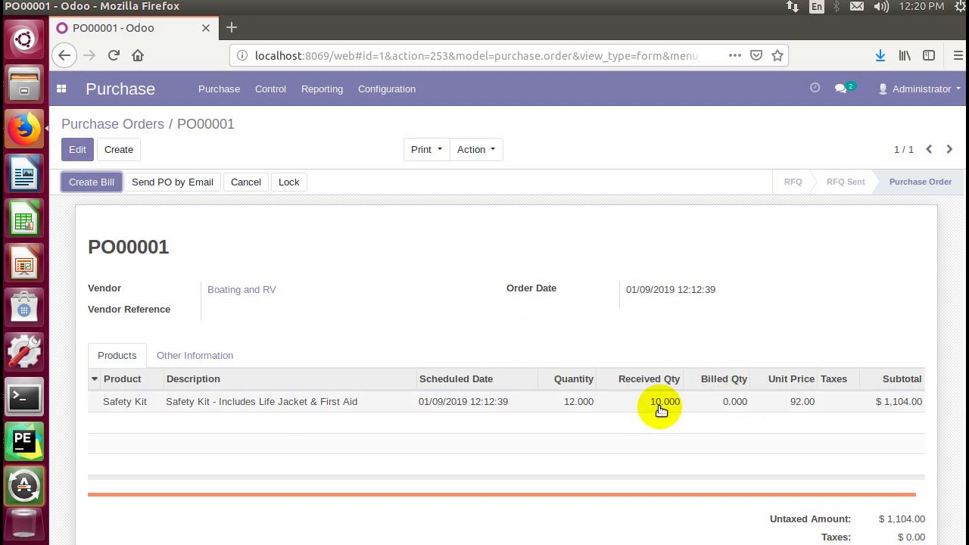
{"action": "mouse_move", "coordinate": [570, 407]}
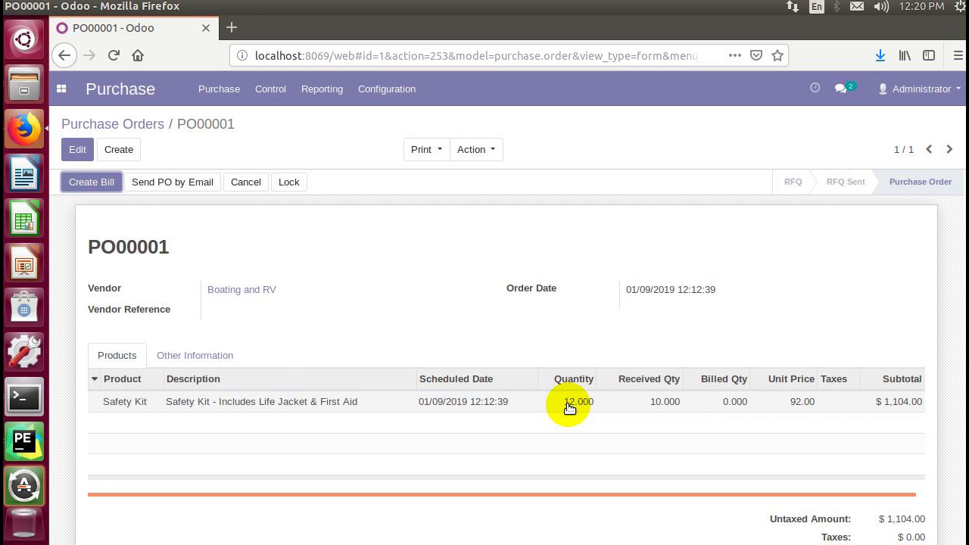
{"action": "mouse_move", "coordinate": [471, 342]}
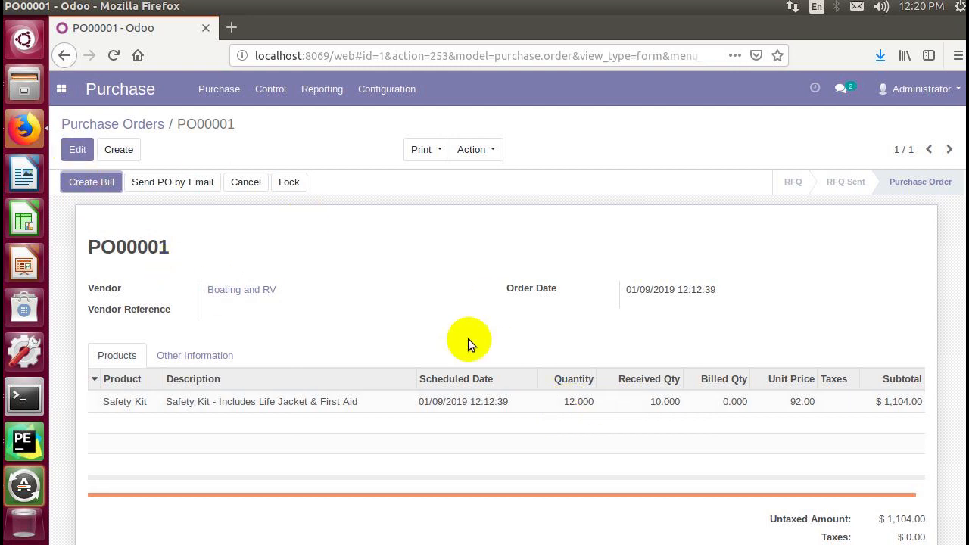
{"action": "mouse_move", "coordinate": [568, 396]}
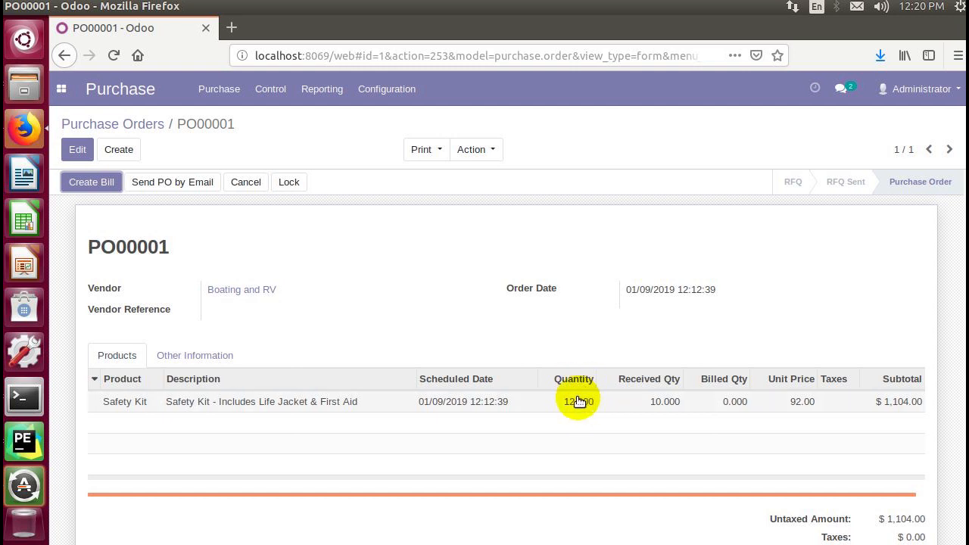
{"action": "mouse_move", "coordinate": [291, 187]}
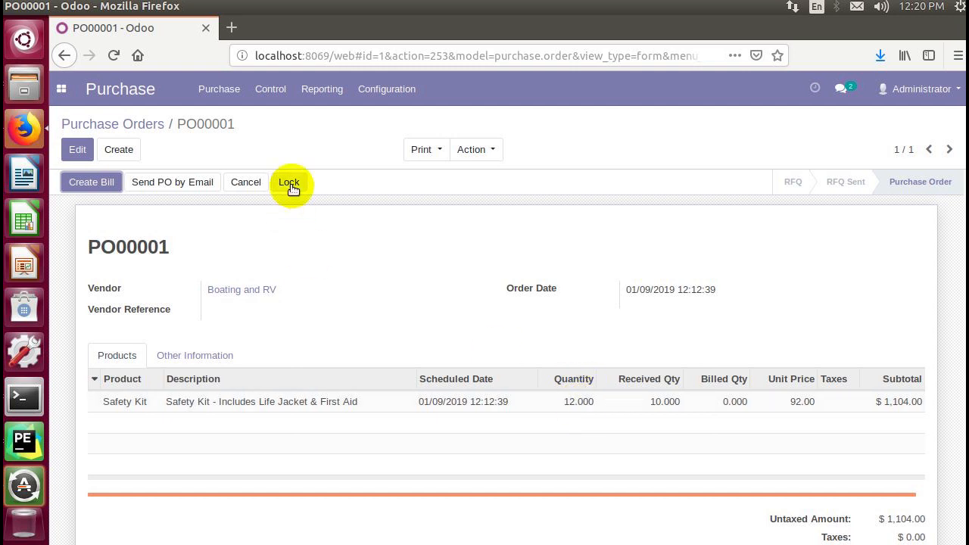
{"action": "mouse_move", "coordinate": [584, 401]}
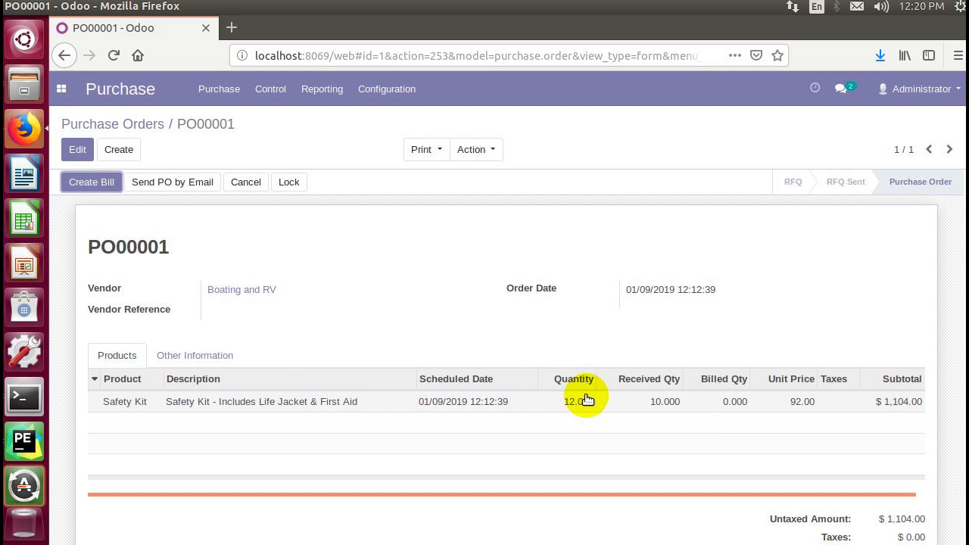
{"action": "mouse_move", "coordinate": [561, 409]}
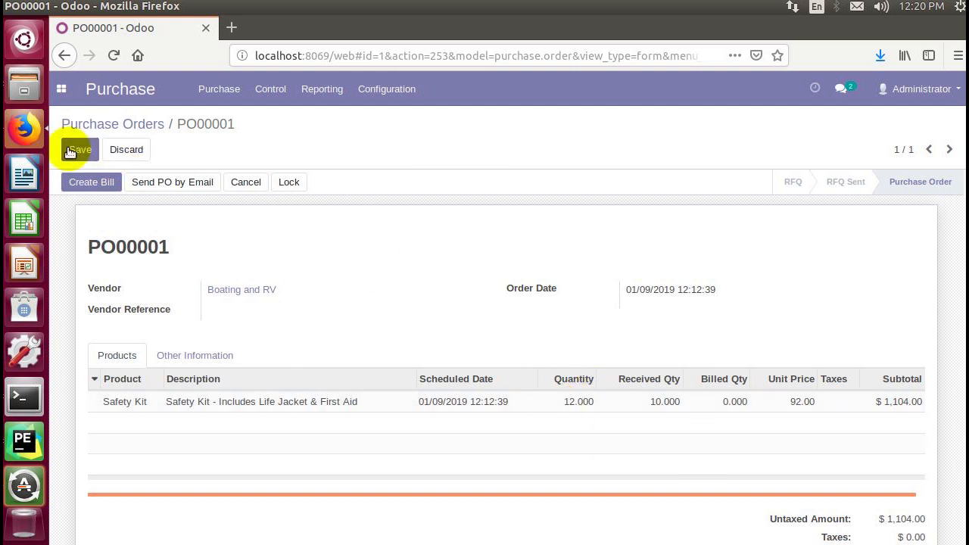
Mark all 12 Safety Kits as received on PO00001 and save
{"action": "left_click", "coordinate": [653, 413]}
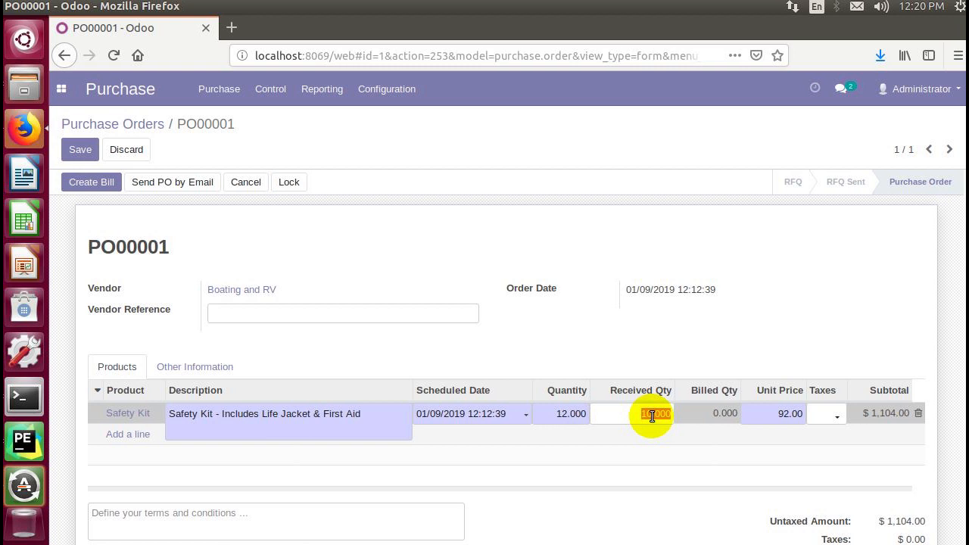
{"action": "type", "text": "1.000"}
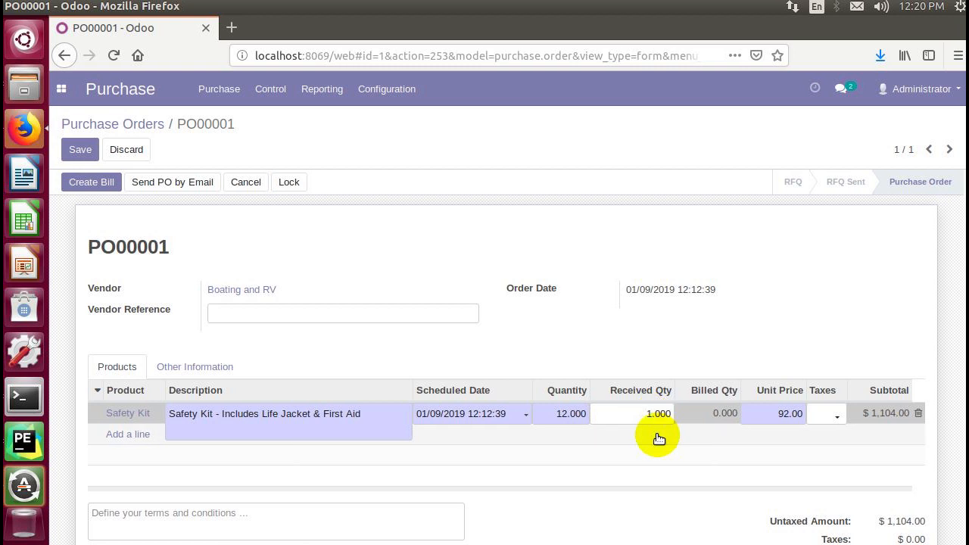
{"action": "left_click", "coordinate": [79, 149]}
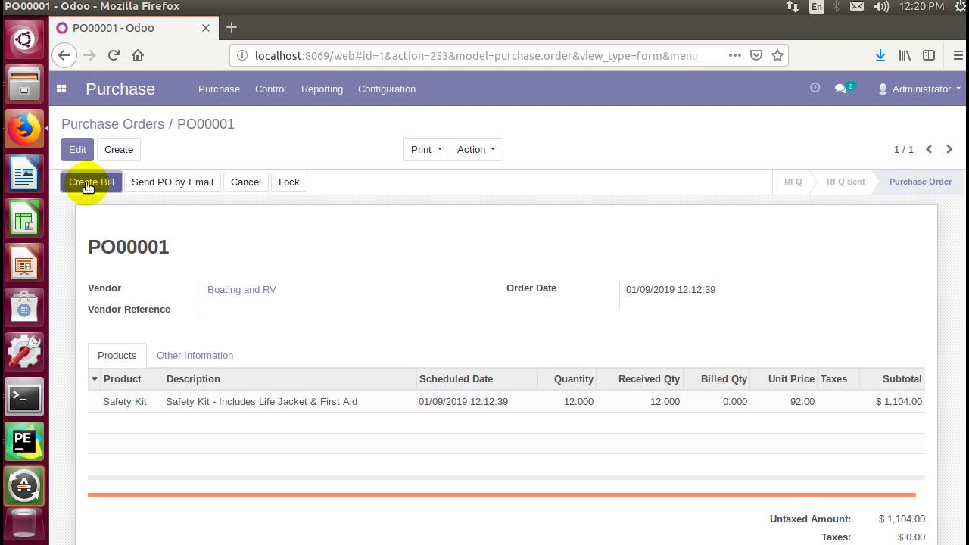
{"action": "mouse_move", "coordinate": [184, 189]}
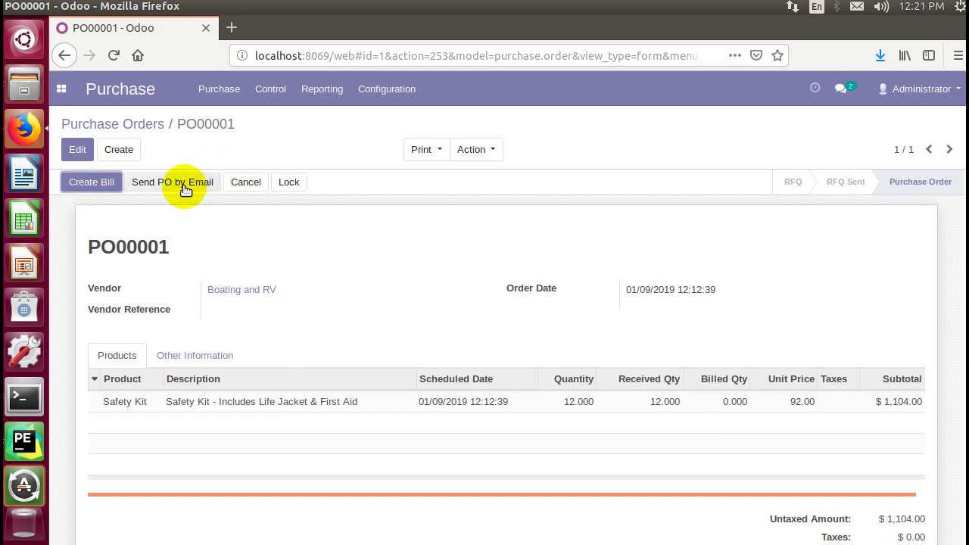
Lock PO00001, then unlock it again
{"action": "left_click", "coordinate": [289, 182]}
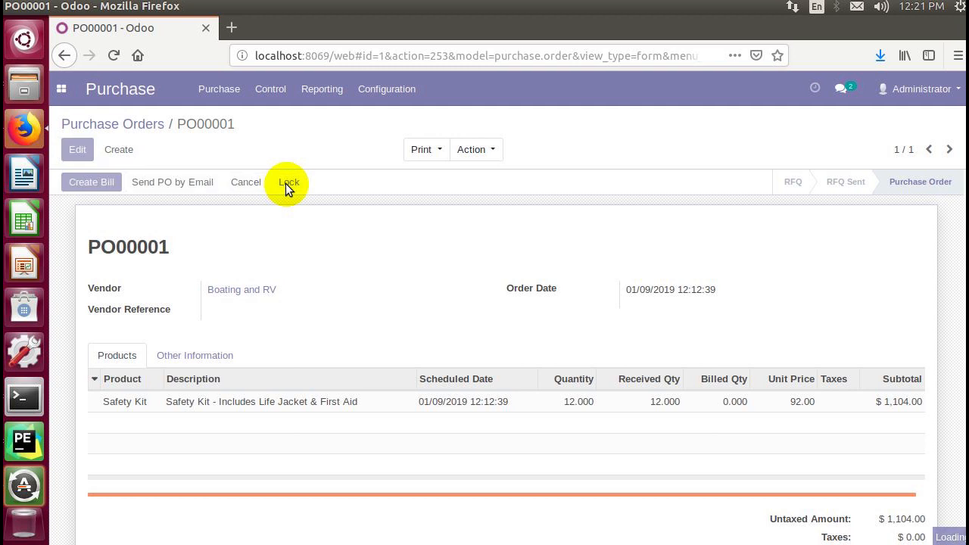
{"action": "left_click", "coordinate": [289, 182]}
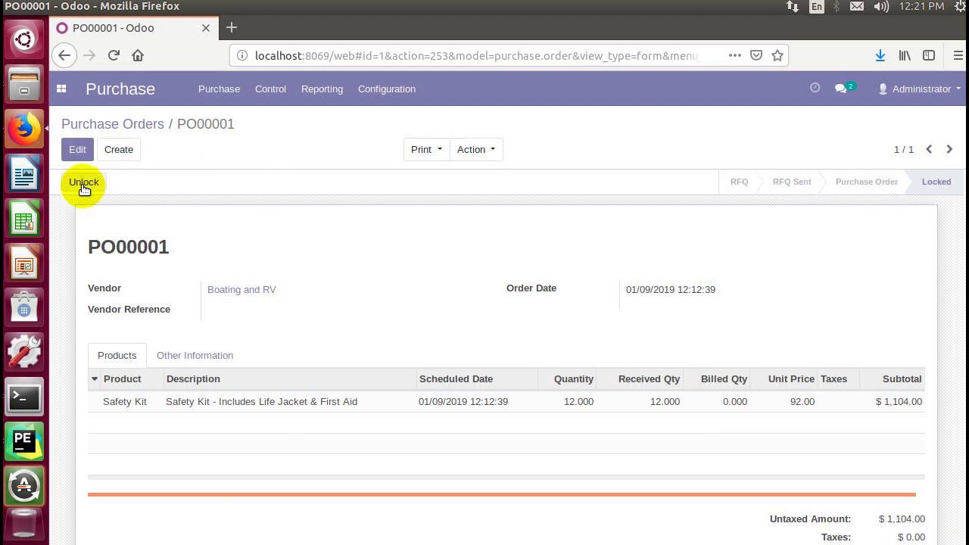
{"action": "left_click", "coordinate": [83, 183]}
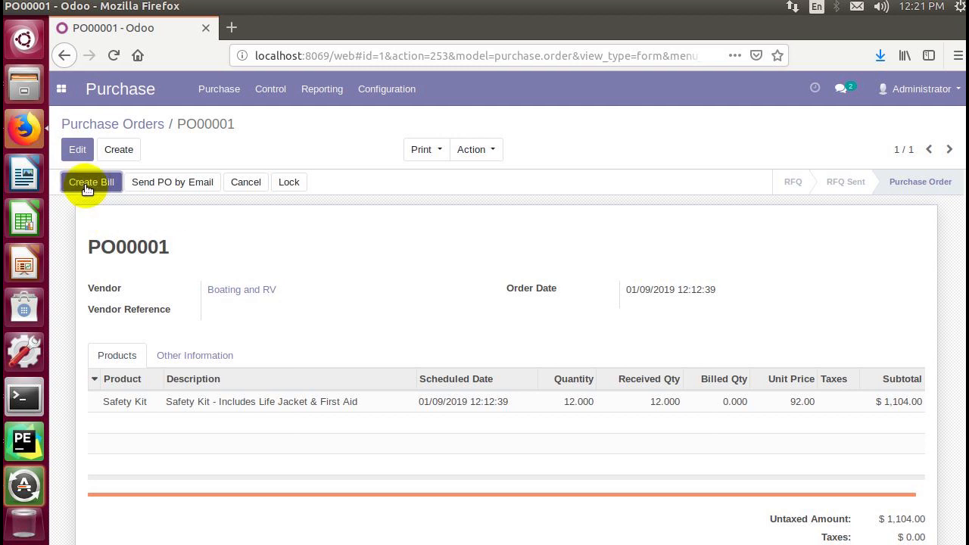
Generate a draft vendor bill from PO00001 billing 12 Safety Kits for $1,104.00
{"action": "left_click", "coordinate": [91, 181]}
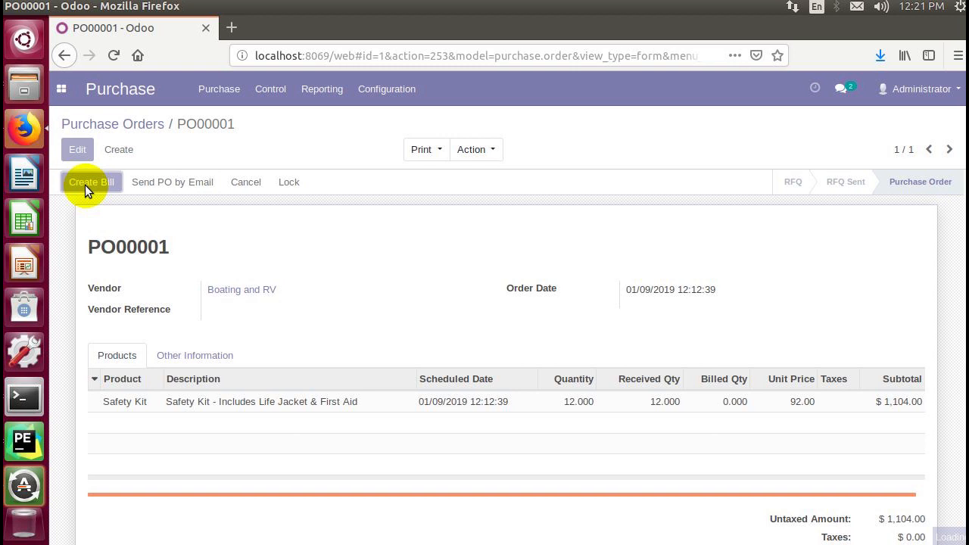
{"action": "left_click", "coordinate": [90, 182]}
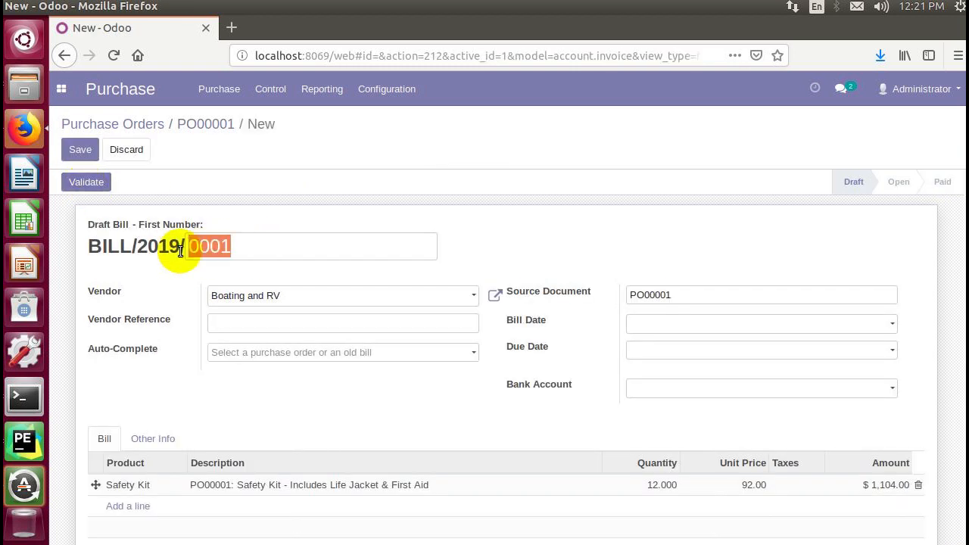
Keep bill number 0001, review the 12 Safety Kits line at 92.00, and save the bill
{"action": "left_click", "coordinate": [235, 247]}
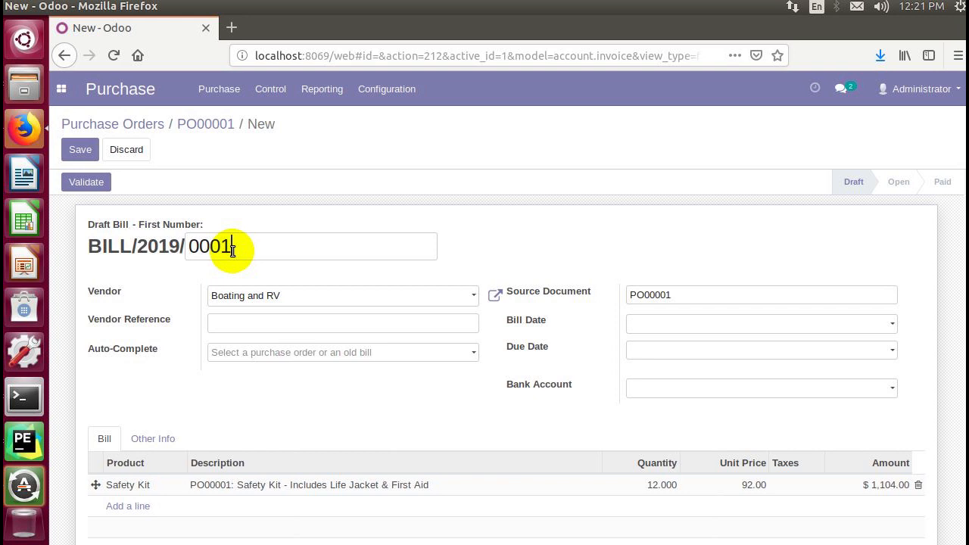
{"action": "mouse_move", "coordinate": [327, 325]}
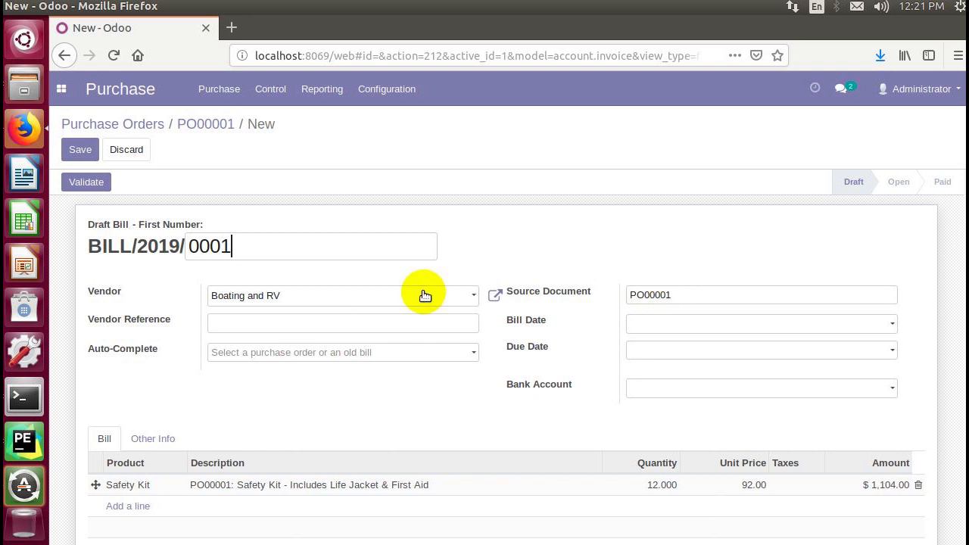
{"action": "mouse_move", "coordinate": [104, 493]}
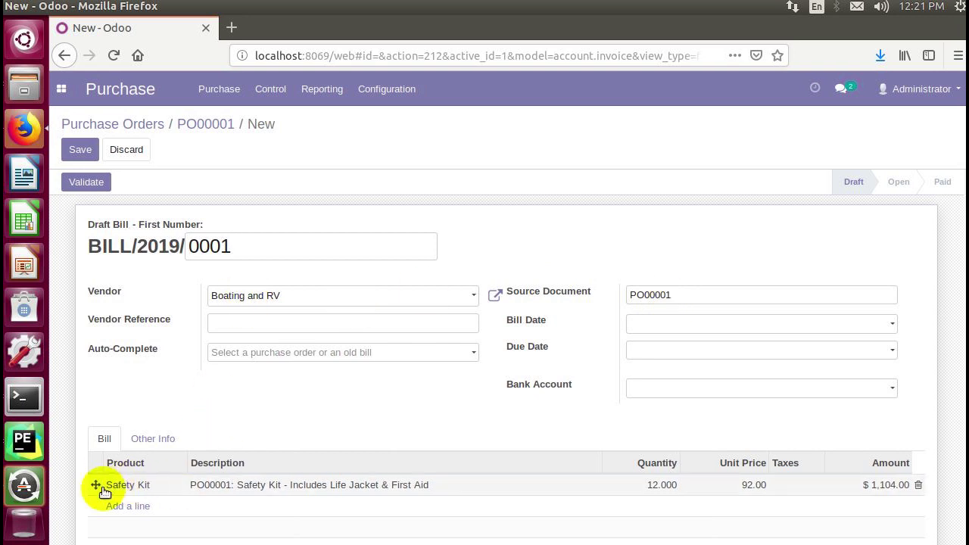
{"action": "mouse_move", "coordinate": [233, 496]}
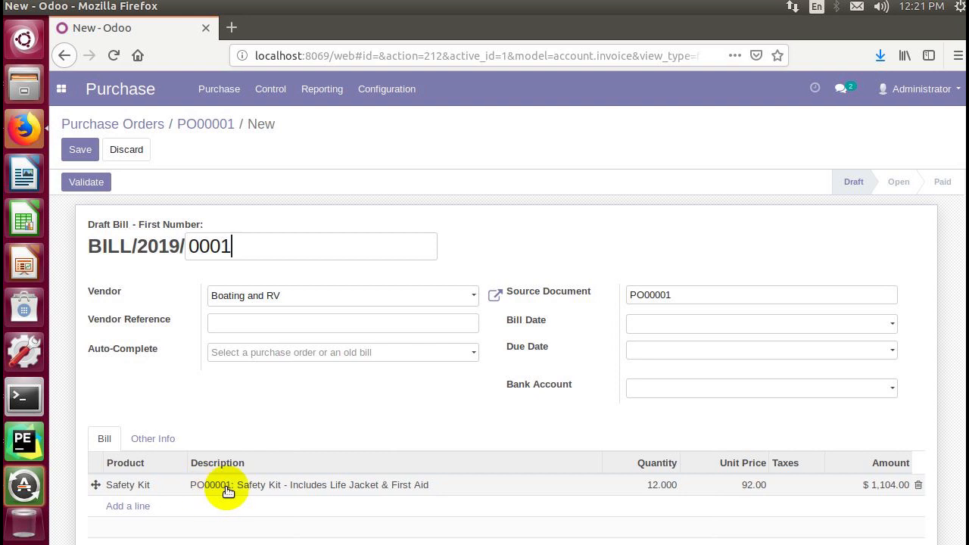
{"action": "mouse_move", "coordinate": [334, 496]}
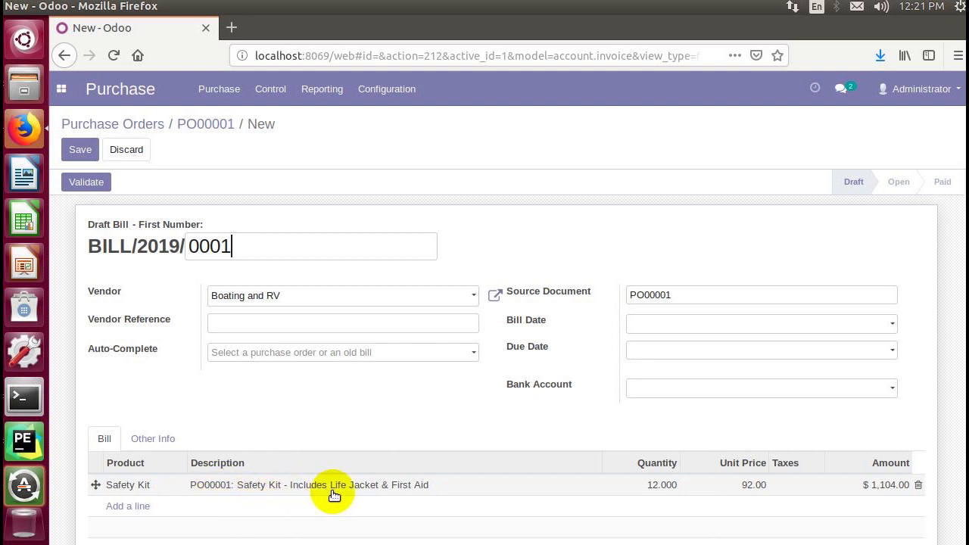
{"action": "mouse_move", "coordinate": [694, 496]}
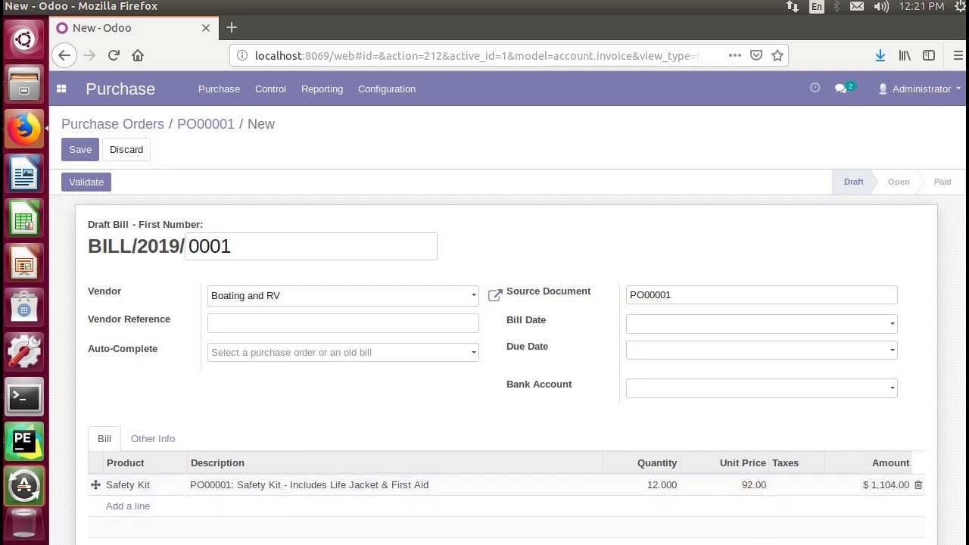
{"action": "scroll", "scroll_direction": "down", "scroll_amount": 3}
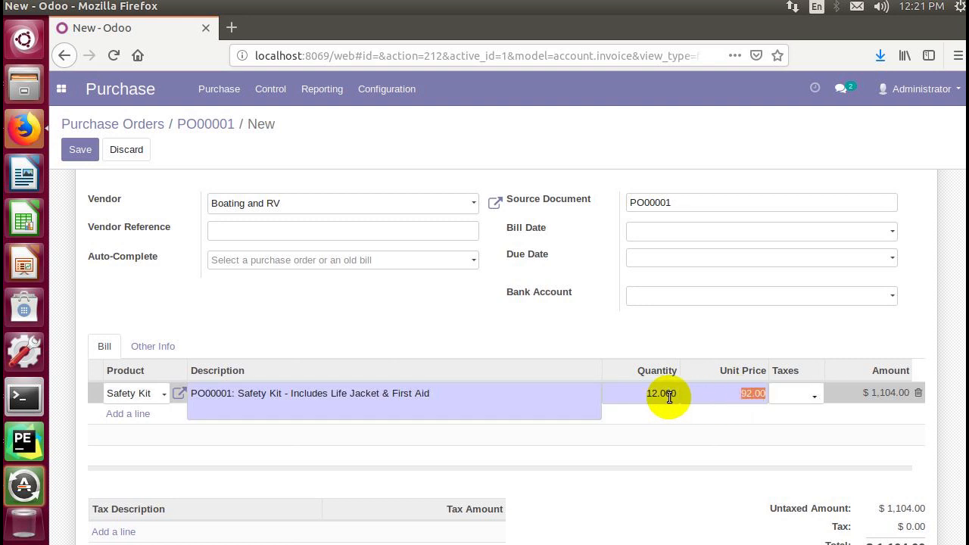
{"action": "left_click", "coordinate": [658, 393]}
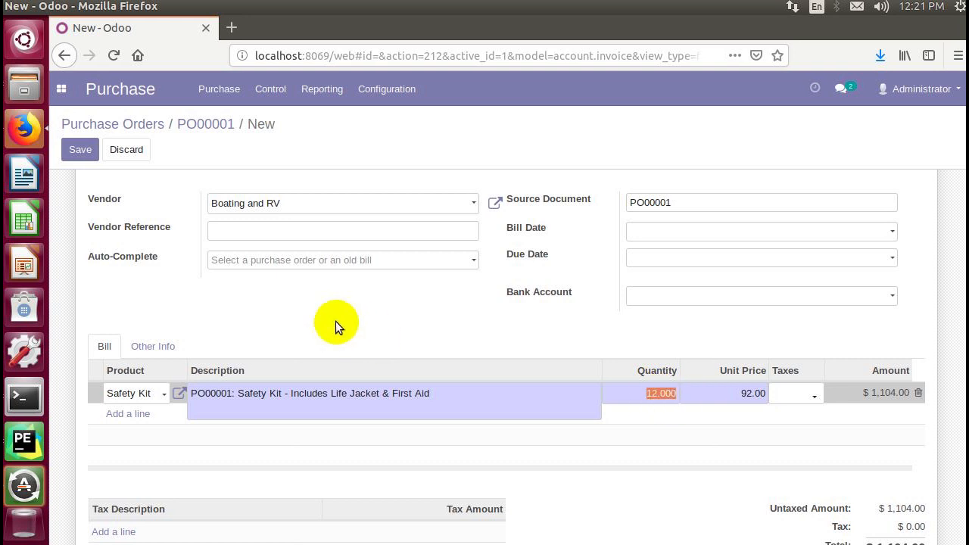
{"action": "left_click", "coordinate": [79, 149]}
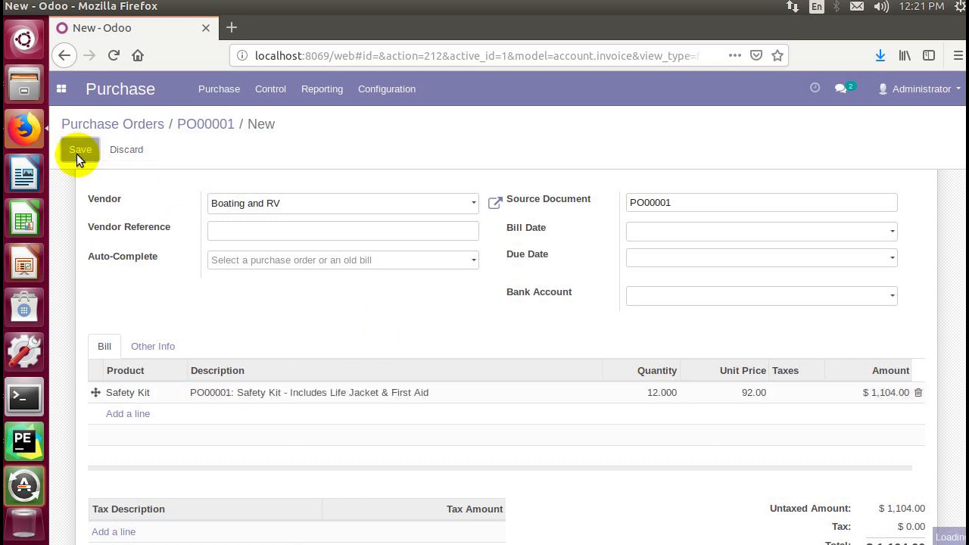
Save draft bill BILL/2019/0001 at $1,104.00 and submit it for validation
{"action": "left_click", "coordinate": [80, 149]}
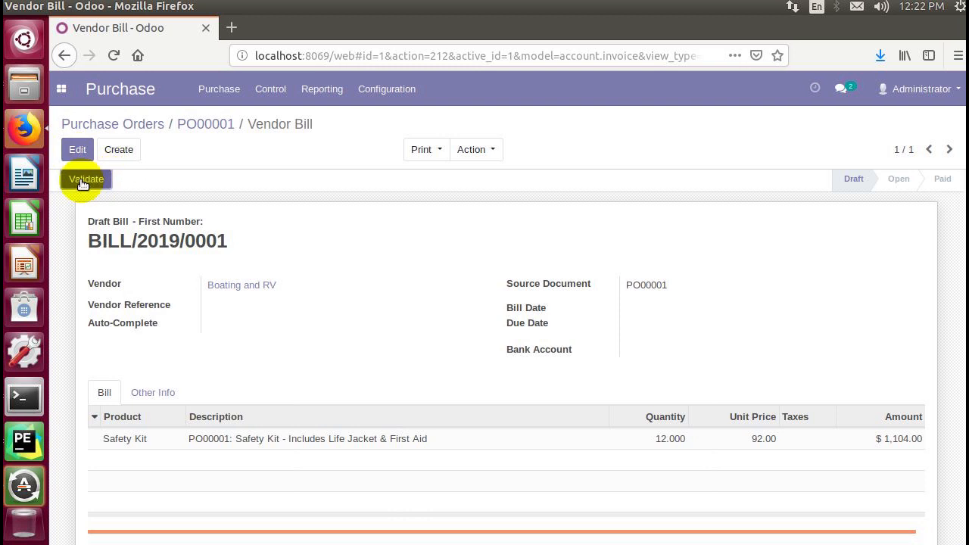
{"action": "mouse_move", "coordinate": [84, 237]}
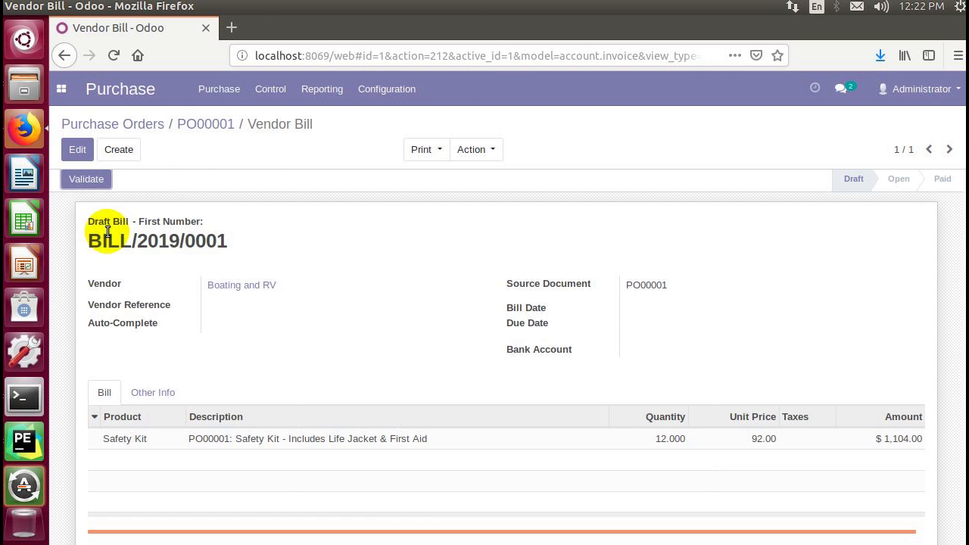
{"action": "mouse_move", "coordinate": [113, 197]}
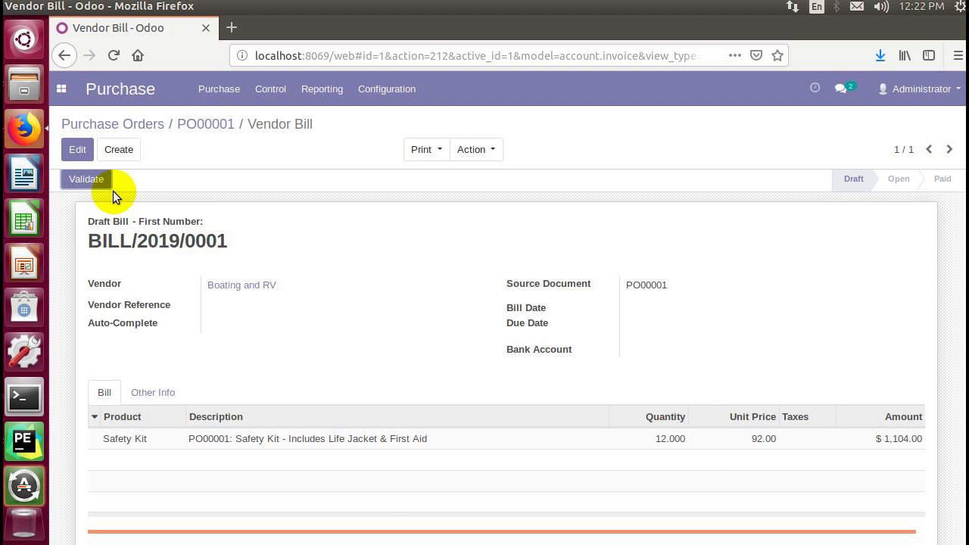
{"action": "left_click", "coordinate": [86, 179]}
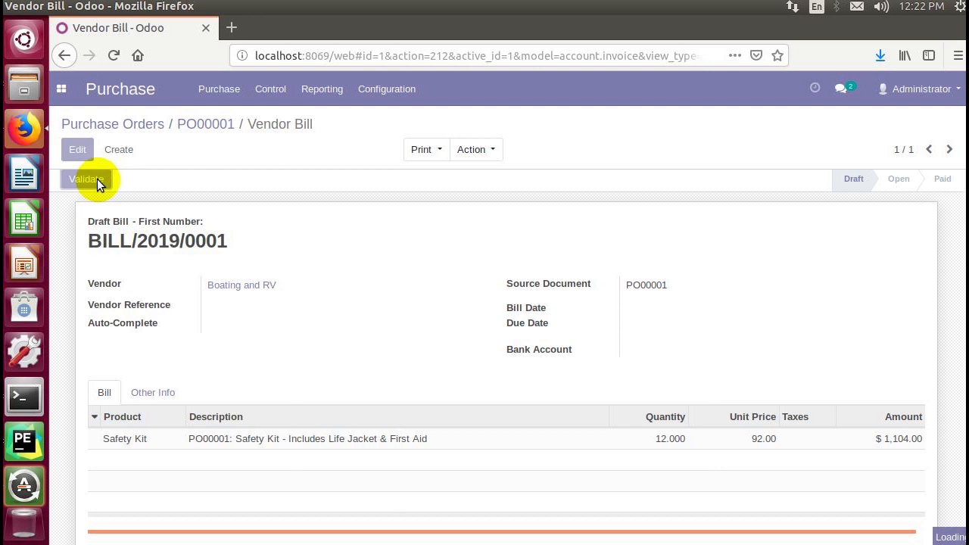
Validate BILL/2019/0001 so it is Open, dated 01/09/2019, and begin registering payment
{"action": "left_click", "coordinate": [85, 179]}
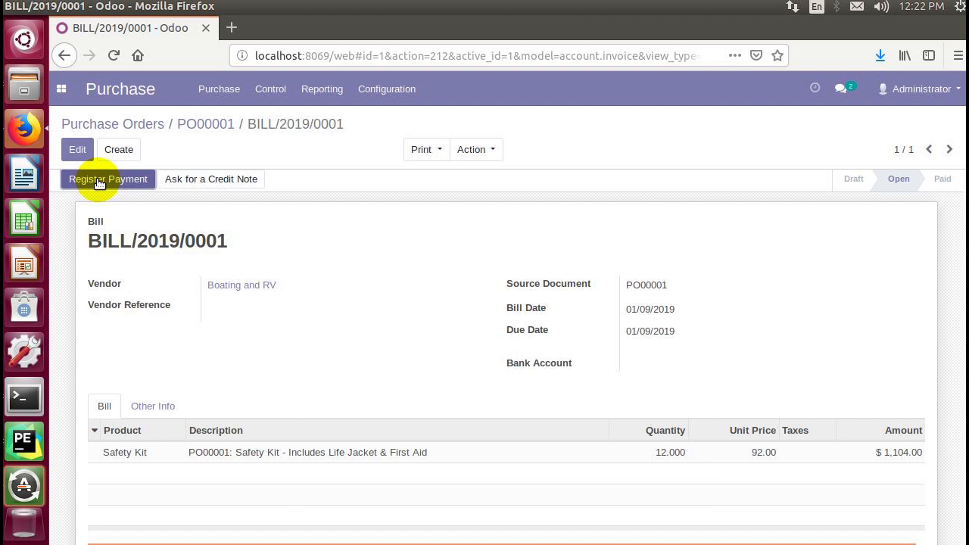
{"action": "mouse_move", "coordinate": [134, 211]}
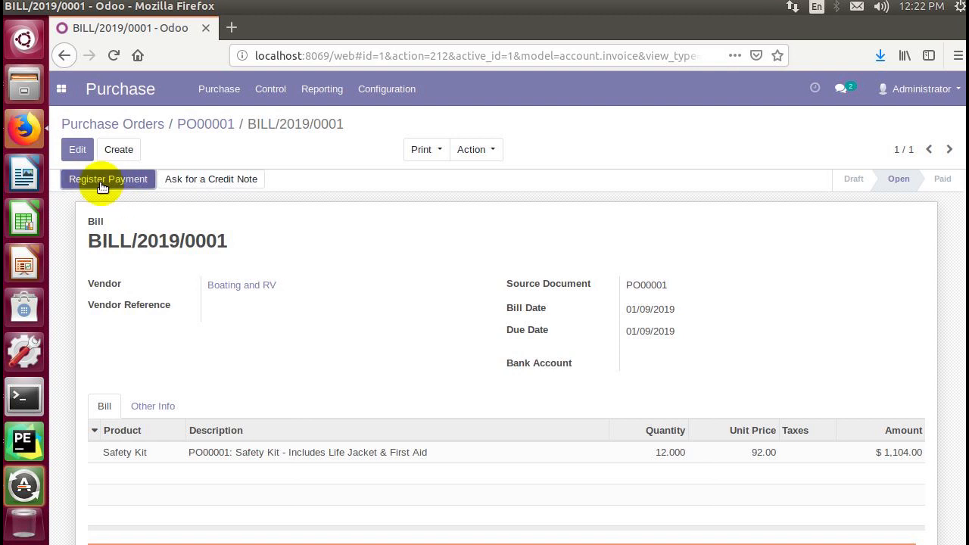
{"action": "mouse_move", "coordinate": [187, 251]}
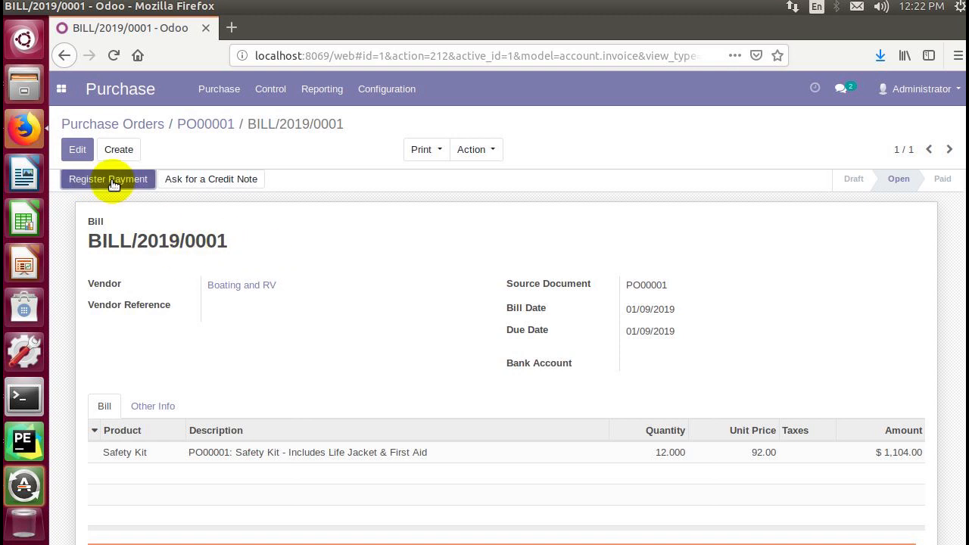
{"action": "left_click", "coordinate": [108, 178]}
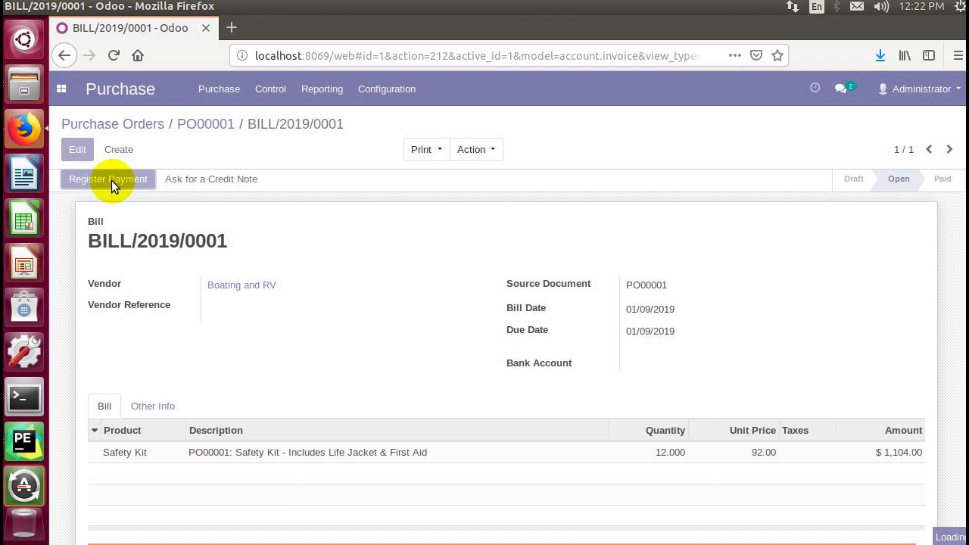
Date the $1,104.00 payment 01/10/2019, keep the Bank (USD) journal, and validate it
{"action": "left_click", "coordinate": [107, 178]}
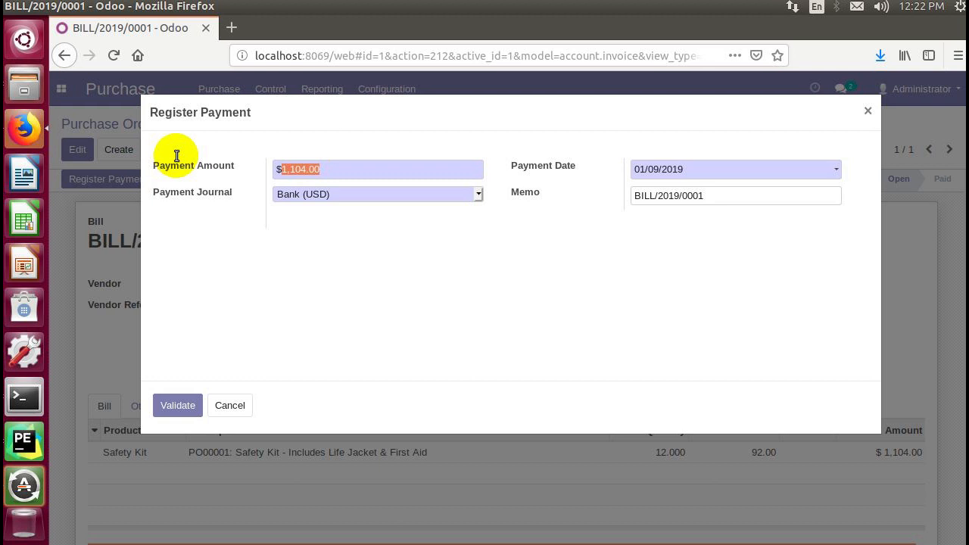
{"action": "mouse_move", "coordinate": [640, 169]}
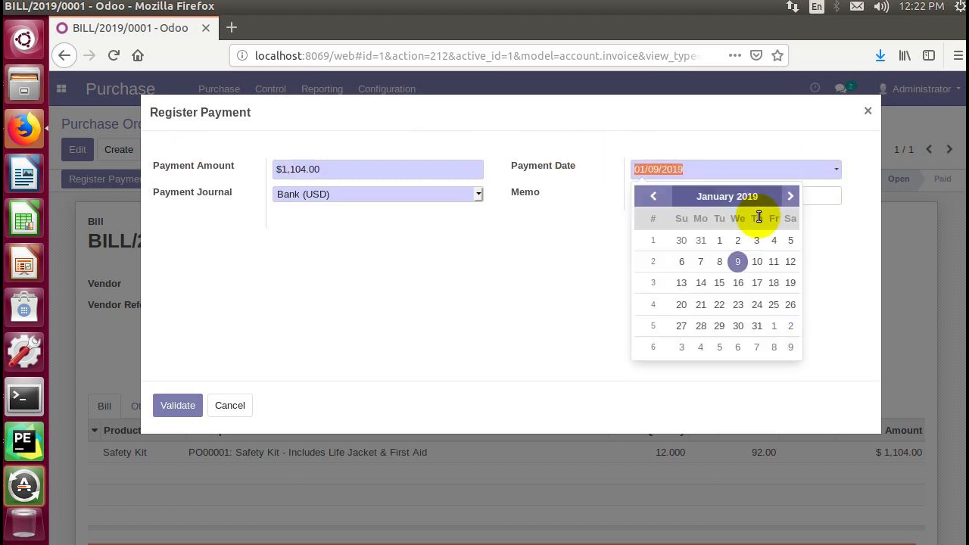
{"action": "left_click", "coordinate": [757, 261]}
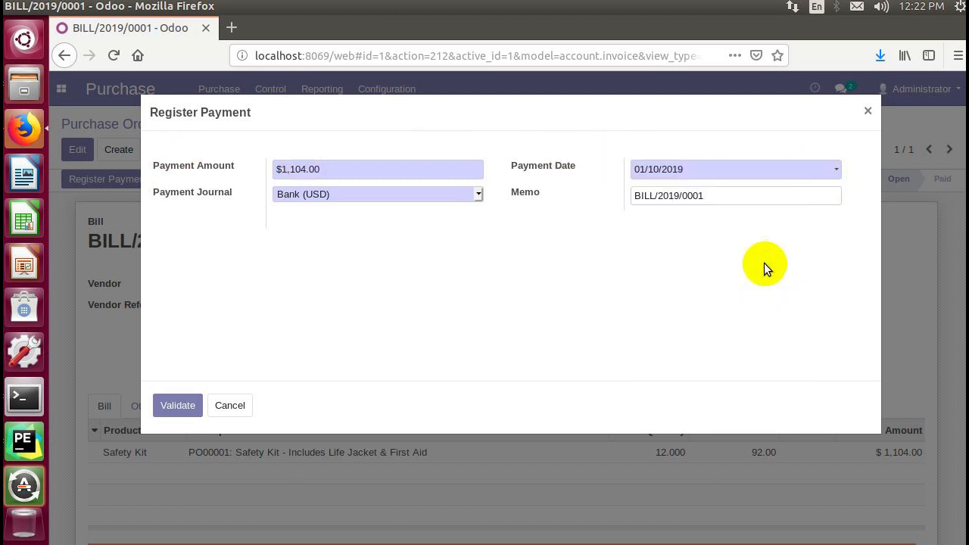
{"action": "mouse_move", "coordinate": [246, 205]}
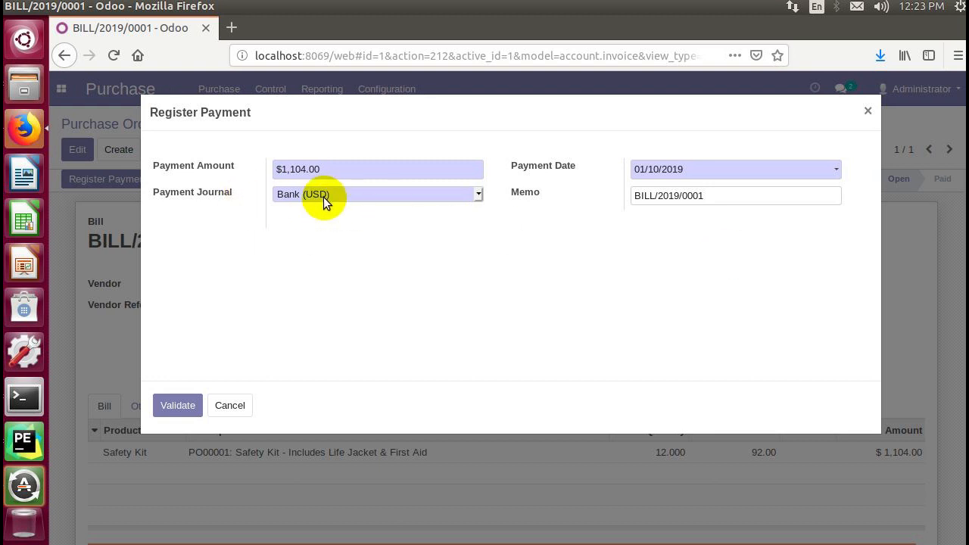
{"action": "left_click", "coordinate": [377, 194]}
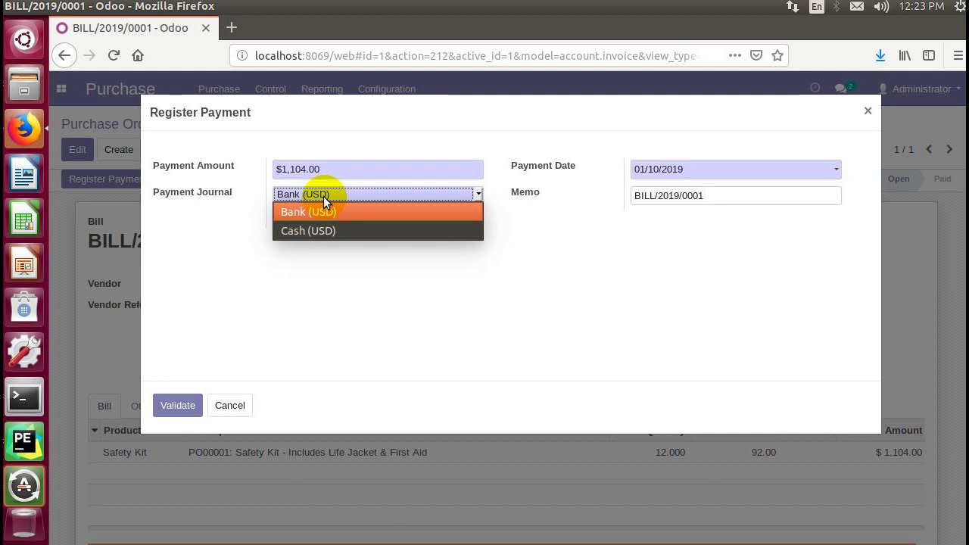
{"action": "left_click", "coordinate": [307, 230]}
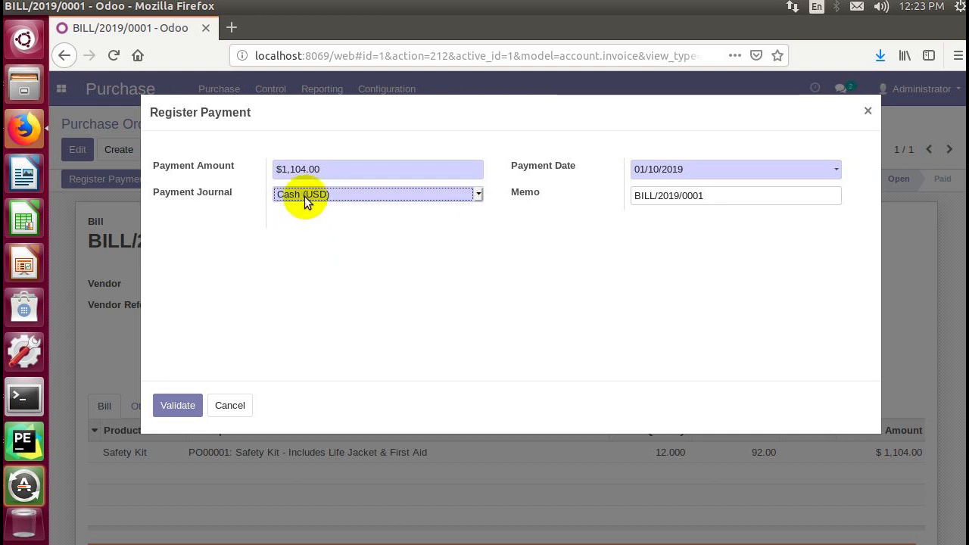
{"action": "left_click", "coordinate": [377, 193]}
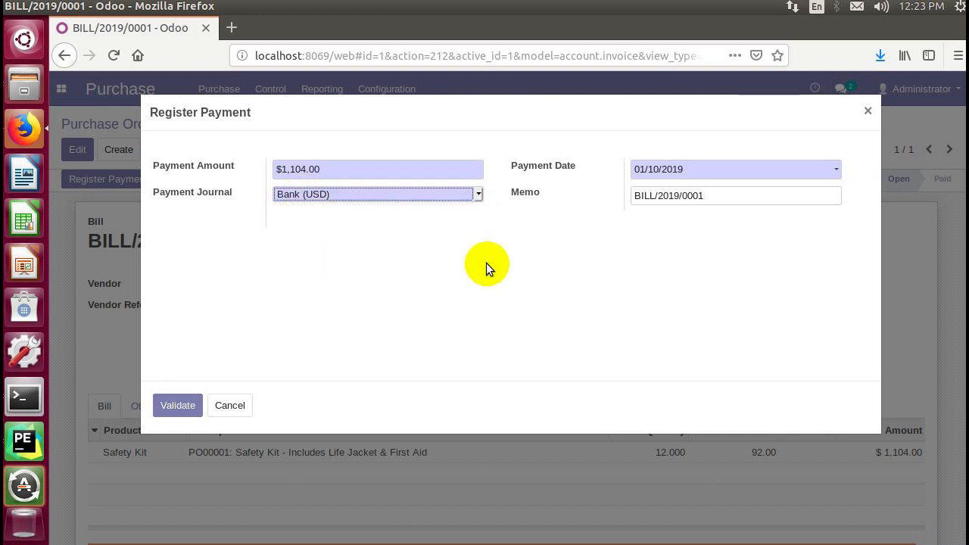
{"action": "left_click", "coordinate": [640, 196]}
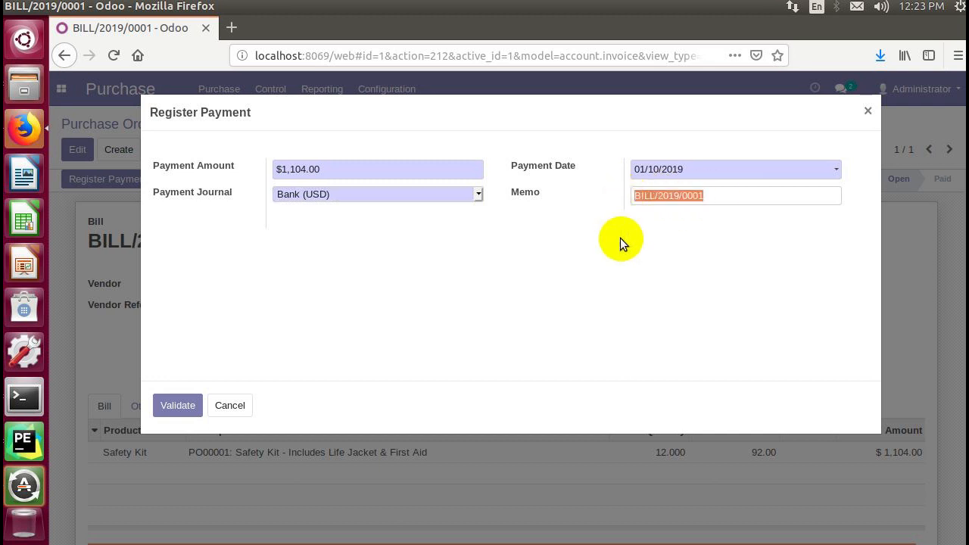
{"action": "left_click", "coordinate": [178, 405]}
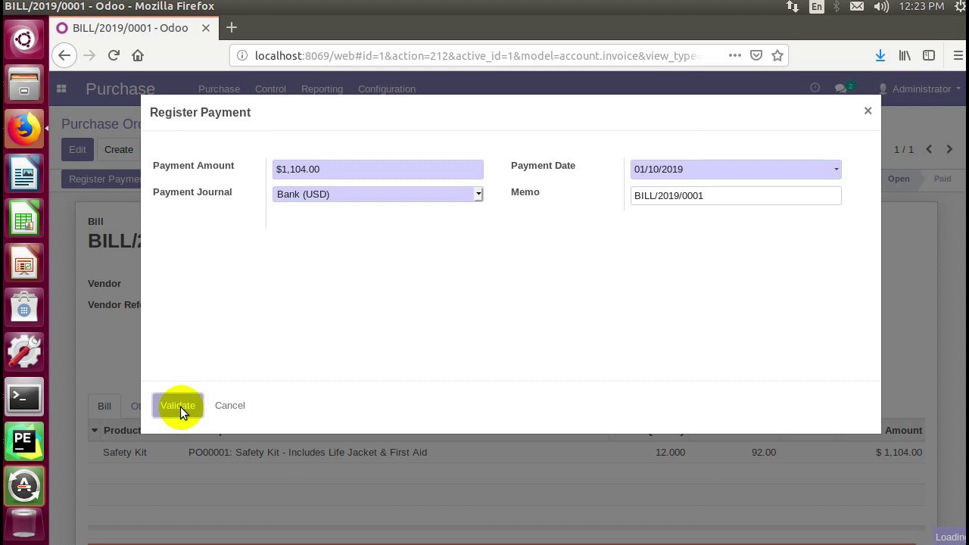
Confirm the $1,104.00 payment so BILL/2019/0001 shows Paid
{"action": "left_click", "coordinate": [178, 405]}
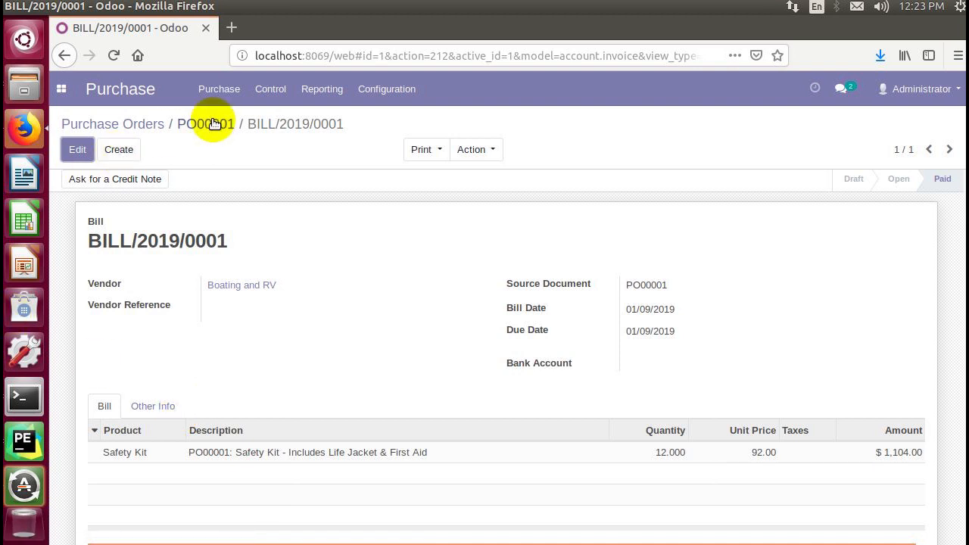
{"action": "left_click", "coordinate": [207, 124]}
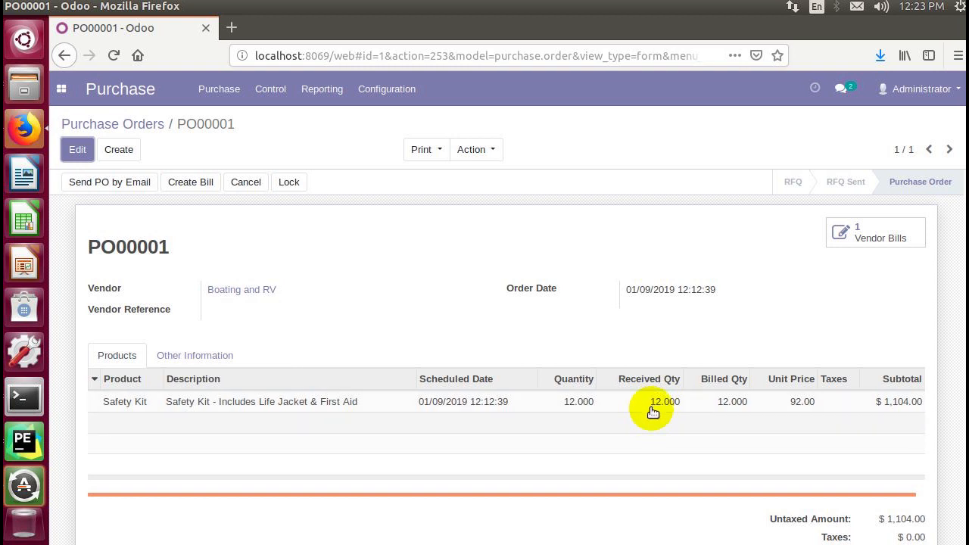
{"action": "mouse_move", "coordinate": [722, 411]}
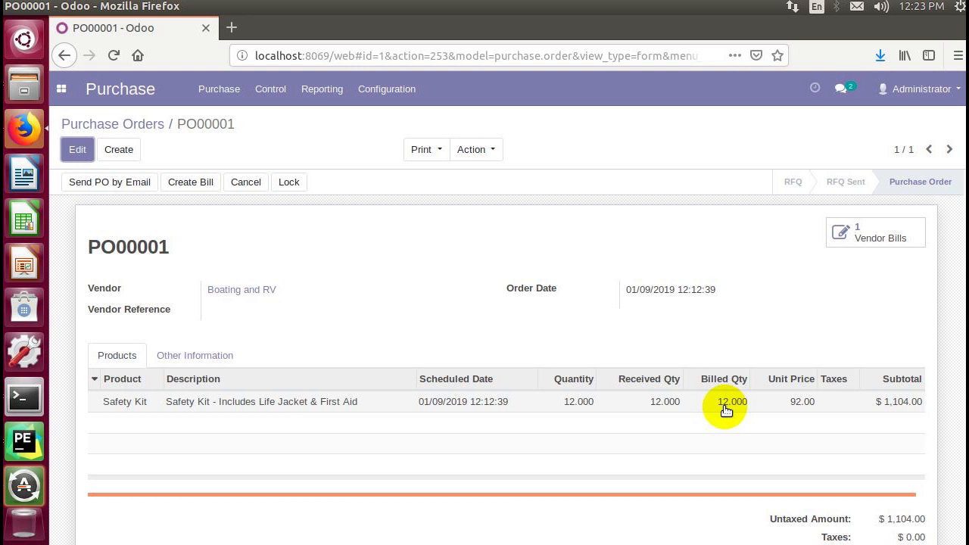
{"action": "mouse_move", "coordinate": [688, 409]}
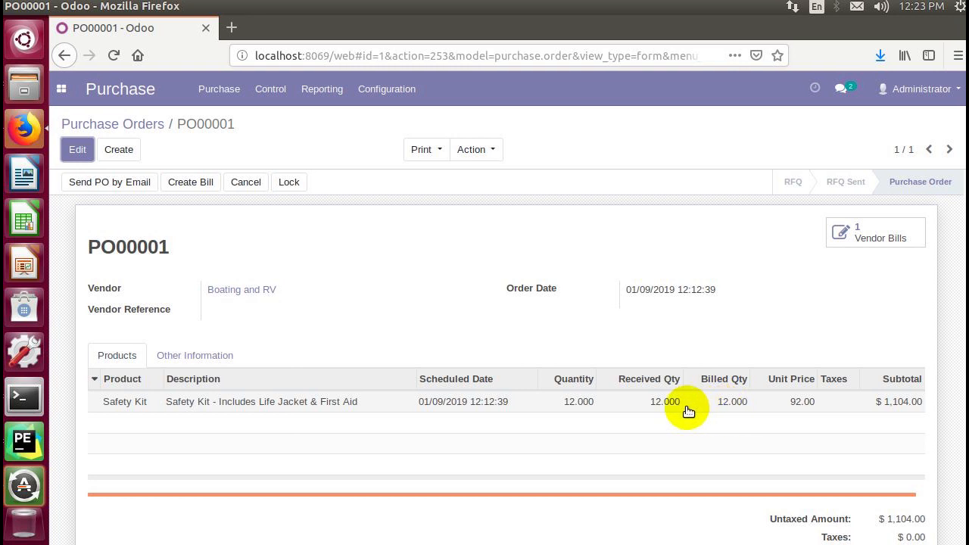
{"action": "mouse_move", "coordinate": [820, 343]}
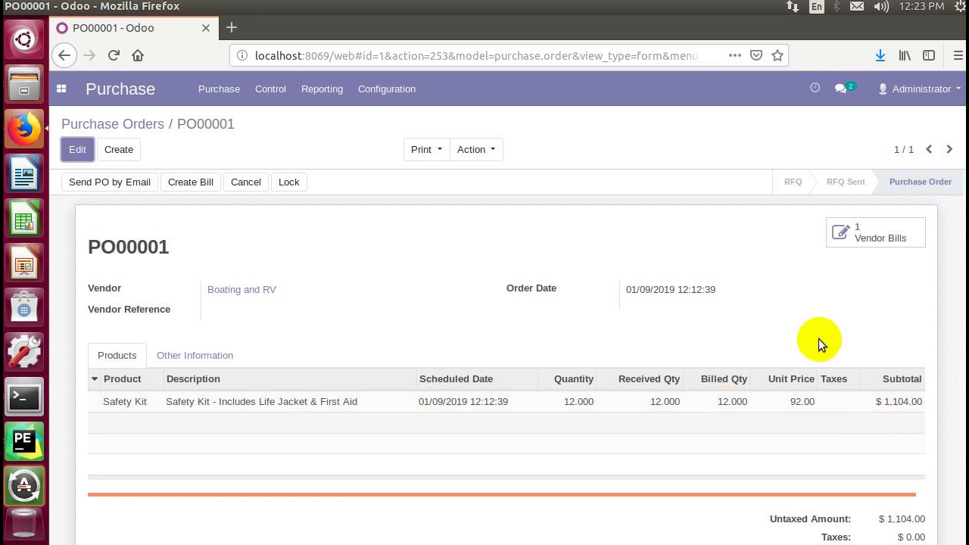
{"action": "mouse_move", "coordinate": [759, 422]}
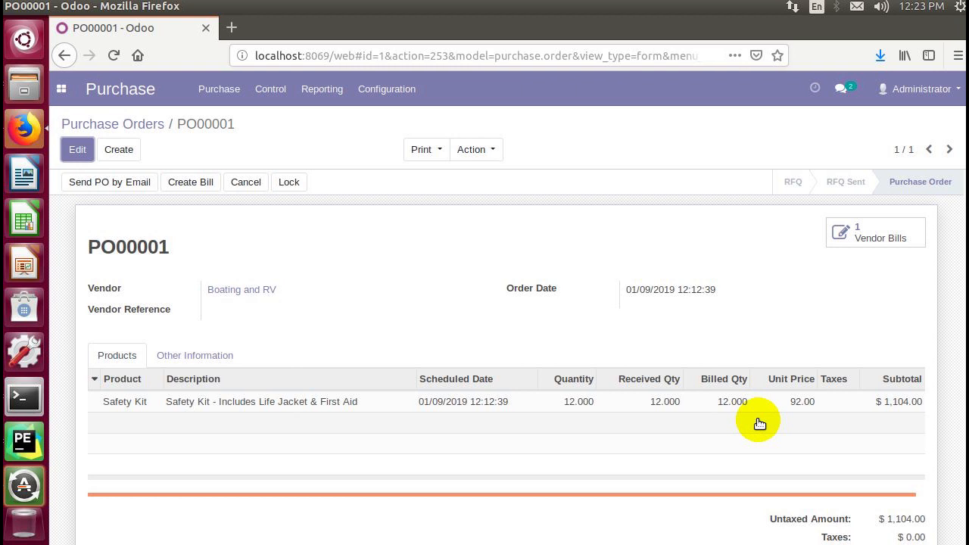
{"action": "mouse_move", "coordinate": [670, 395]}
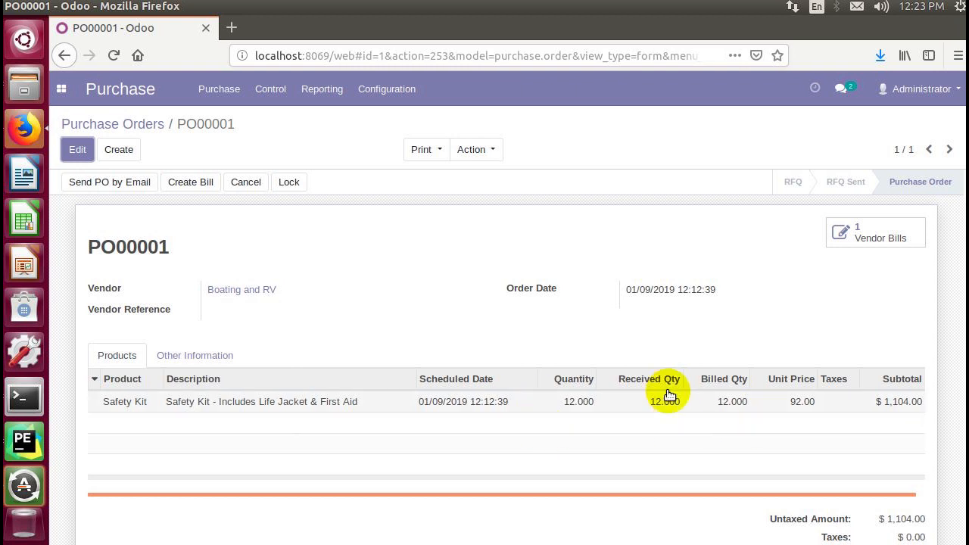
{"action": "mouse_move", "coordinate": [871, 244]}
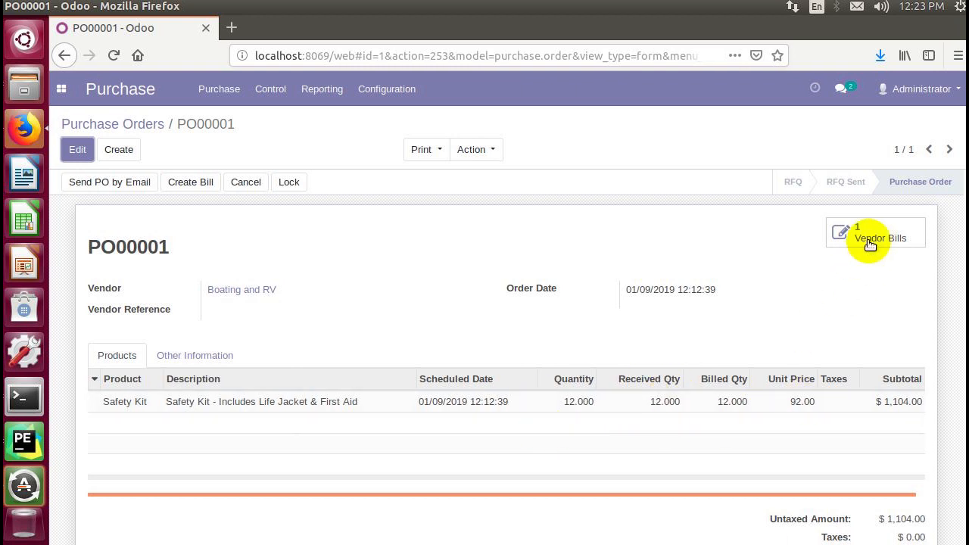
{"action": "mouse_move", "coordinate": [861, 233]}
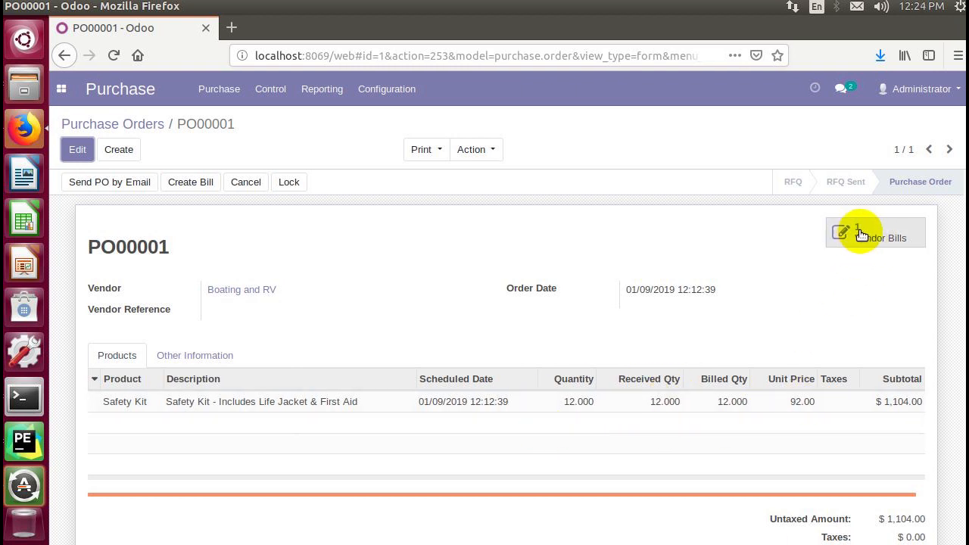
{"action": "left_click", "coordinate": [875, 233]}
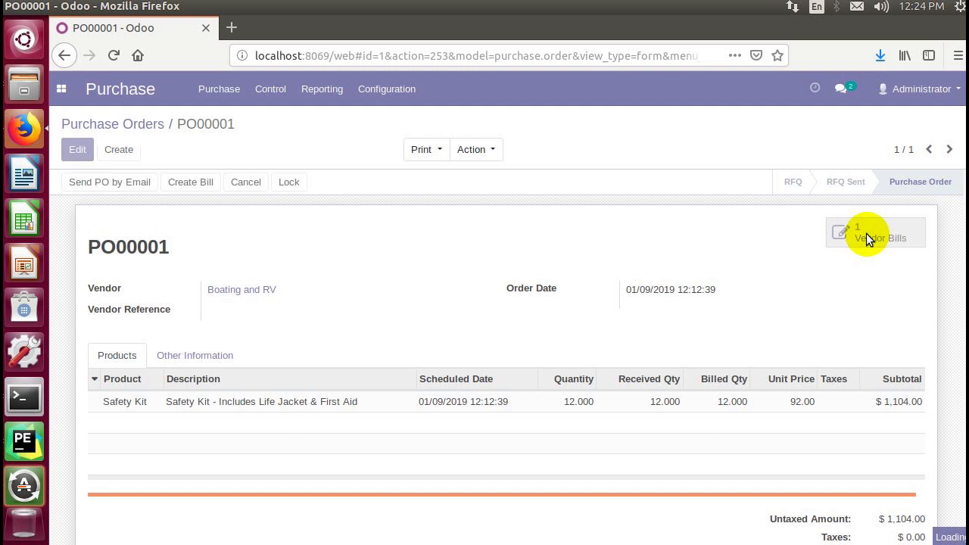
{"action": "left_click", "coordinate": [876, 232]}
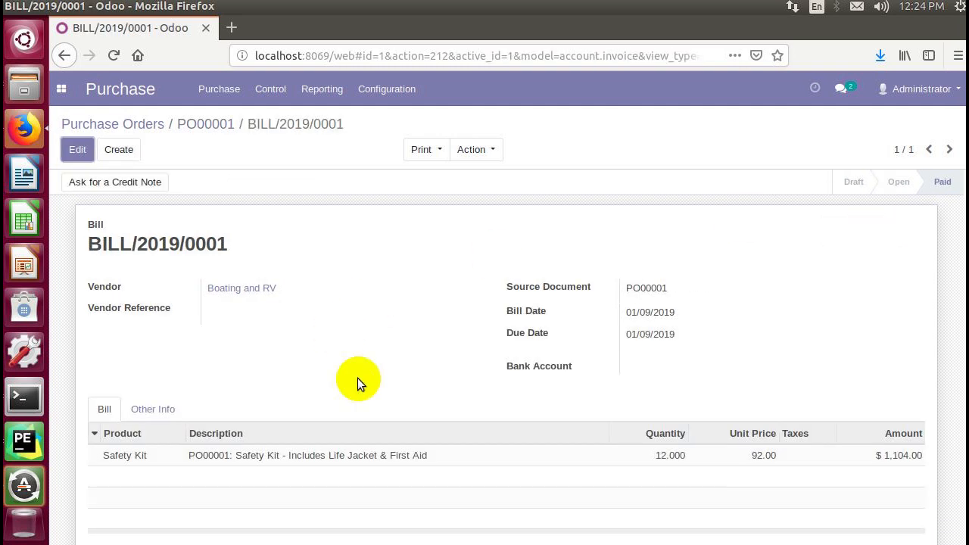